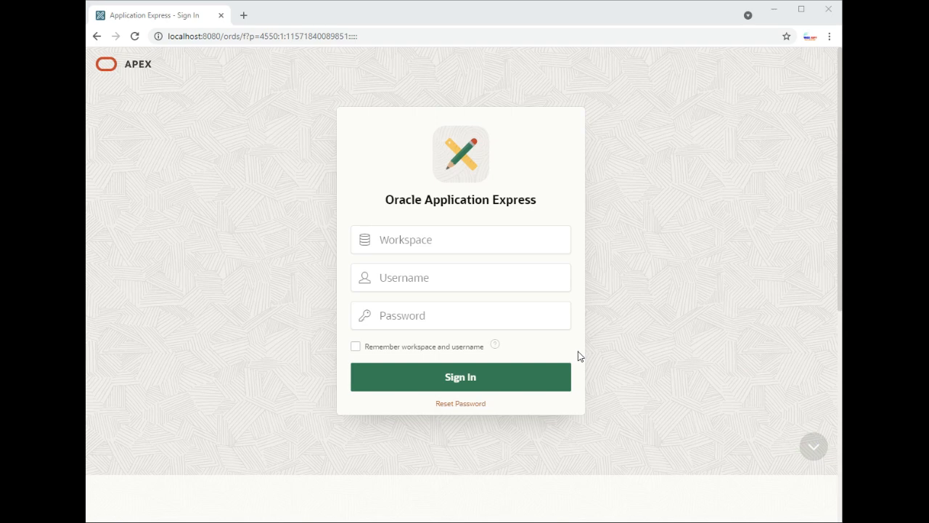
pyautogui.moveTo(555, 364)
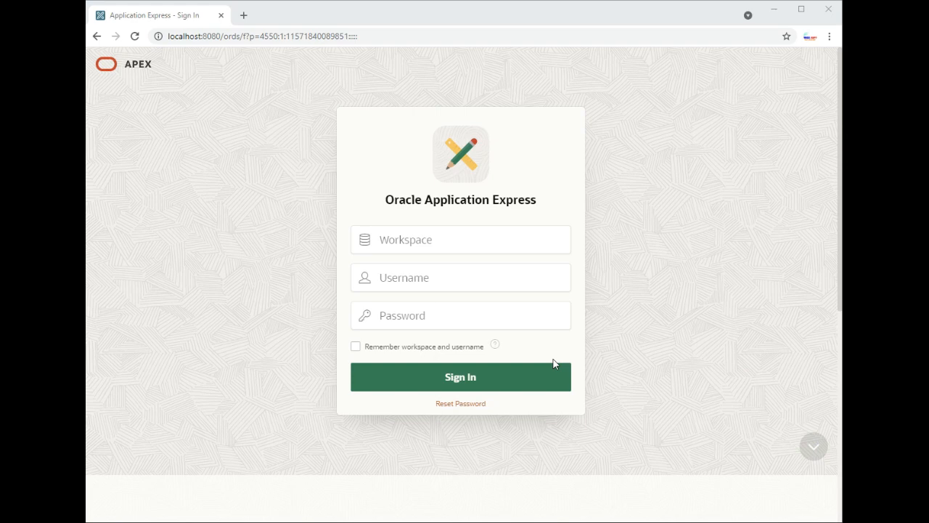
# Step: Sign in to the oratrix APEX workspace with username and password
pyautogui.click(460, 240)
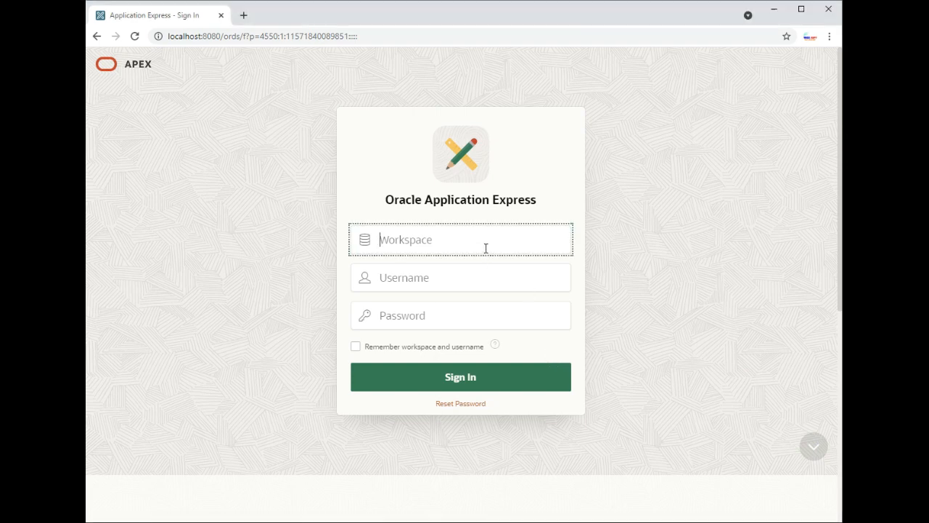
pyautogui.write('oratrix')
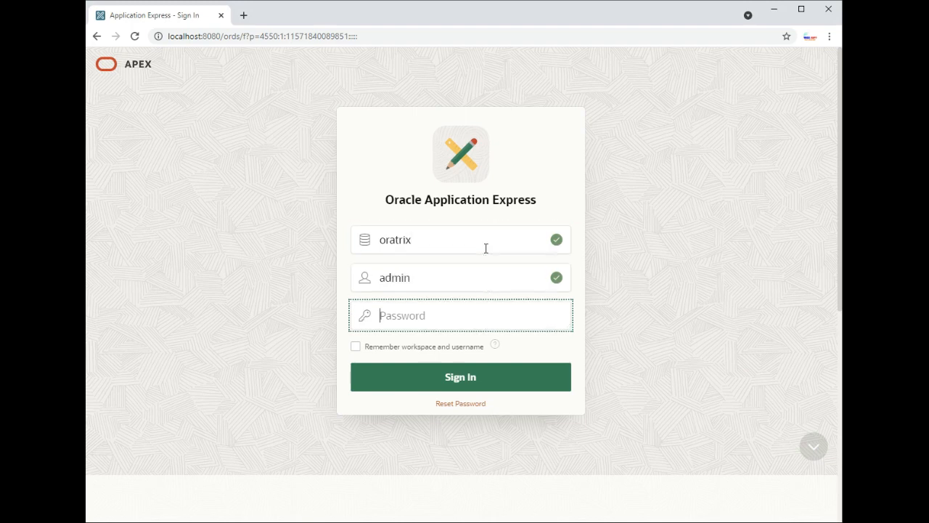
pyautogui.write('password')
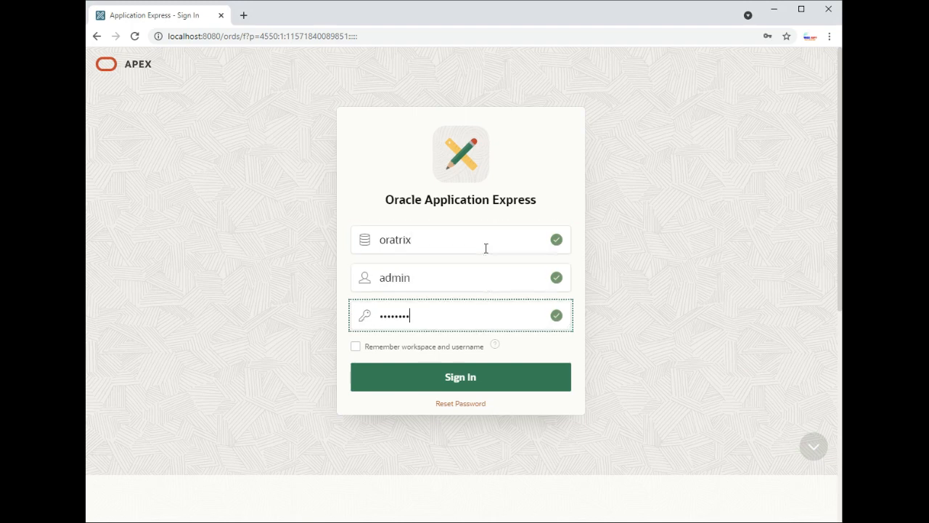
pyautogui.click(460, 377)
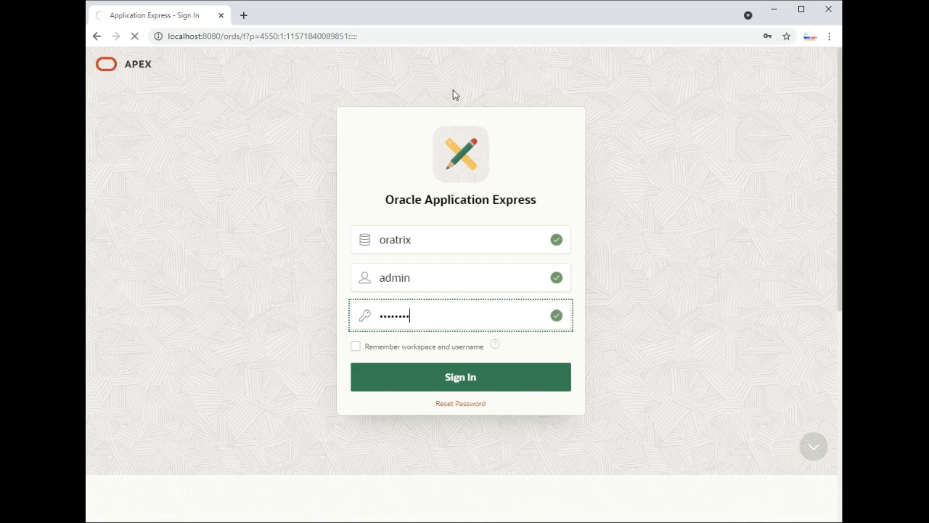
# Step: Run the ECOM app from Top Apps, scroll the category cards, then log out
pyautogui.click(460, 376)
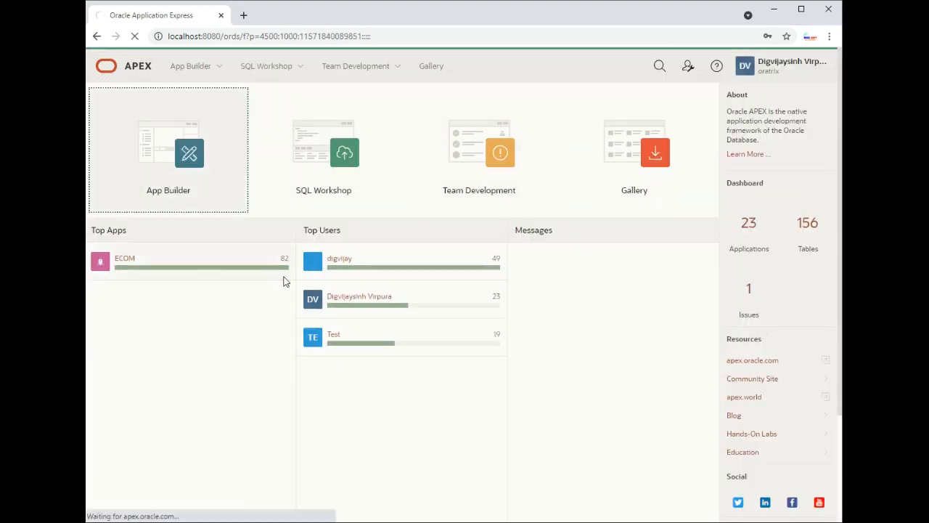
pyautogui.click(168, 148)
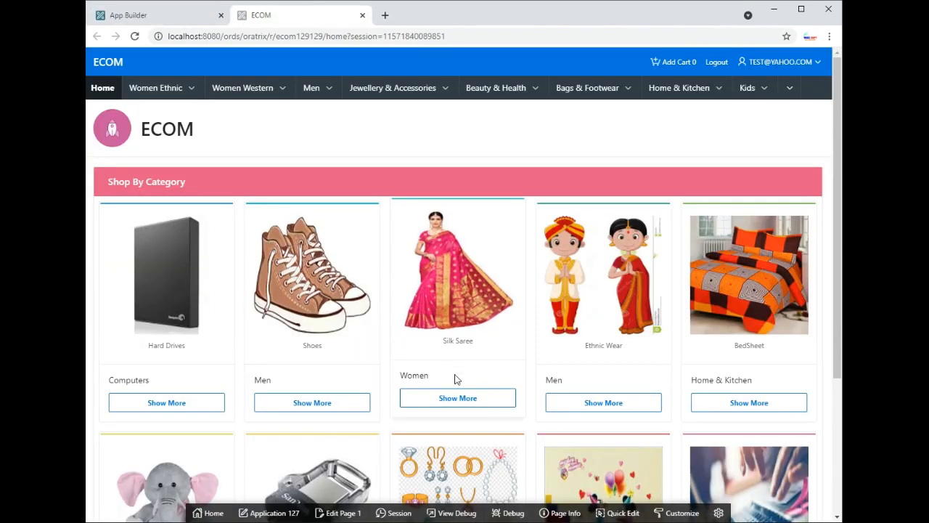
pyautogui.scroll(-3)
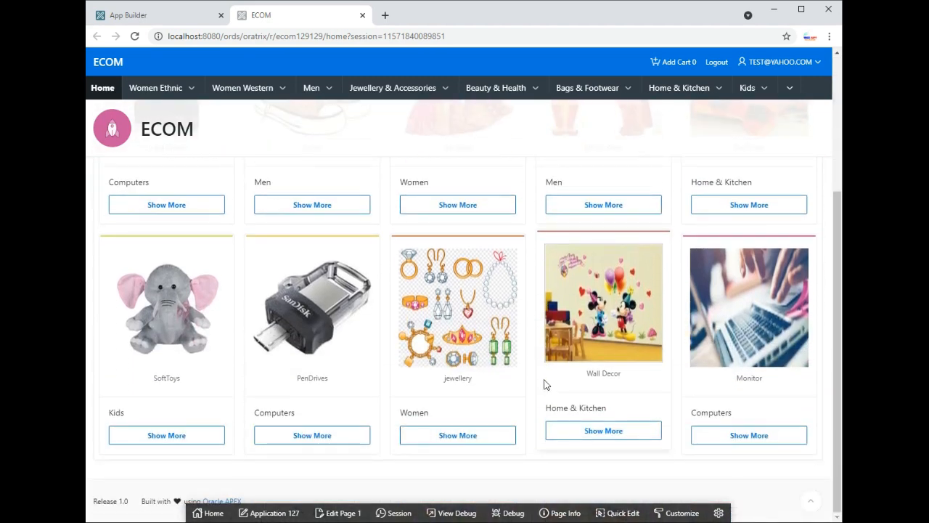
pyautogui.scroll(3)
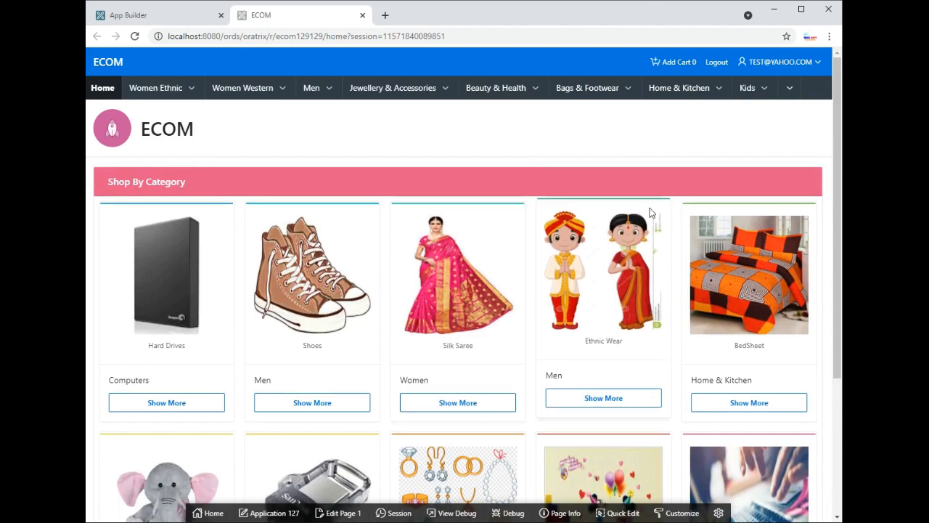
pyautogui.click(716, 61)
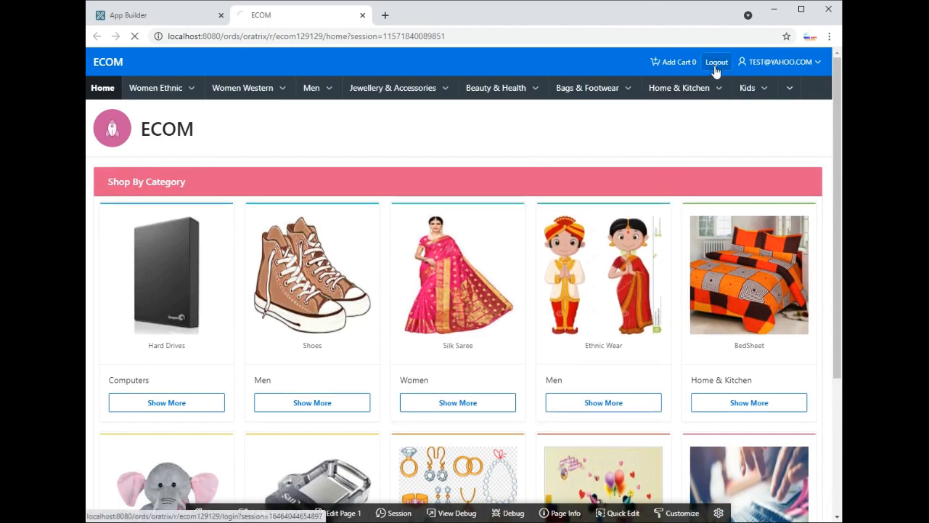
# Step: Sign in to ECOM as admin 'digvi' and open Create Category from Admin Home
pyautogui.click(716, 62)
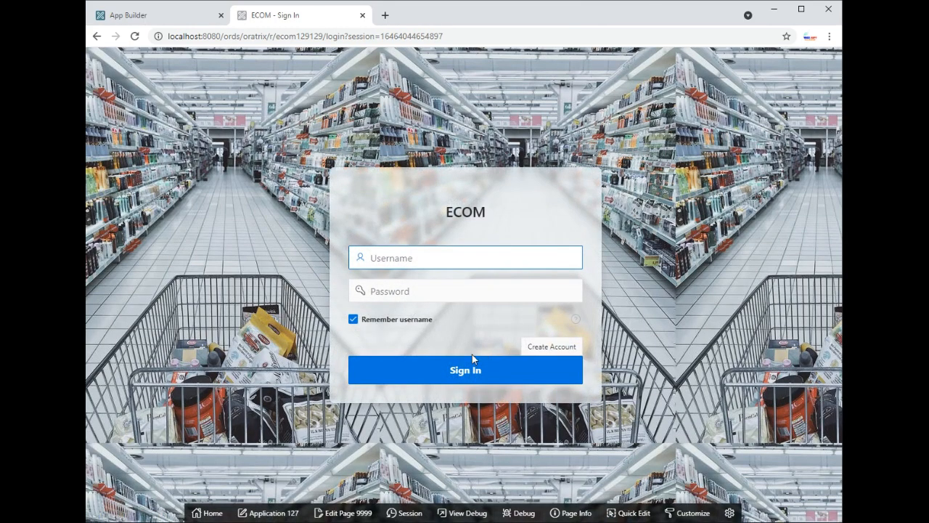
pyautogui.write('digvijay')
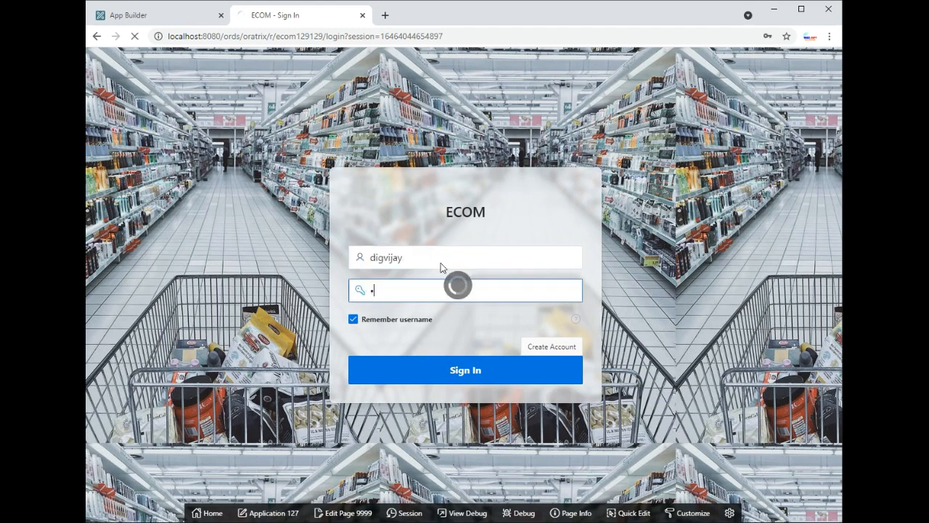
pyautogui.click(465, 370)
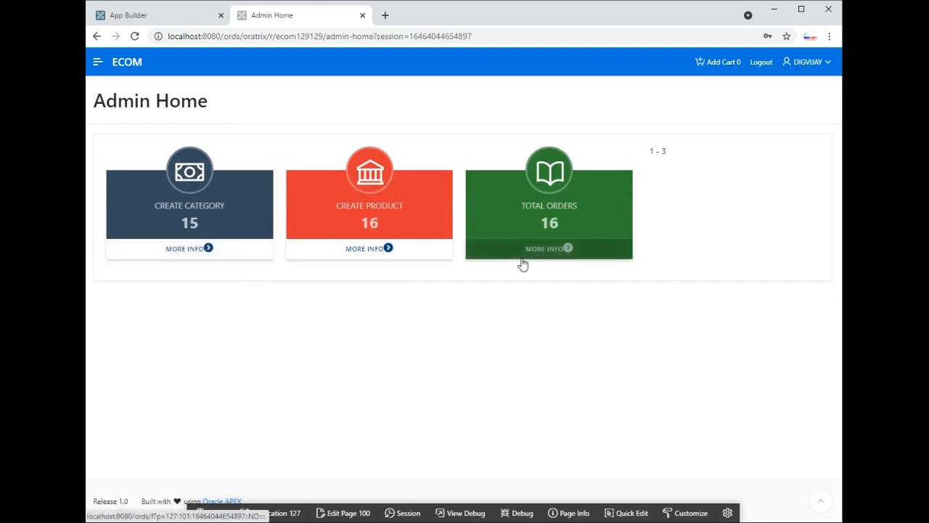
pyautogui.moveTo(289, 283)
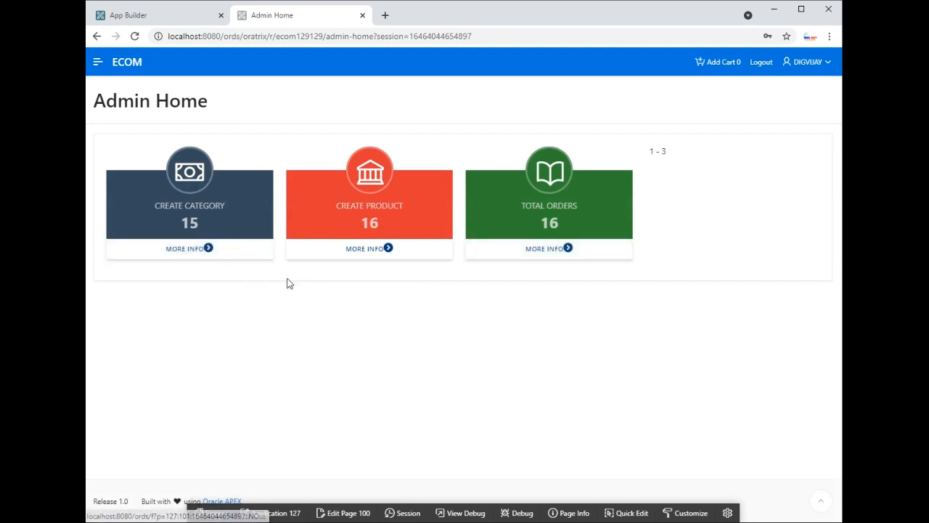
pyautogui.moveTo(205, 226)
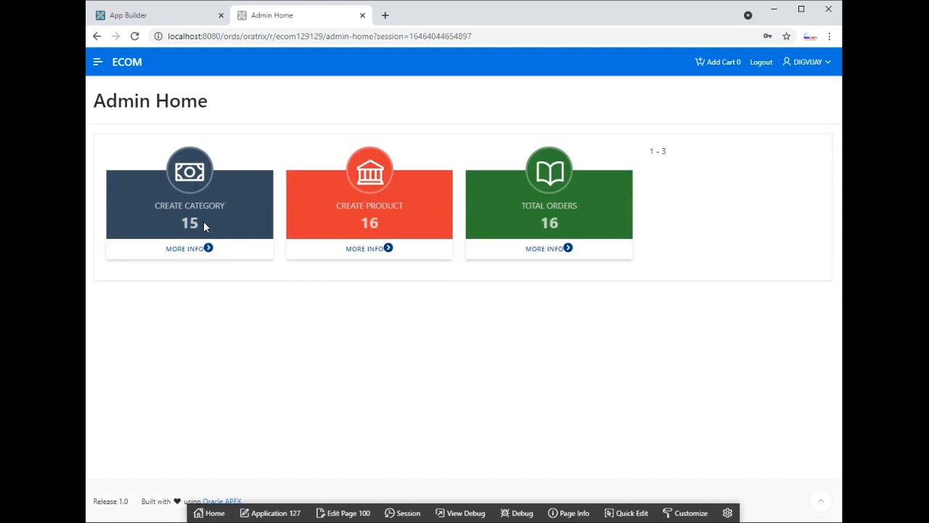
pyautogui.moveTo(588, 206)
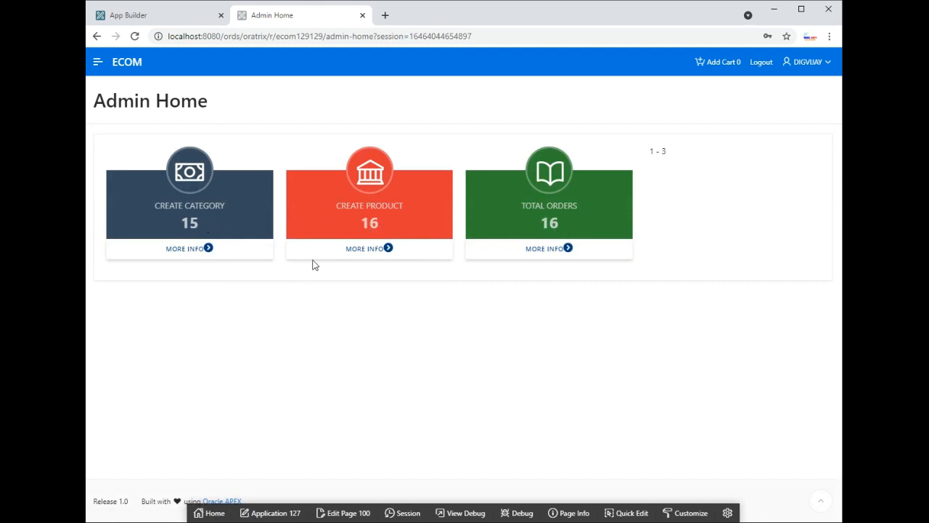
pyautogui.click(185, 248)
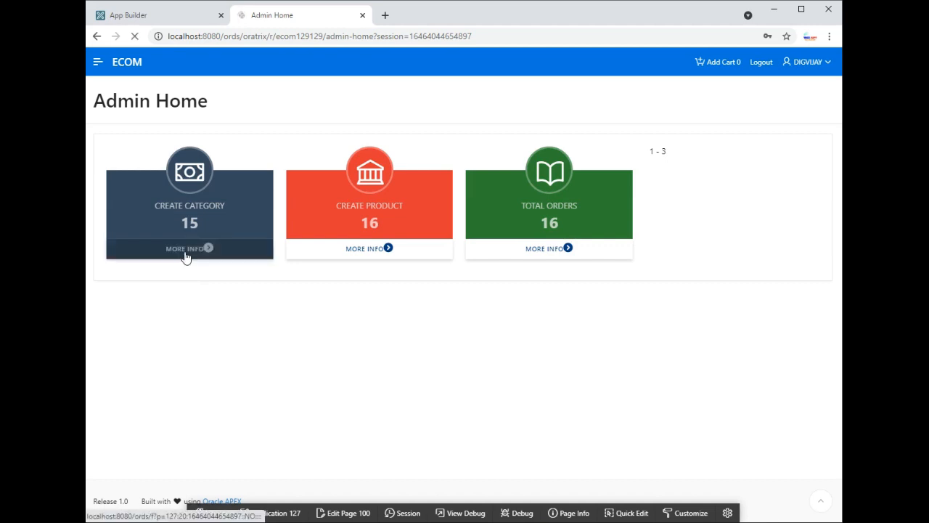
# Step: Open the Create Category page showing the 15 category report rows
pyautogui.click(186, 248)
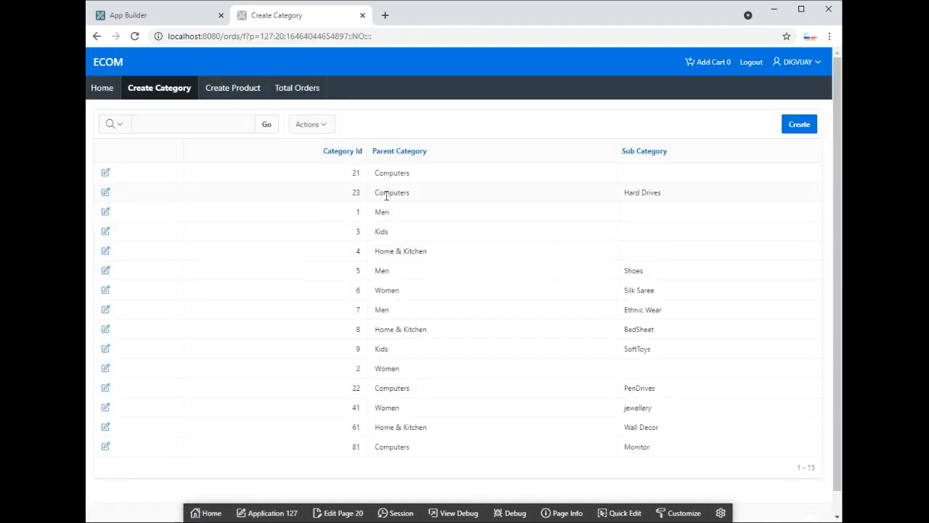
pyautogui.moveTo(389, 210)
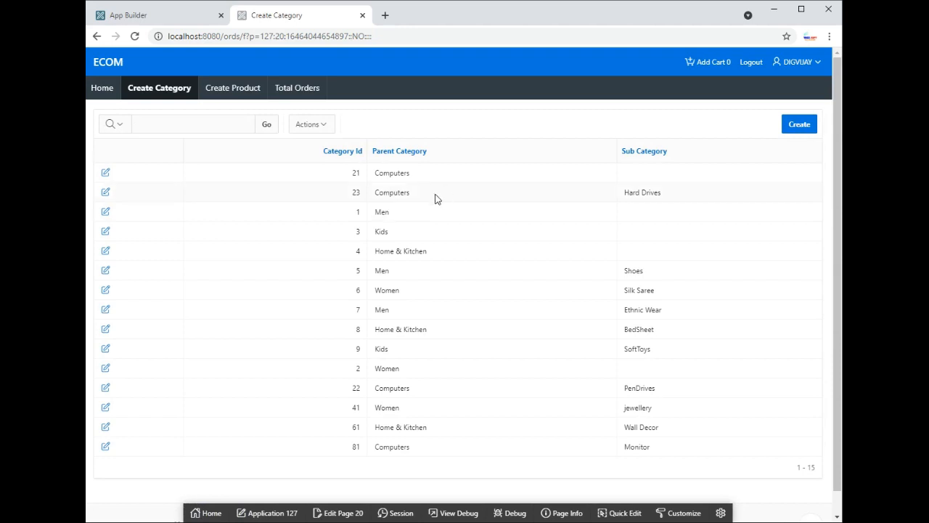
pyautogui.moveTo(392, 237)
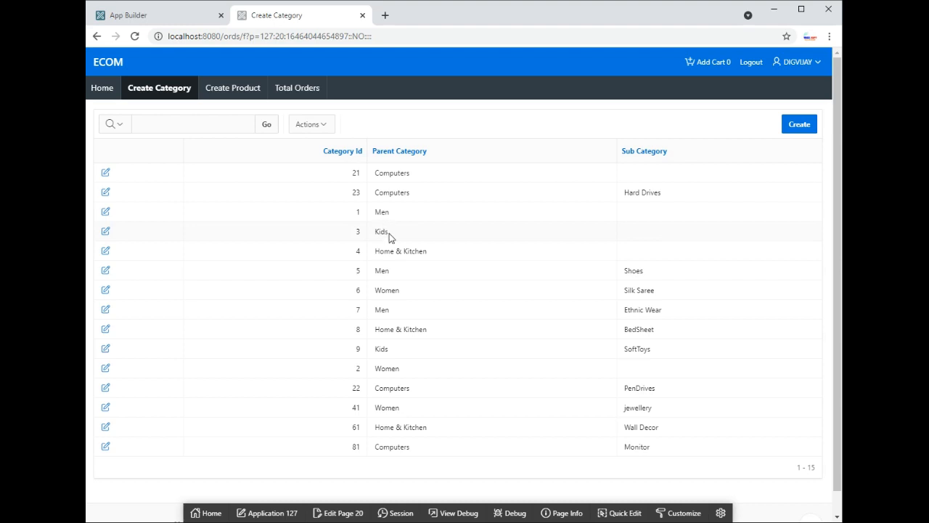
pyautogui.moveTo(402, 240)
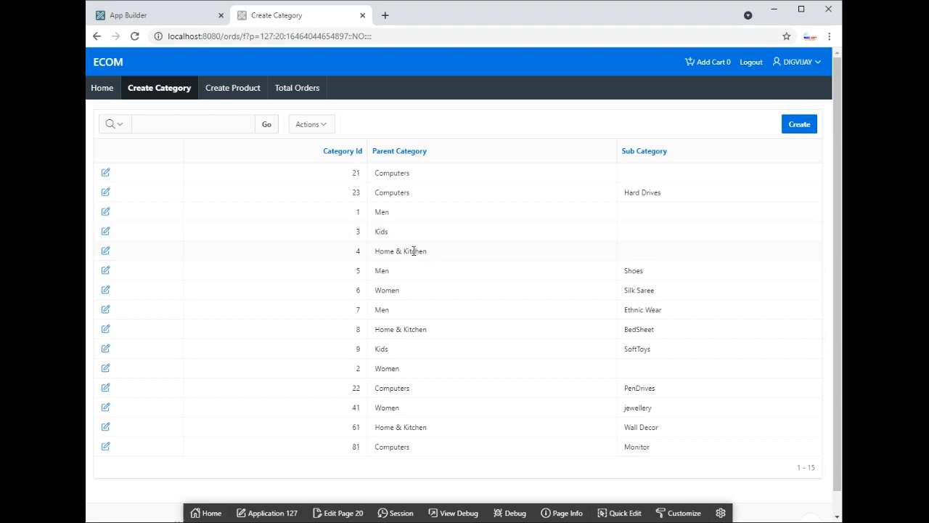
# Step: Create category 'HeadPhones' under parent Computers with image tig-welding-kk-metal.jpg
pyautogui.click(799, 123)
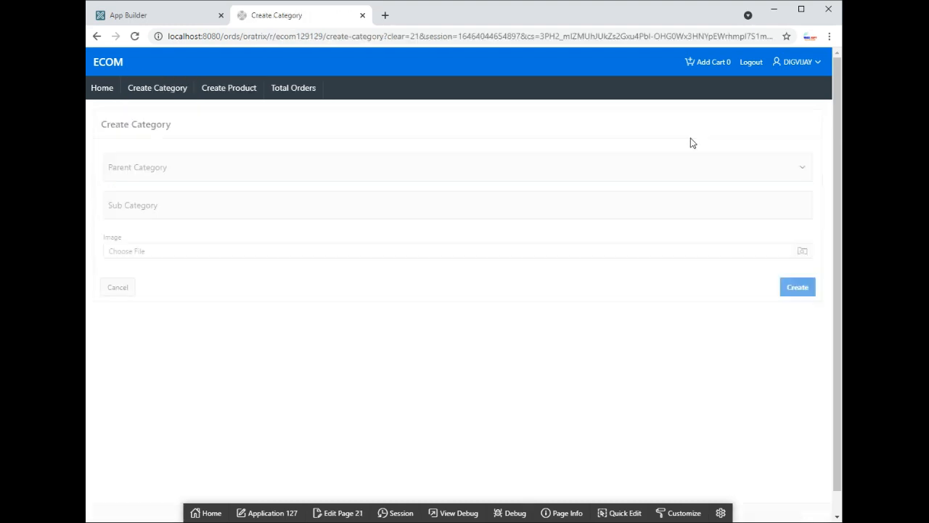
pyautogui.click(450, 167)
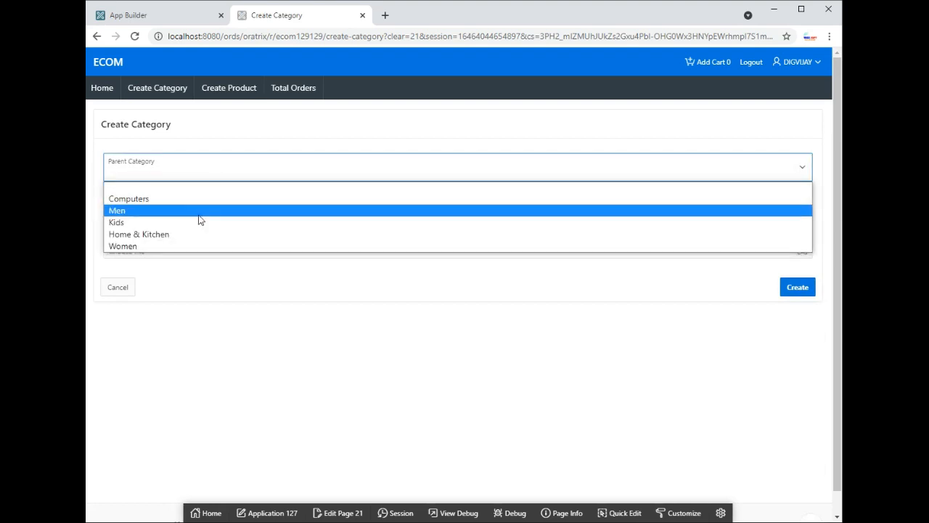
pyautogui.moveTo(200, 233)
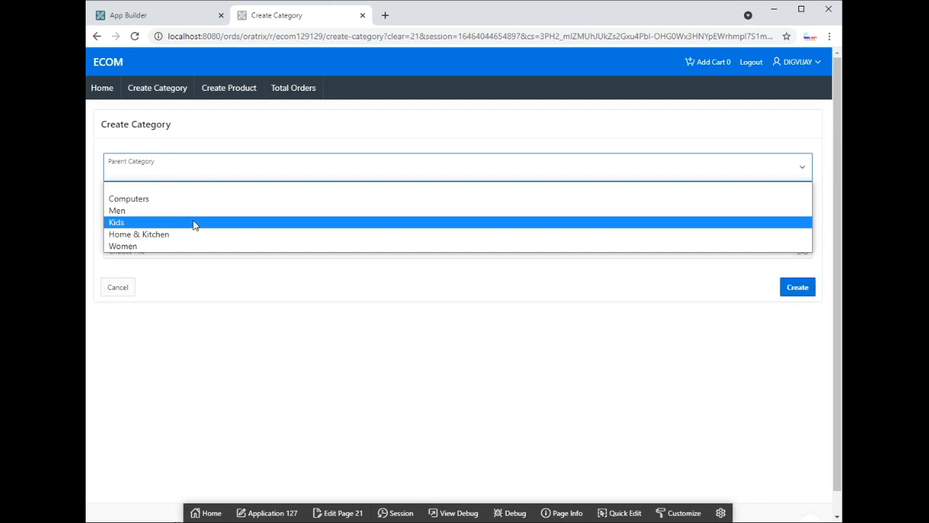
pyautogui.moveTo(180, 234)
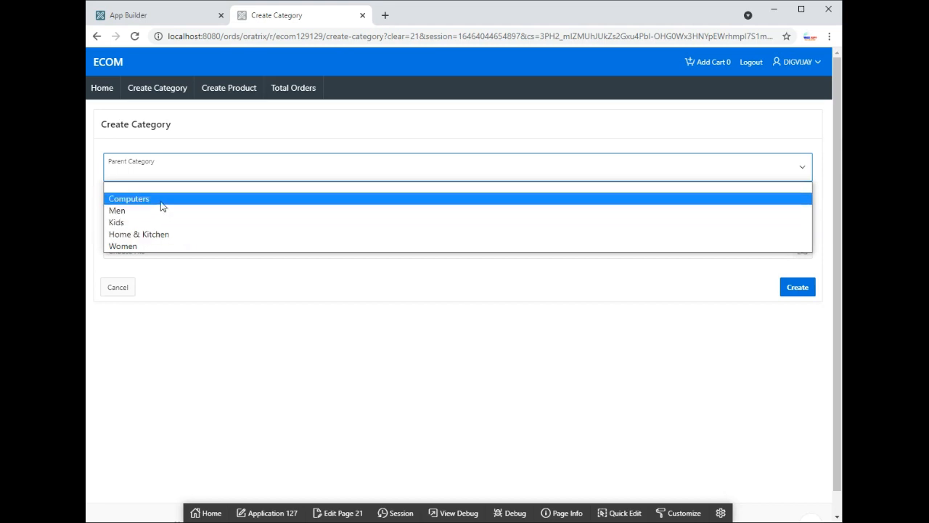
pyautogui.click(128, 198)
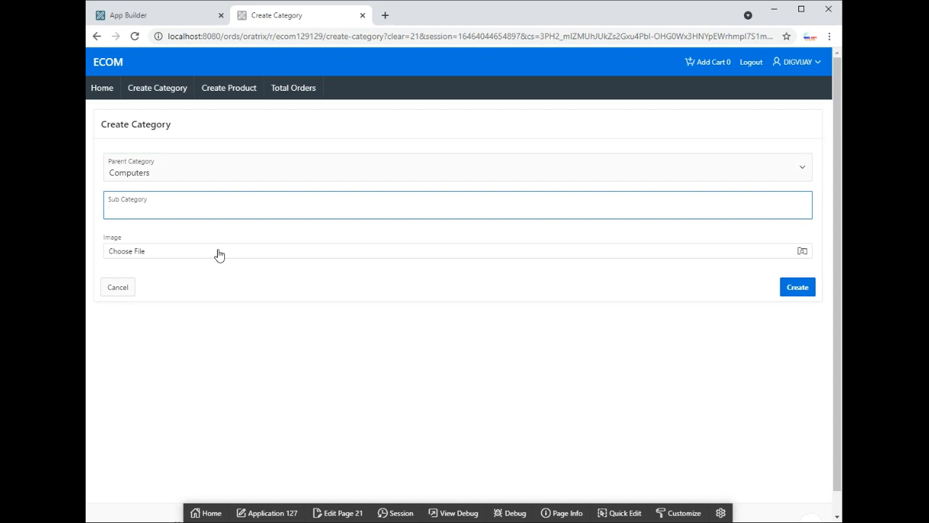
pyautogui.write('HeadP')
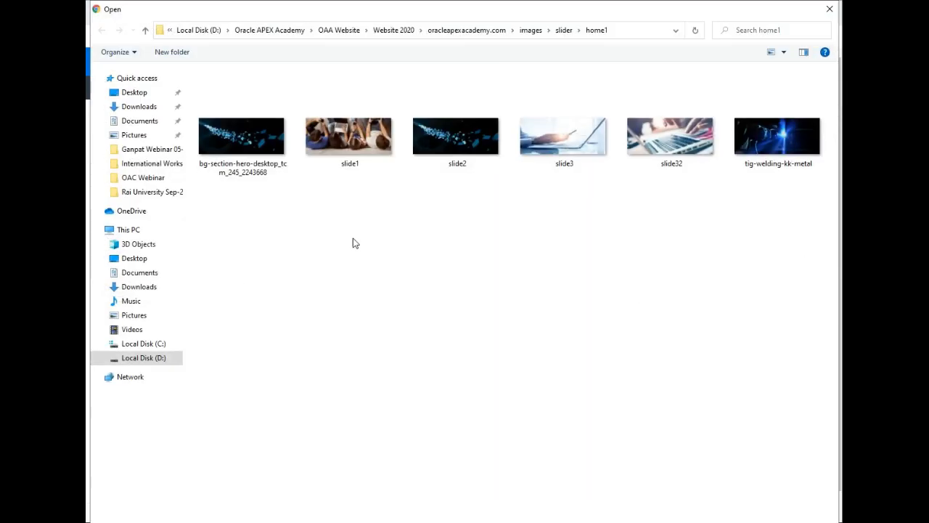
pyautogui.click(777, 136)
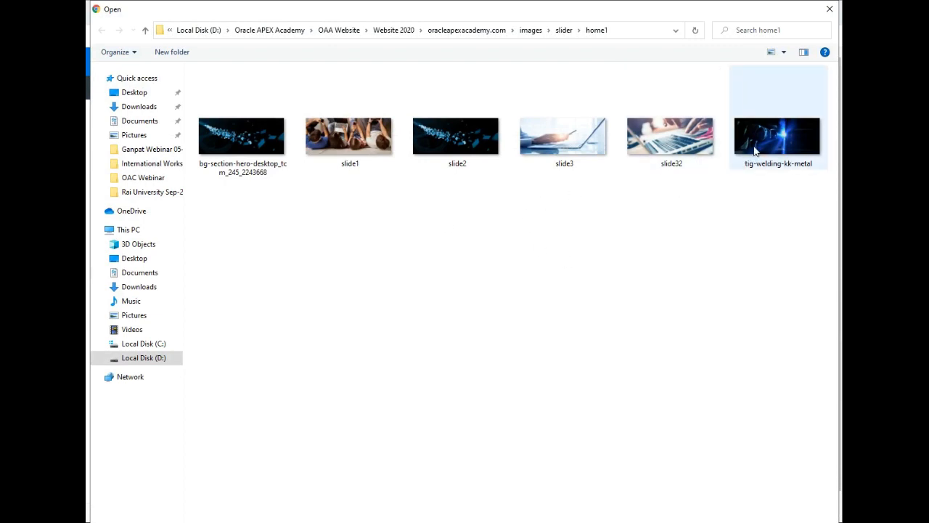
pyautogui.doubleClick(777, 134)
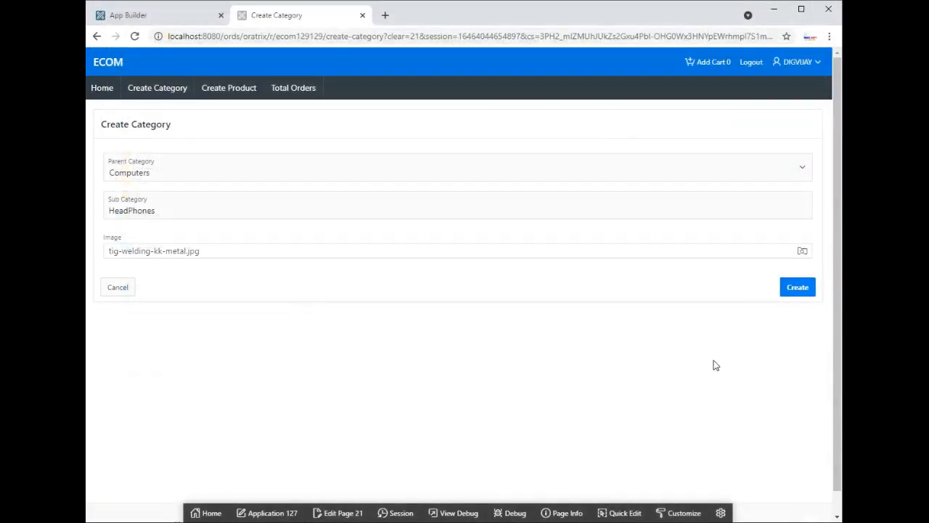
pyautogui.click(797, 287)
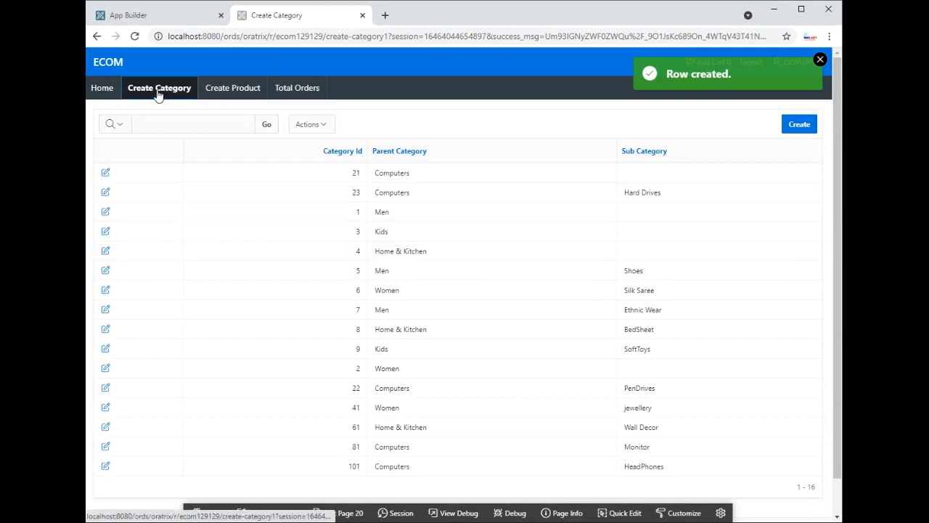
# Step: Search google.com for headphones and switch to Images results
pyautogui.click(819, 59)
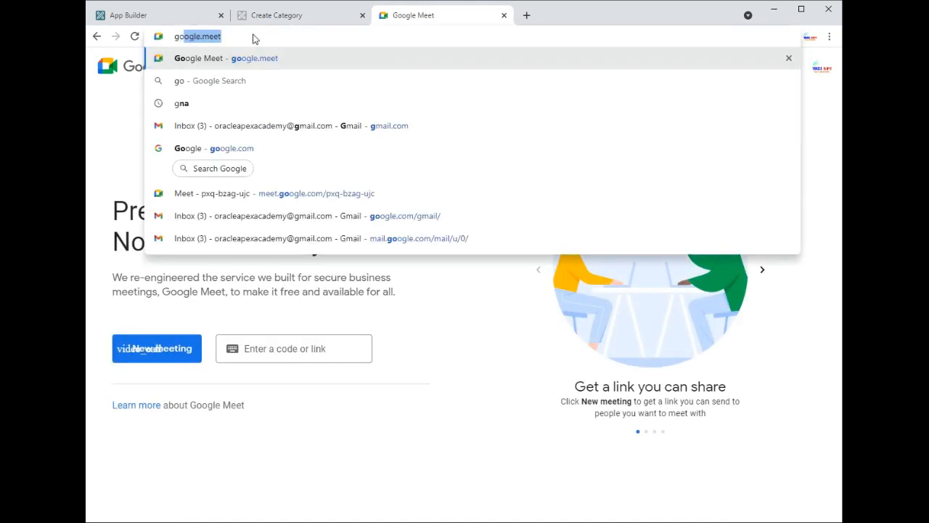
pyautogui.write('google.com,')
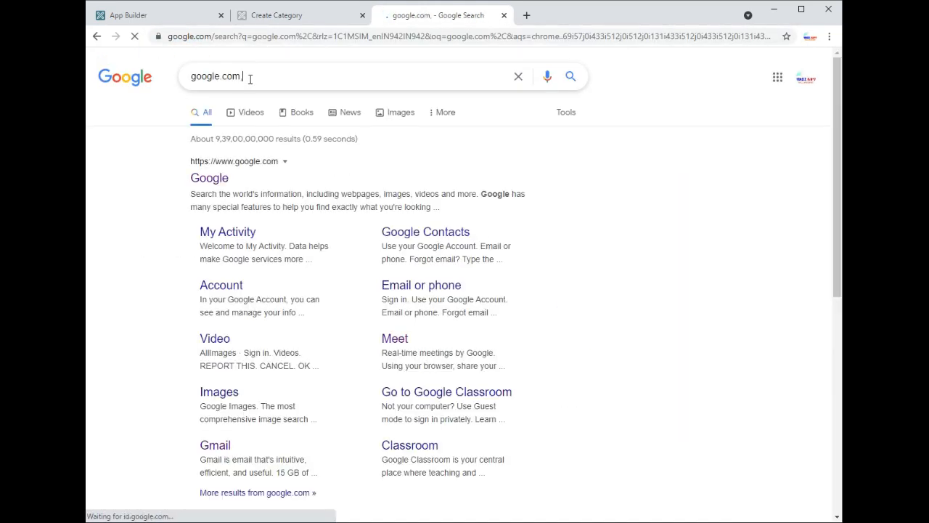
pyautogui.write('headphones')
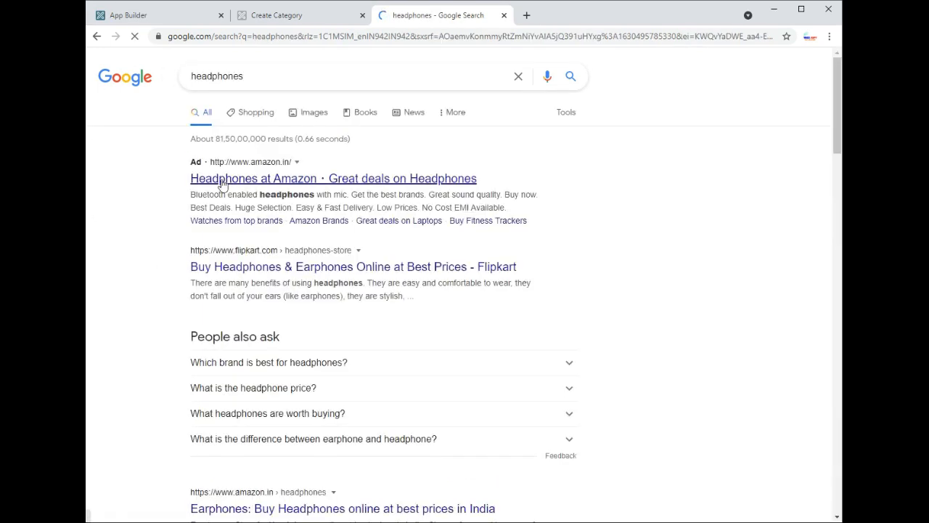
pyautogui.click(313, 112)
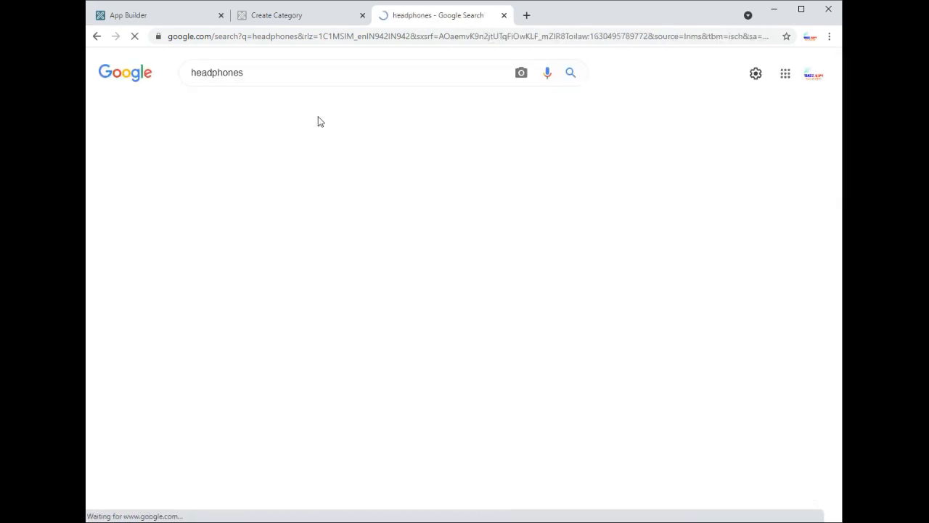
# Step: Save a headphones picture to the Desktop as 1.jfif and return to the ECOM tab
pyautogui.rightClick(243, 225)
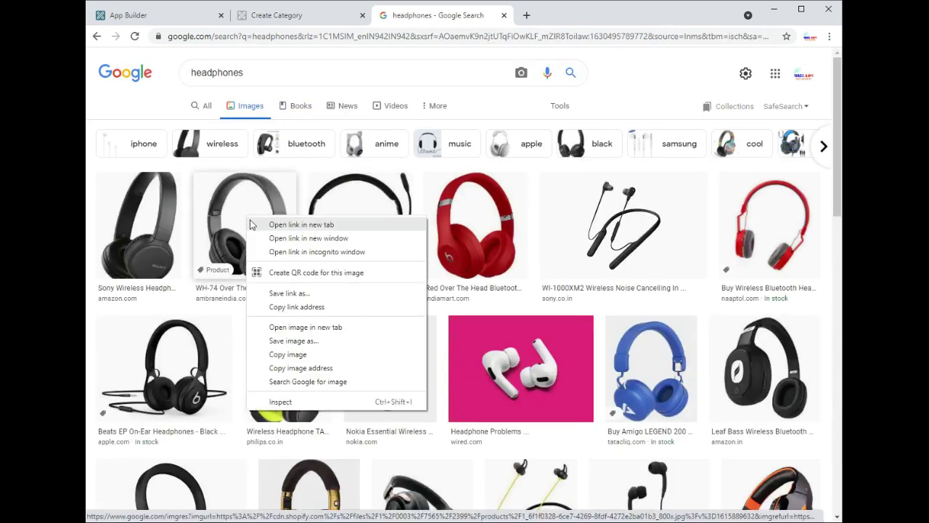
pyautogui.moveTo(294, 340)
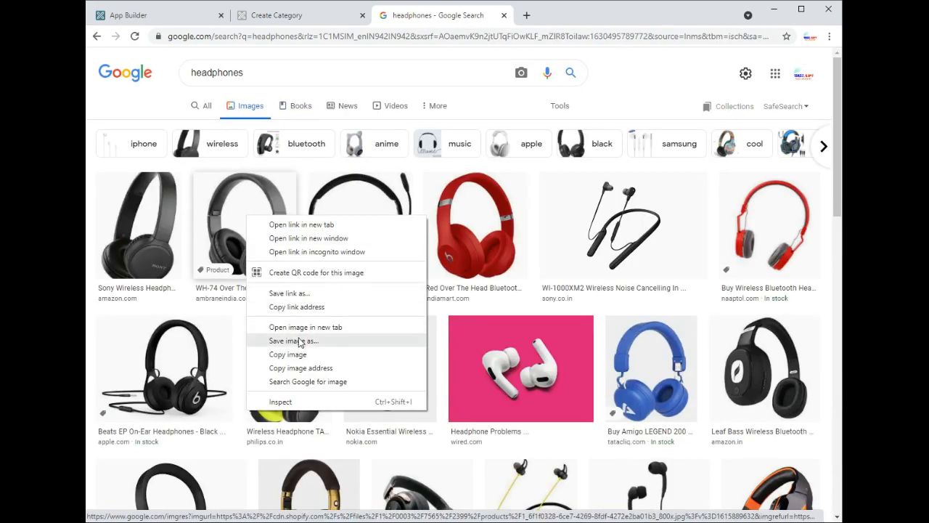
pyautogui.click(291, 341)
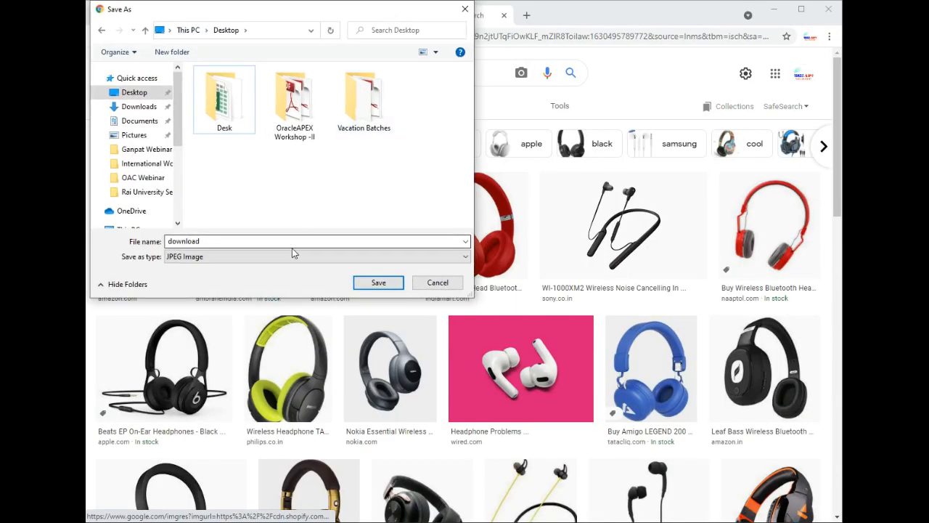
pyautogui.click(293, 241)
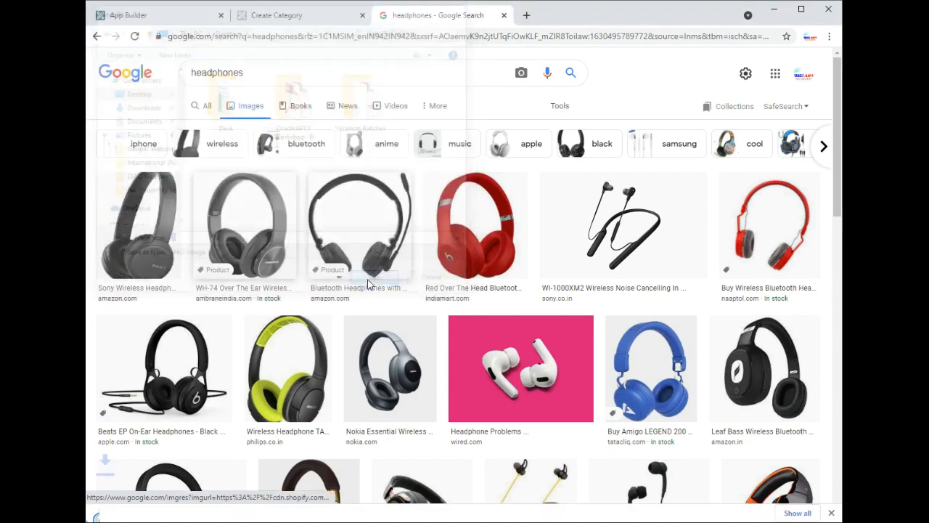
pyautogui.click(298, 14)
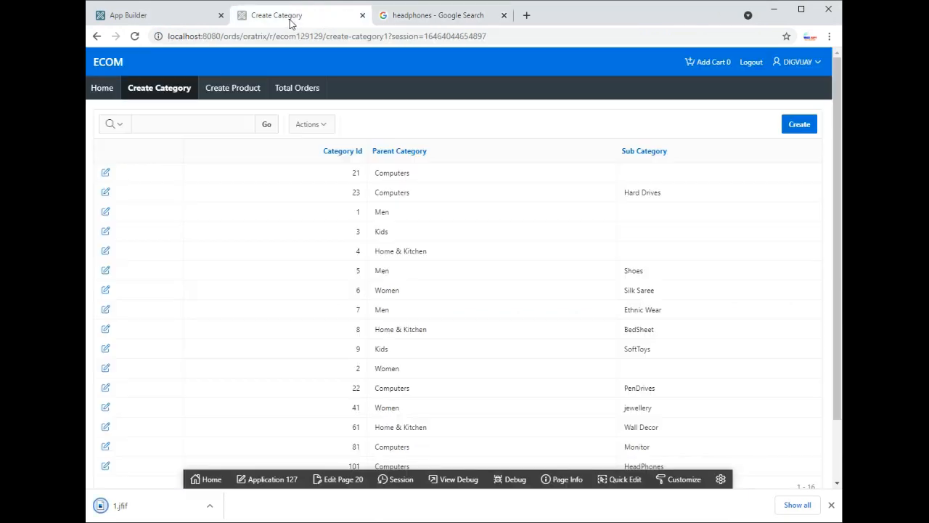
pyautogui.click(232, 87)
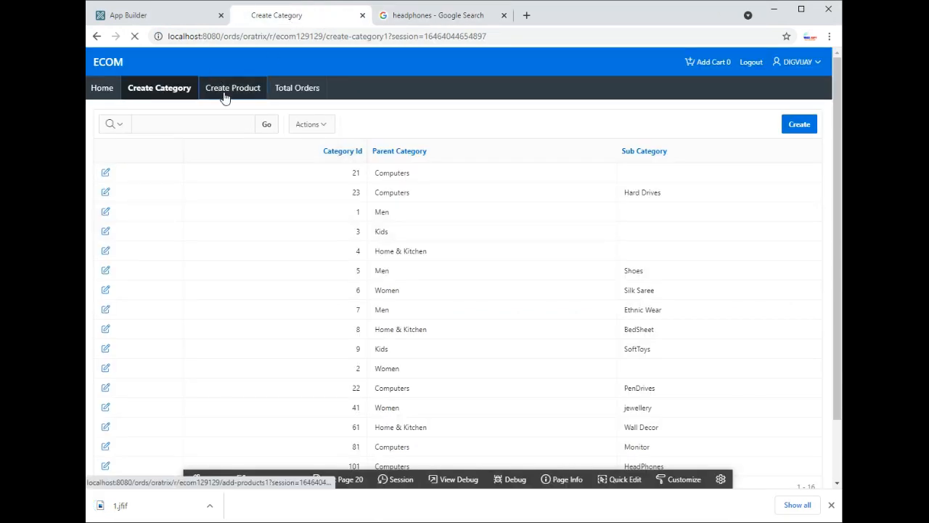
# Step: Run ECOM, open Show More under HeadPhones, and select the 'no data found' message
pyautogui.click(232, 87)
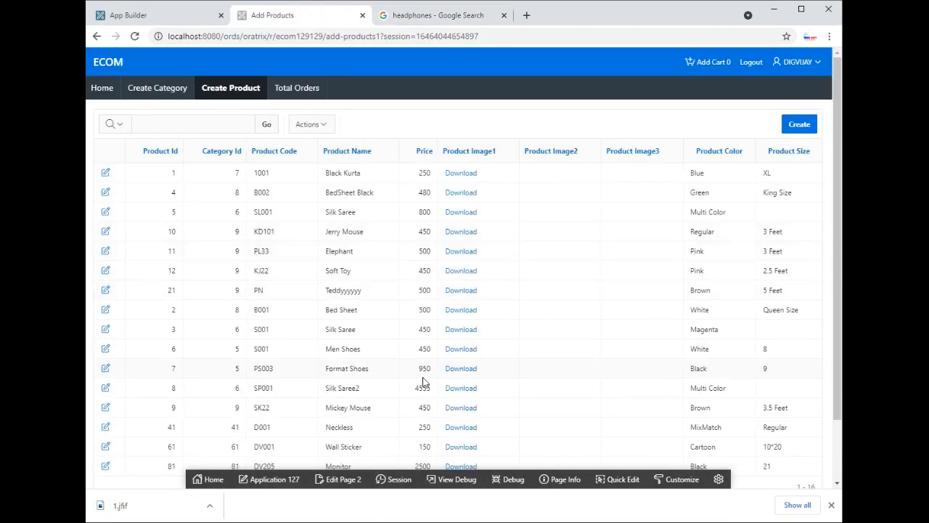
pyautogui.moveTo(426, 355)
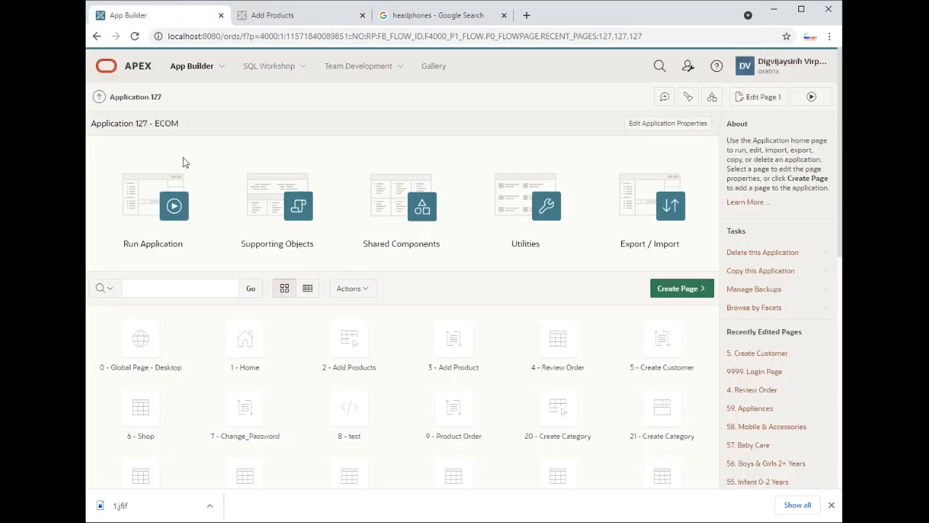
pyautogui.click(174, 206)
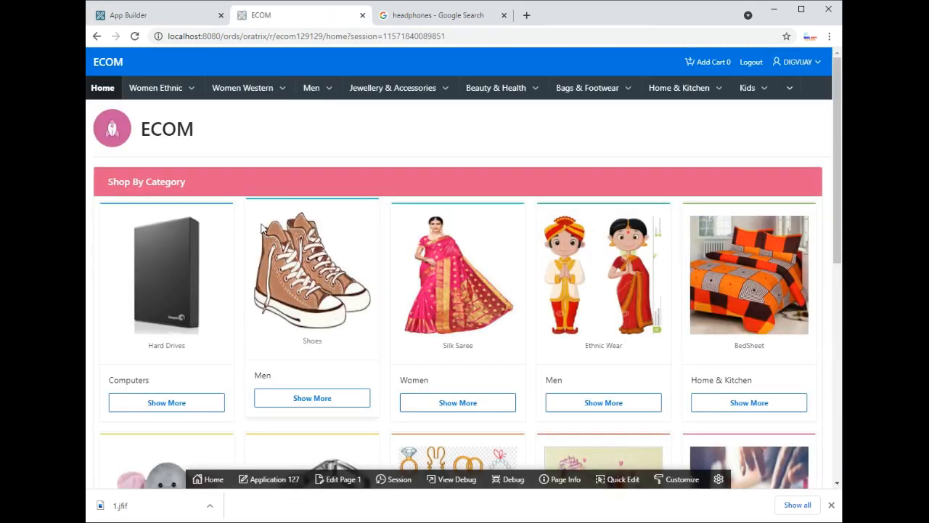
pyautogui.scroll(-3)
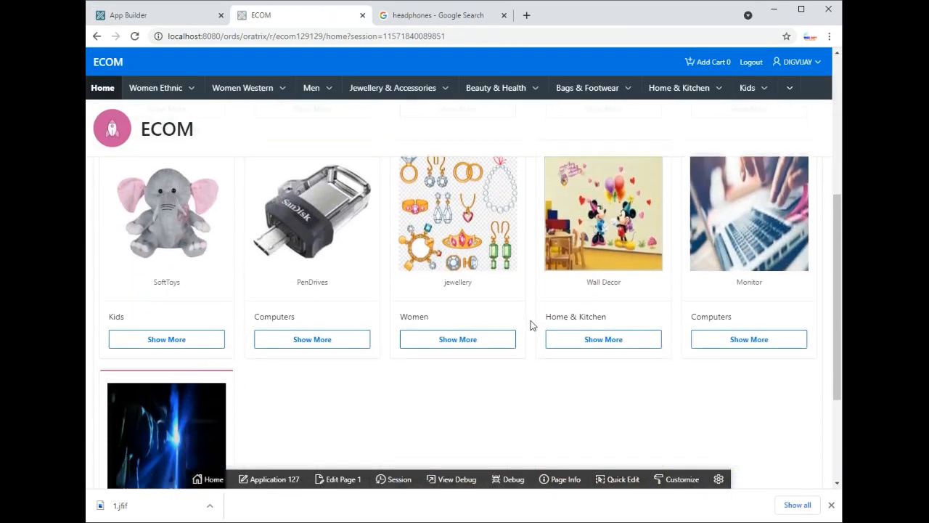
pyautogui.scroll(-3)
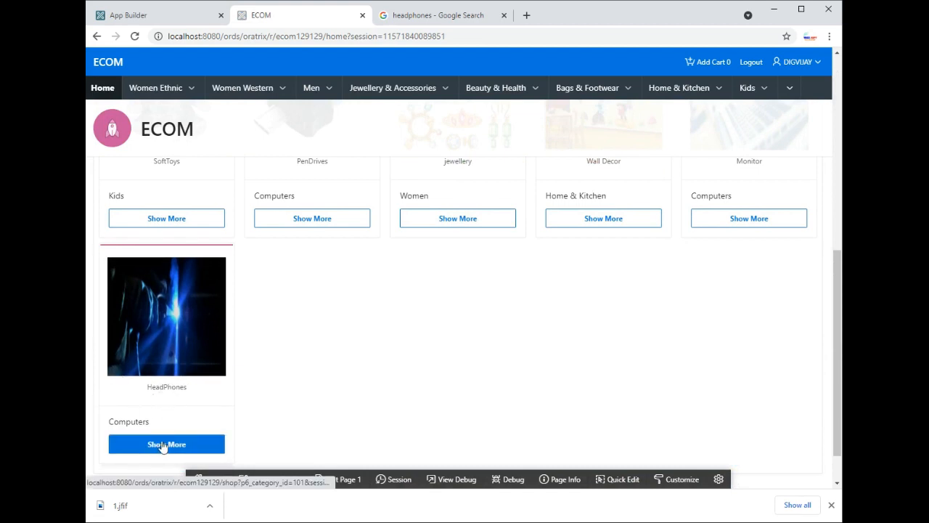
pyautogui.click(166, 443)
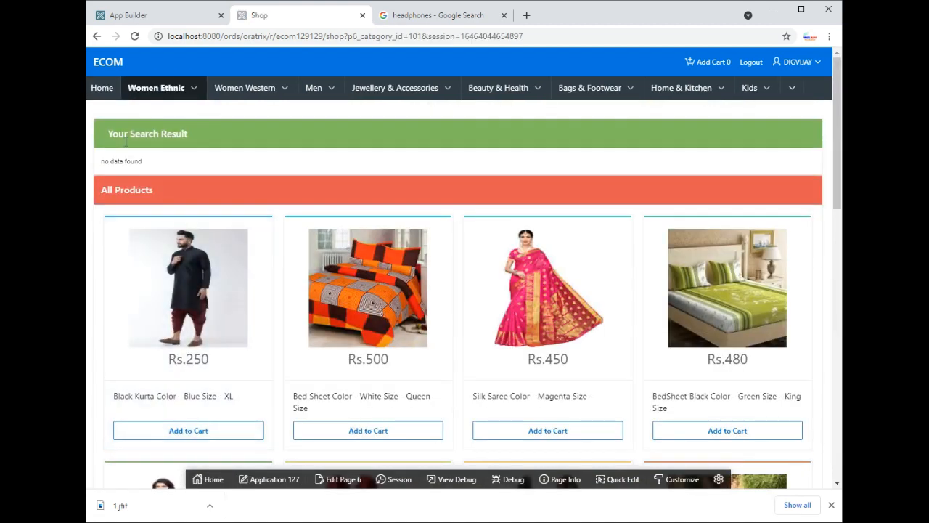
pyautogui.doubleClick(122, 160)
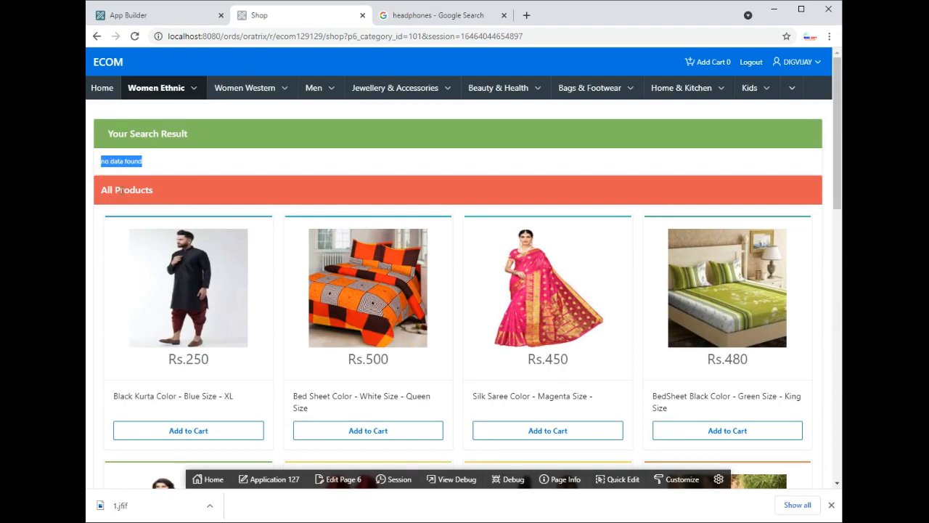
pyautogui.moveTo(751, 61)
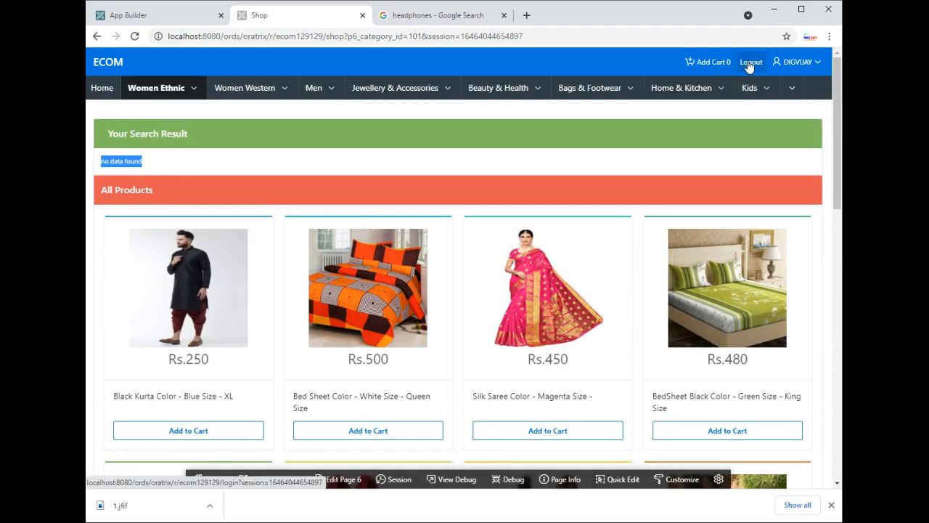
# Step: Log out, sign back in, and open the Create Product list of 16 products
pyautogui.click(752, 61)
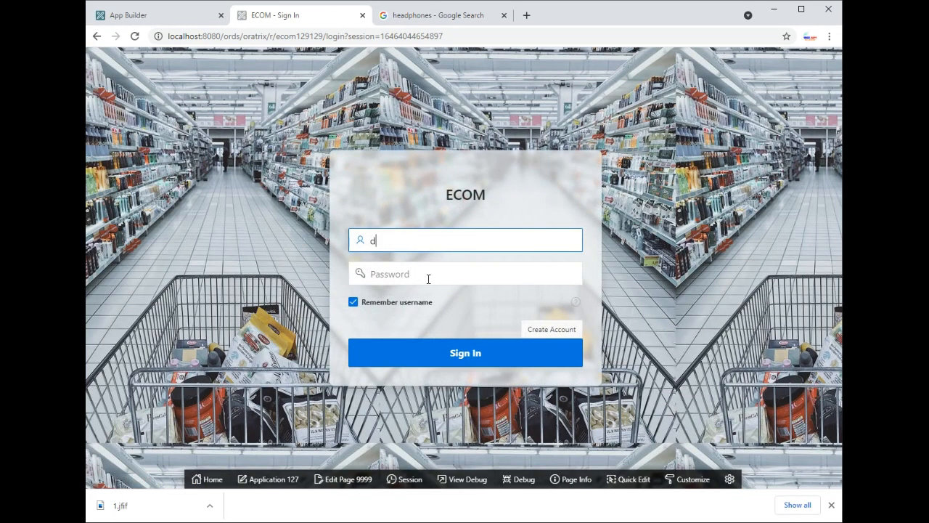
pyautogui.click(465, 352)
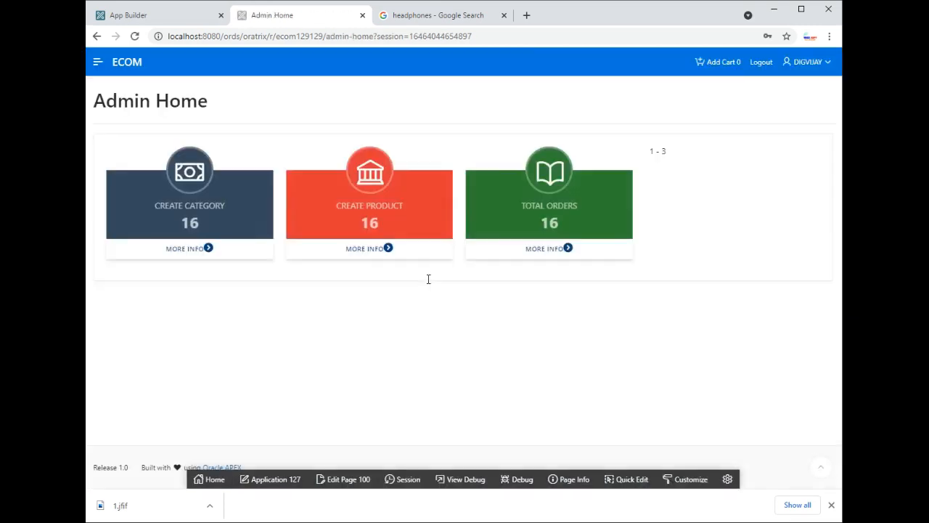
pyautogui.moveTo(364, 254)
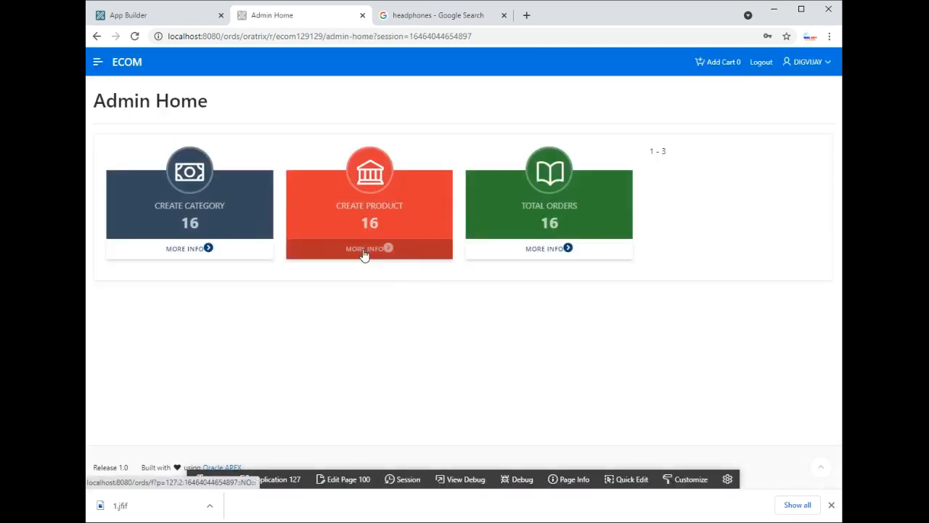
pyautogui.click(369, 248)
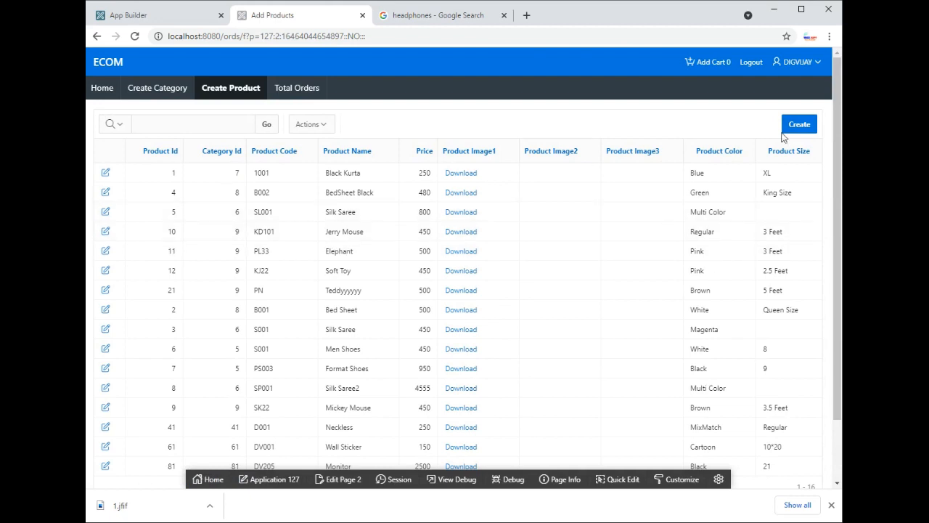
# Step: Start a new product: category HeadPhones, code PDV123, name Headphones, price 500
pyautogui.click(799, 123)
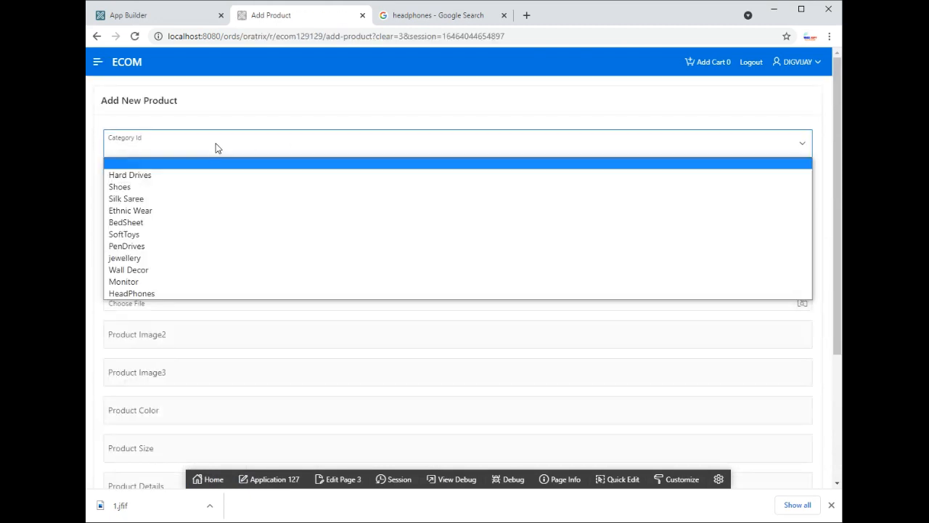
pyautogui.click(132, 293)
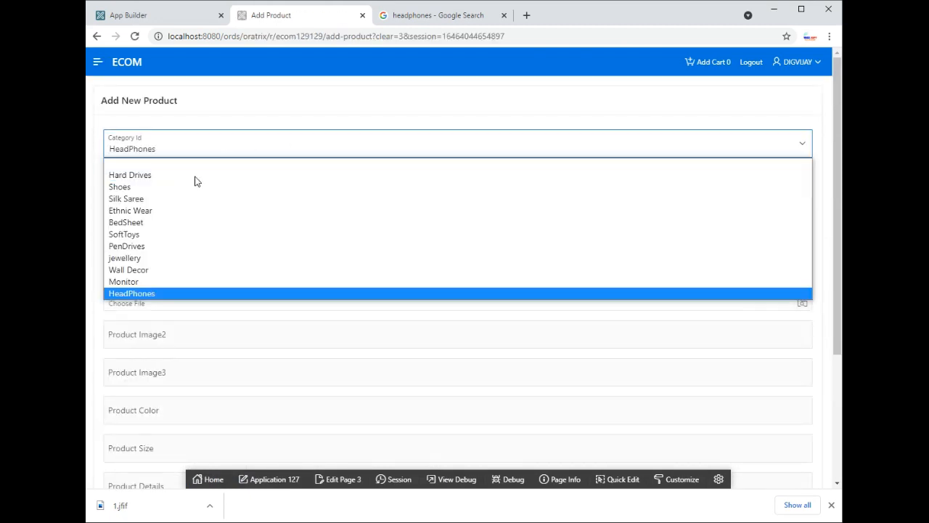
pyautogui.click(131, 292)
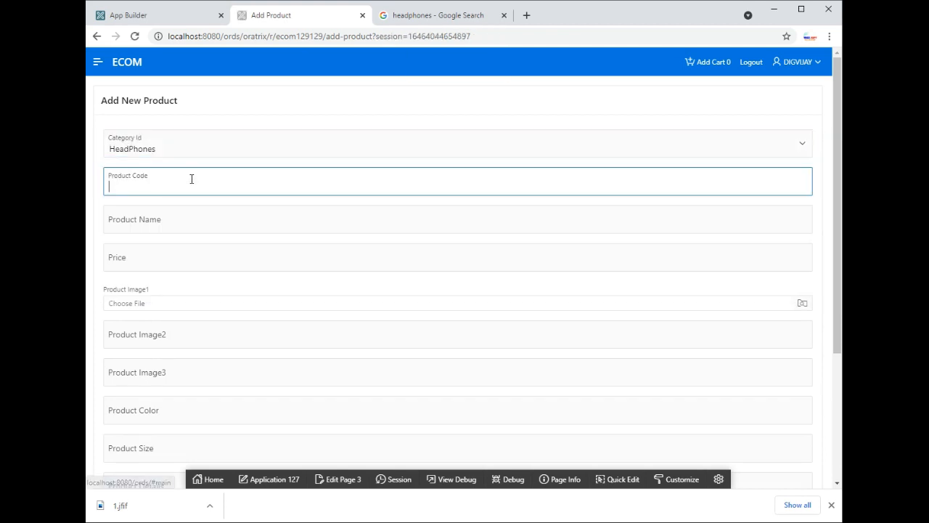
pyautogui.write('PDV')
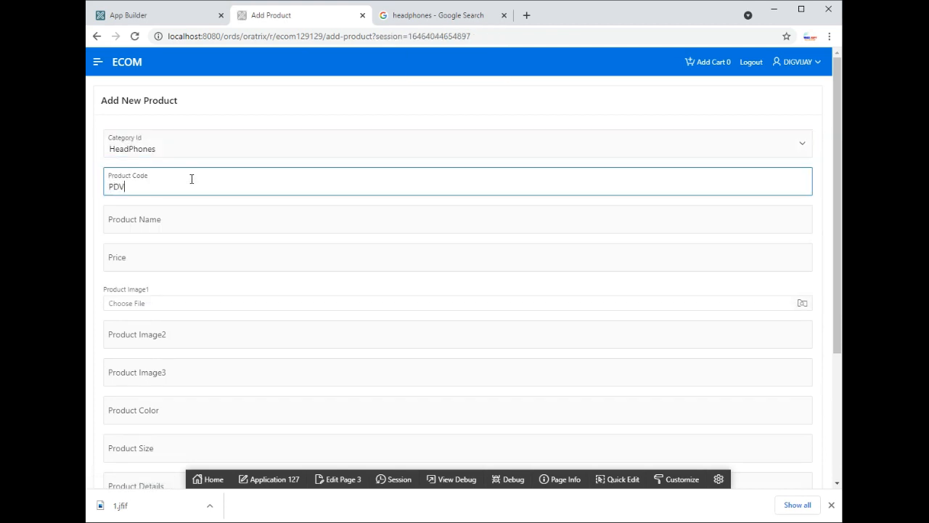
pyautogui.write('123')
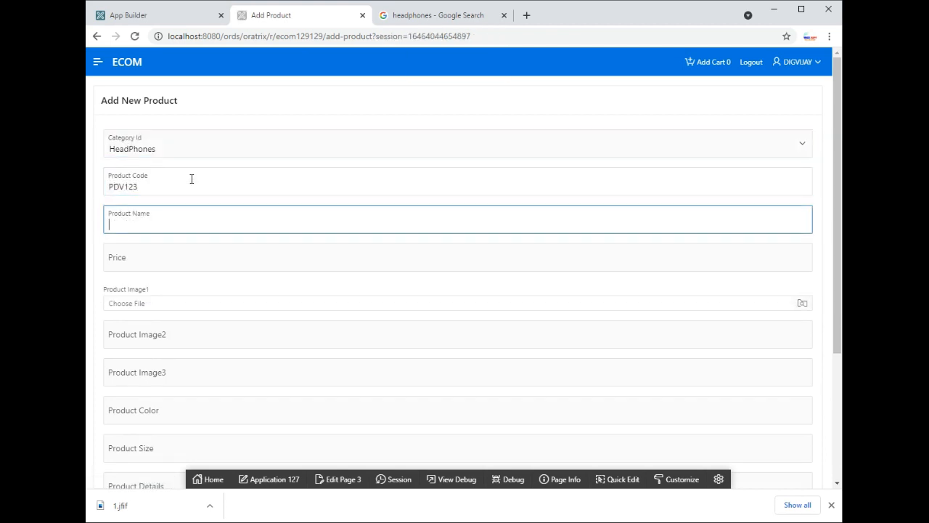
pyautogui.write('Headphones')
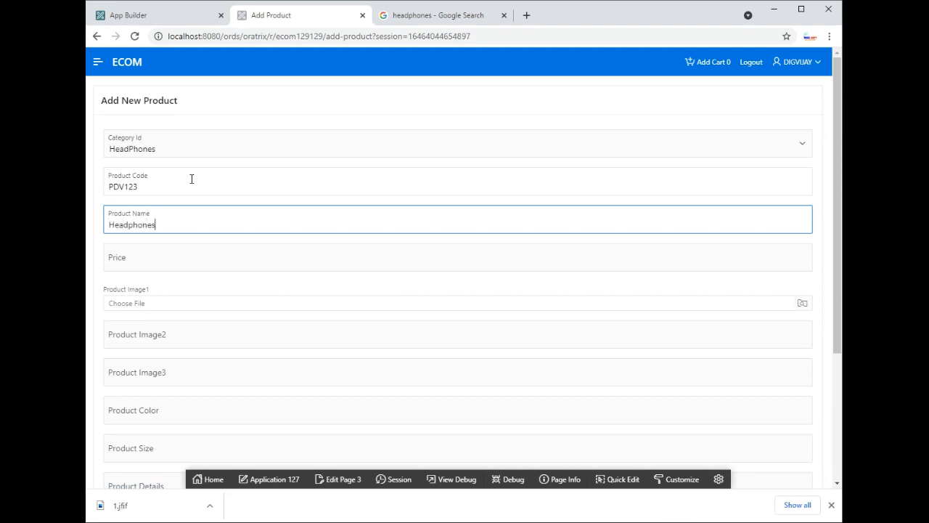
pyautogui.write('50')
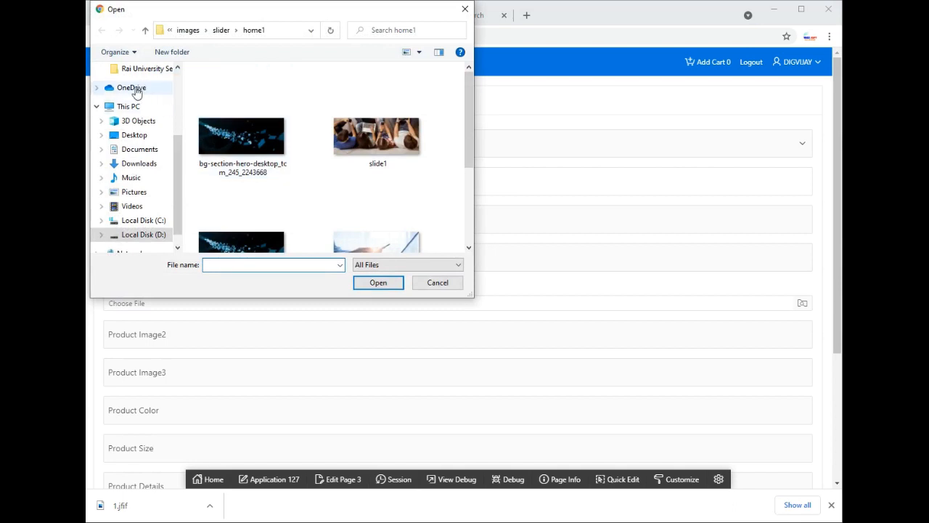
# Step: Attach 1.jfif from Desktop; set colour Black, size Regular, details 'Headphone dual jack'
pyautogui.click(134, 134)
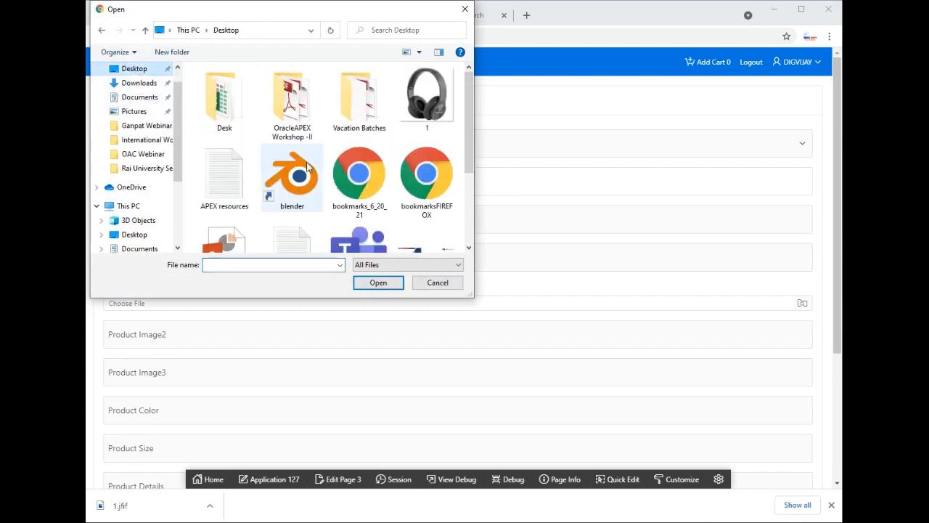
pyautogui.click(379, 283)
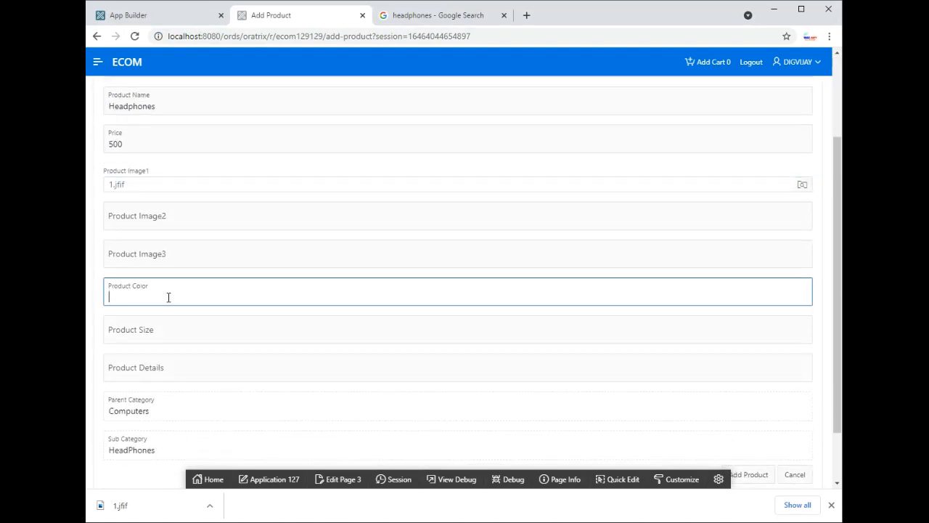
pyautogui.write('Black')
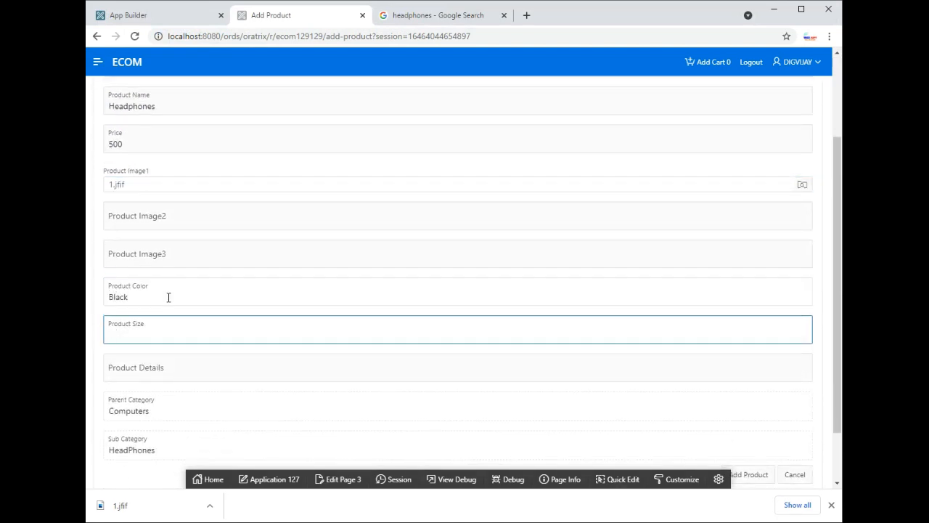
pyautogui.write('Regular')
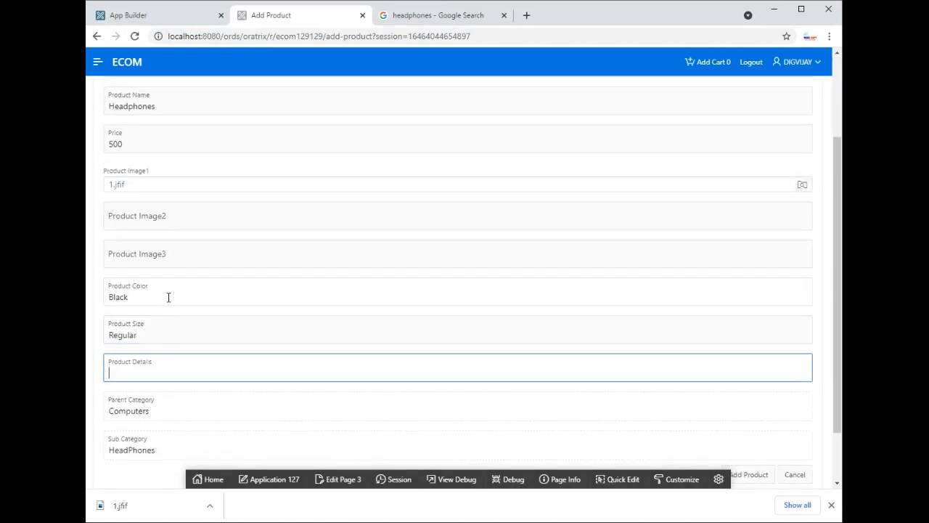
pyautogui.write('Head')
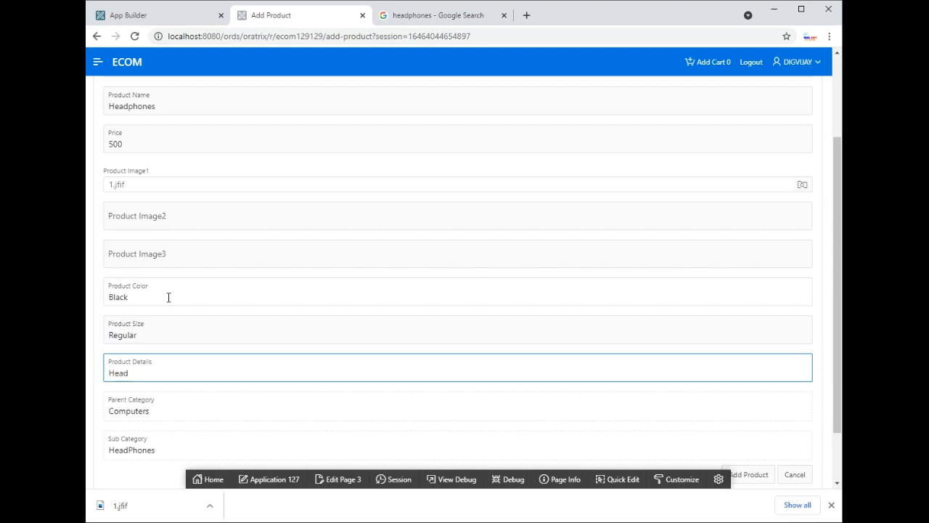
pyautogui.write('phone dual jack')
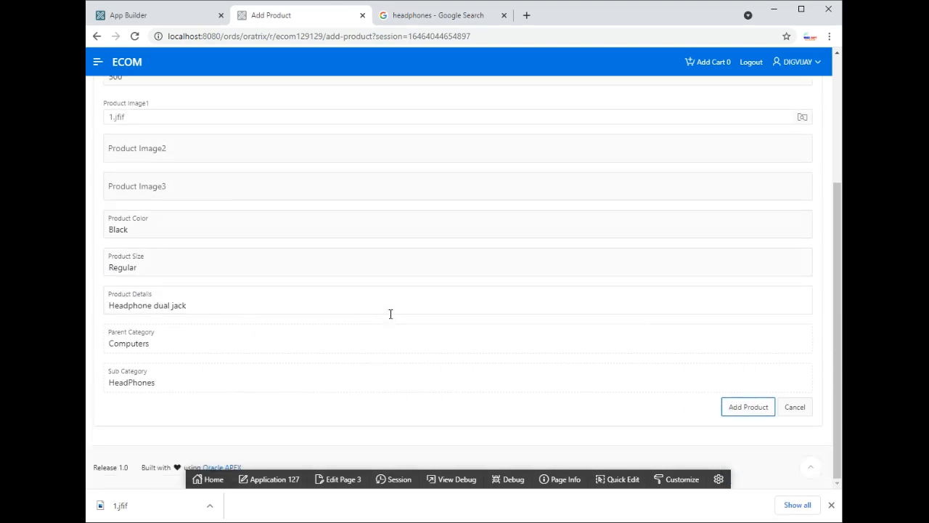
# Step: Submit the Headphones product with Add Product and see the success message
pyautogui.click(747, 406)
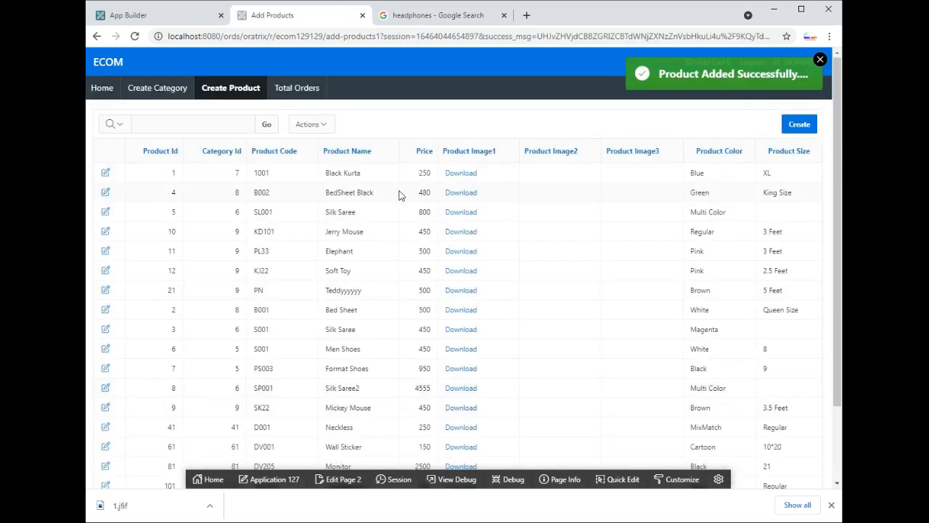
pyautogui.moveTo(411, 211)
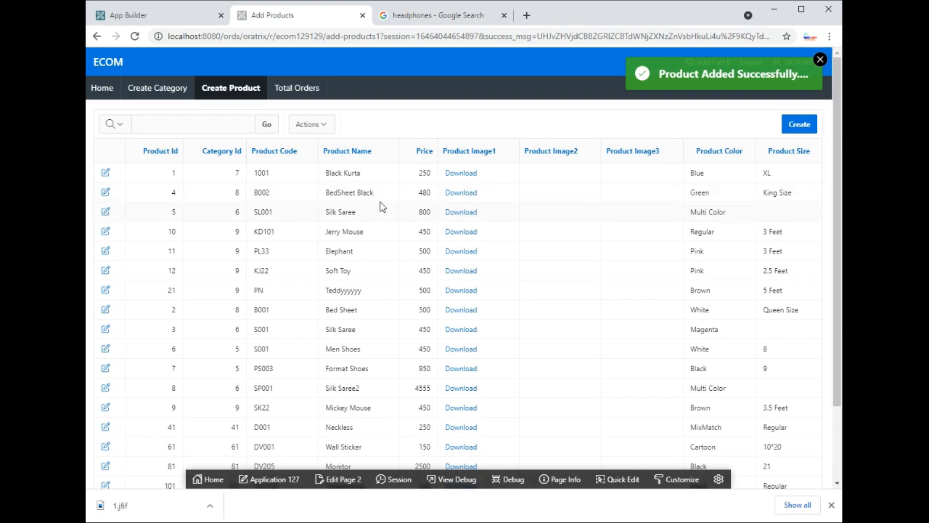
pyautogui.moveTo(160, 263)
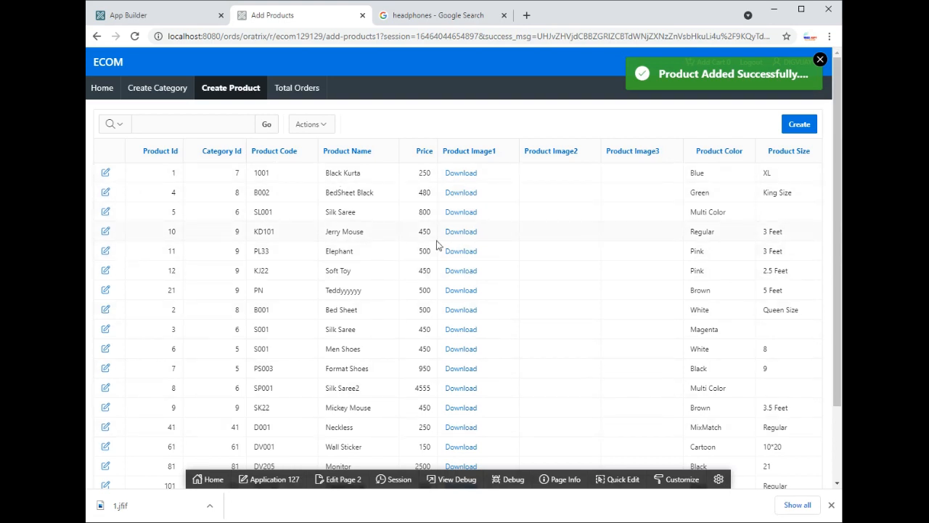
# Step: Open the Total Orders report and review the orders under the first two session IDs
pyautogui.click(297, 87)
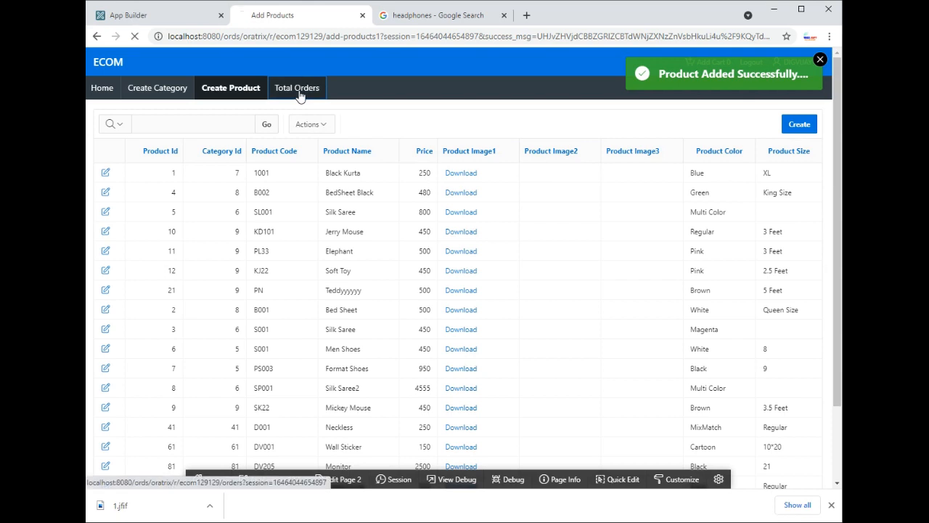
pyautogui.click(297, 88)
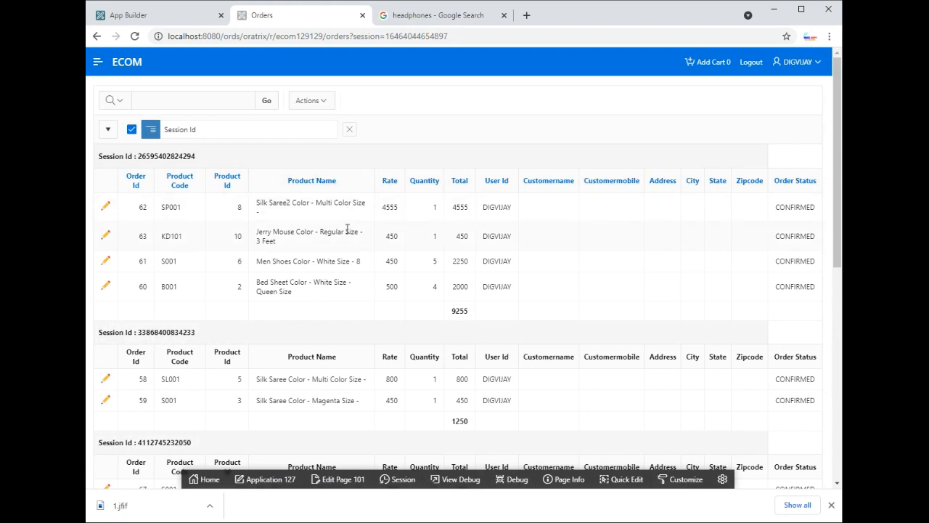
pyautogui.moveTo(135, 181)
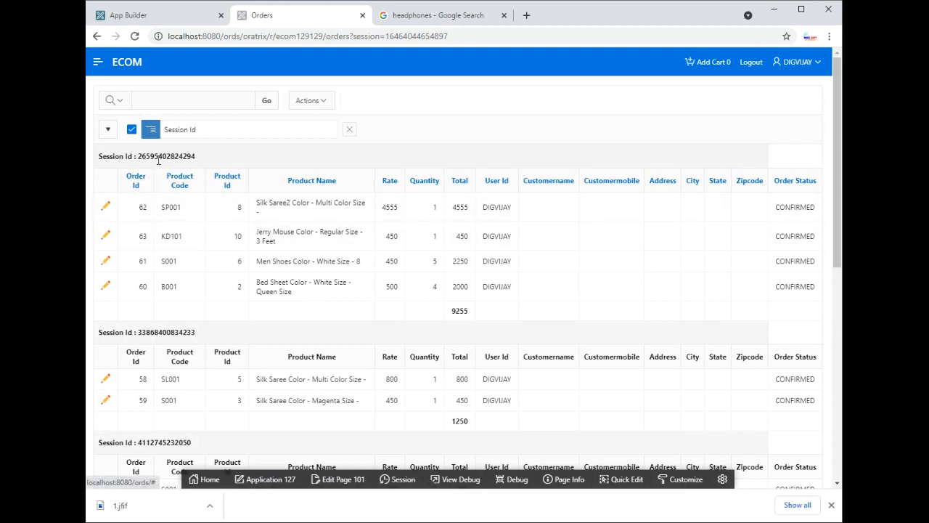
pyautogui.doubleClick(166, 156)
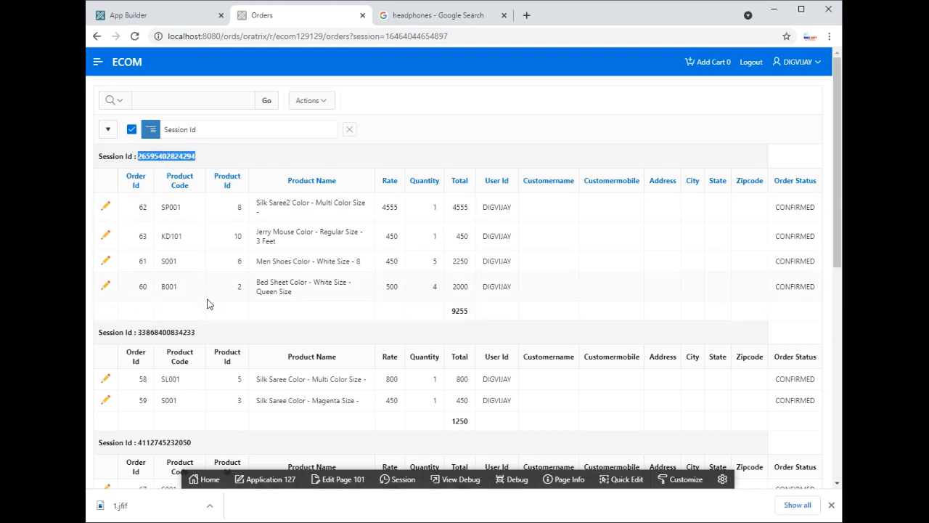
pyautogui.moveTo(274, 295)
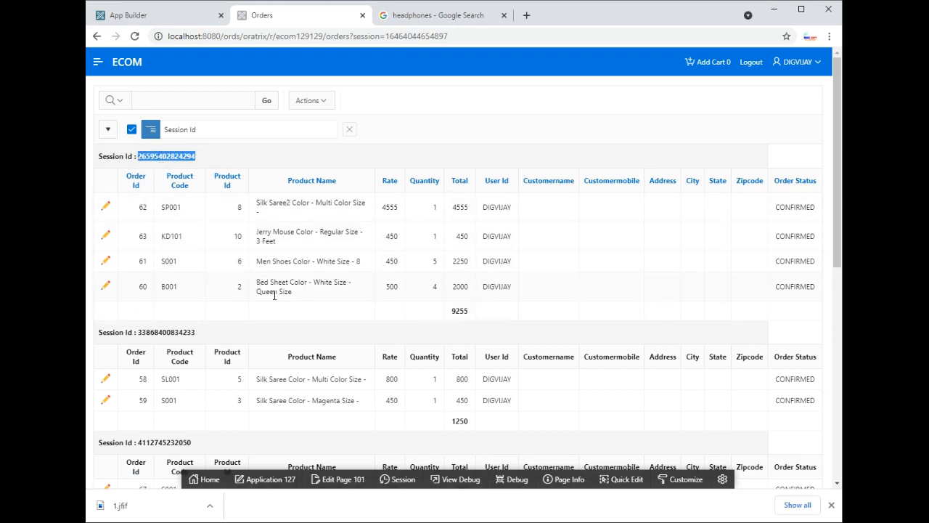
pyautogui.scroll(-3)
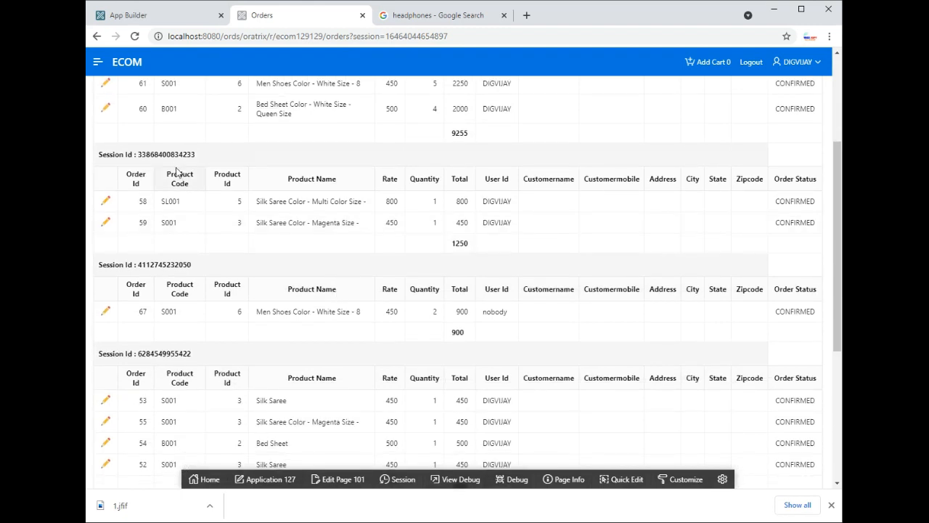
pyautogui.doubleClick(167, 154)
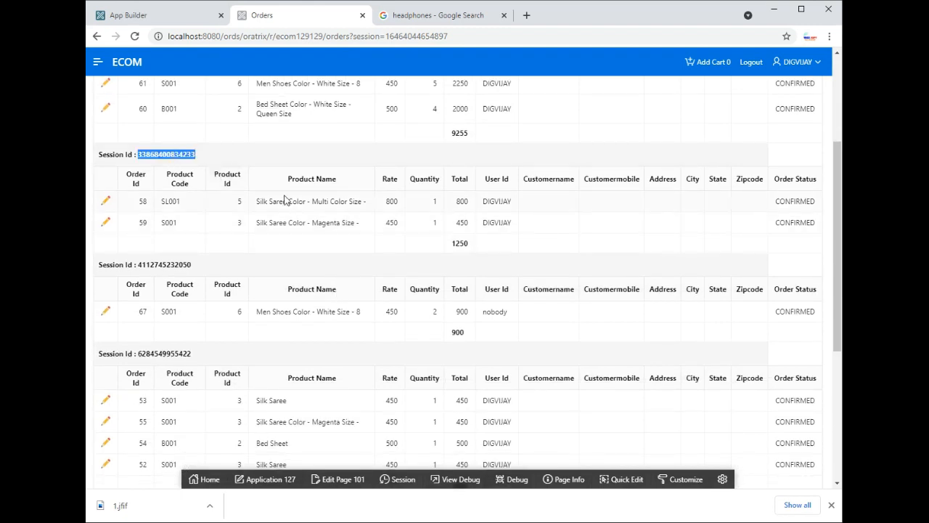
pyautogui.moveTo(379, 280)
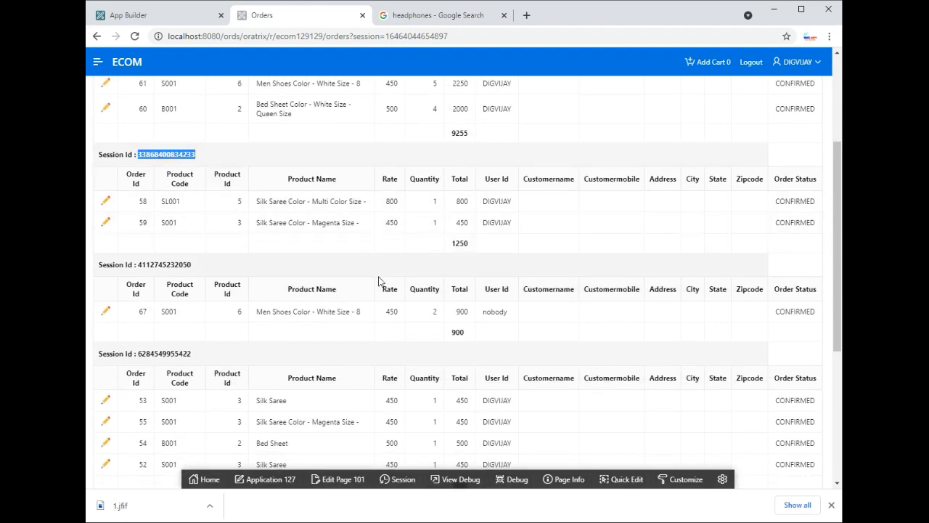
pyautogui.scroll(-3)
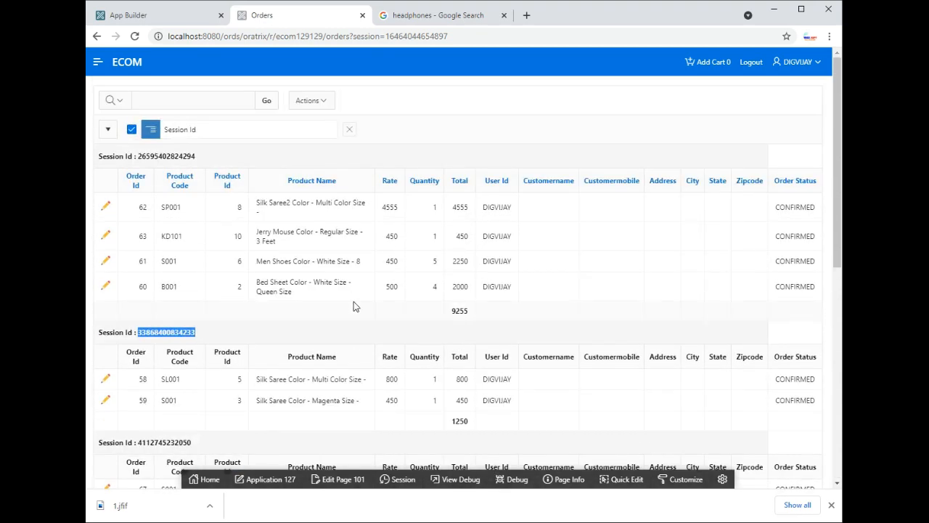
pyautogui.moveTo(331, 244)
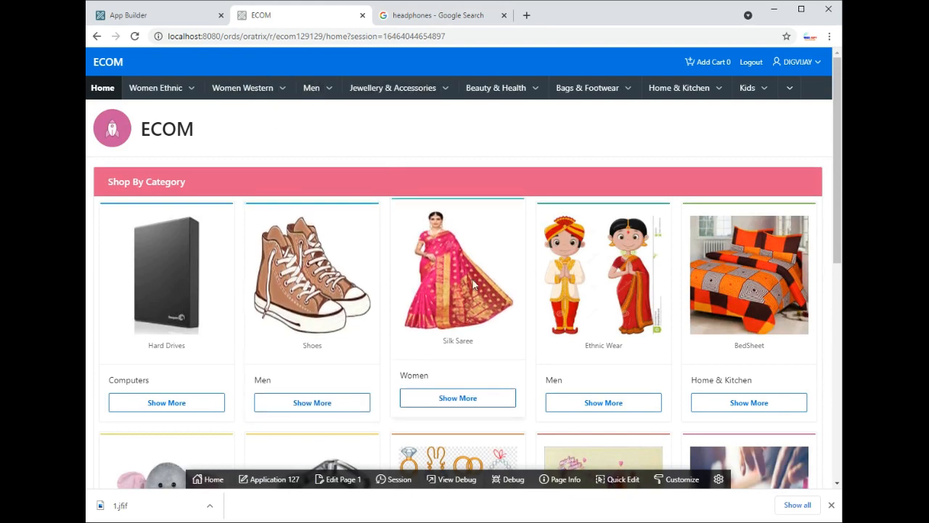
pyautogui.moveTo(550, 251)
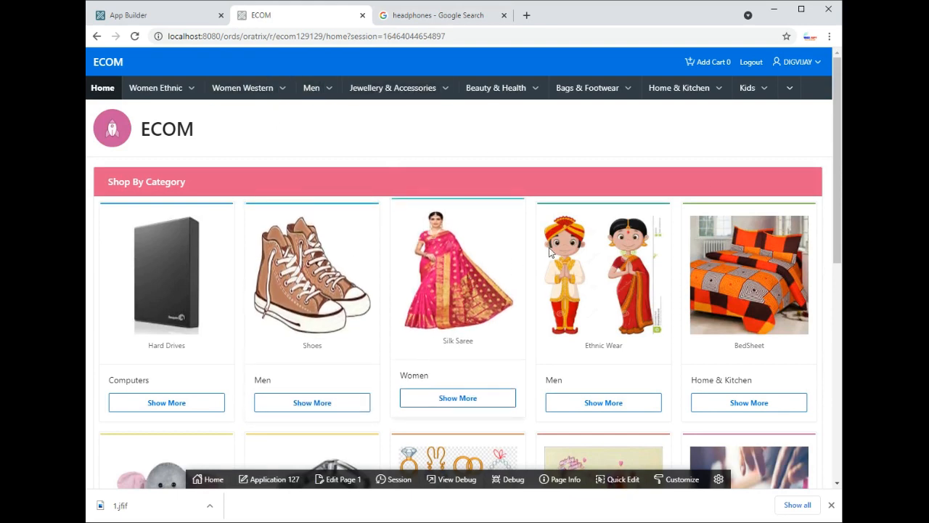
pyautogui.moveTo(734, 137)
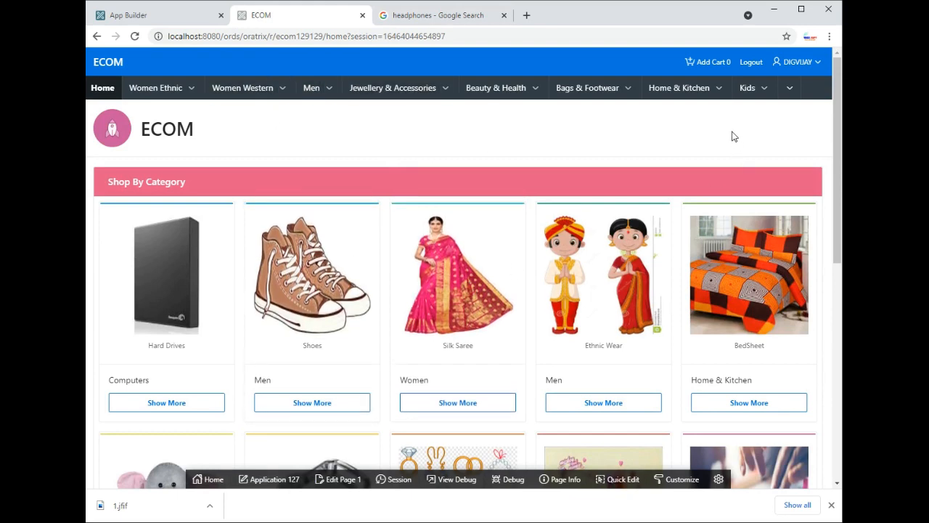
# Step: Log out of the ECOM shop from the home page navigation bar
pyautogui.click(751, 62)
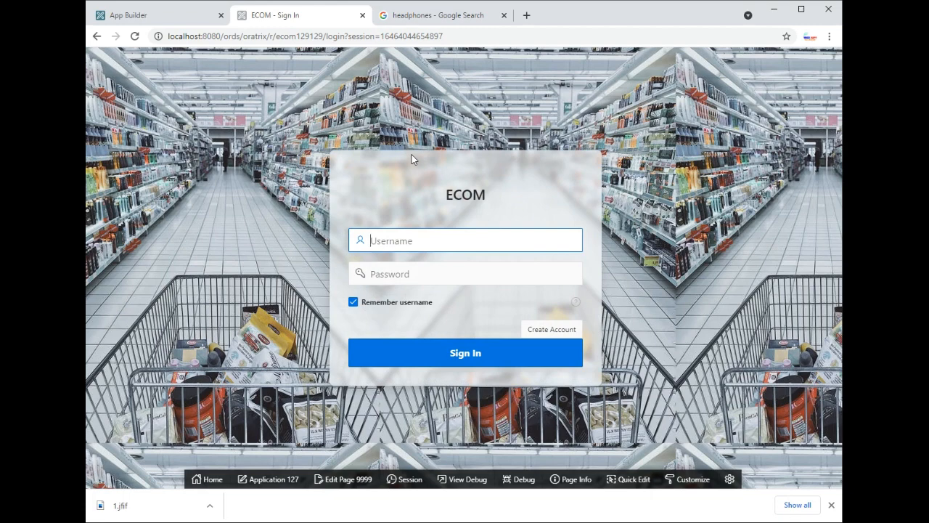
pyautogui.moveTo(593, 304)
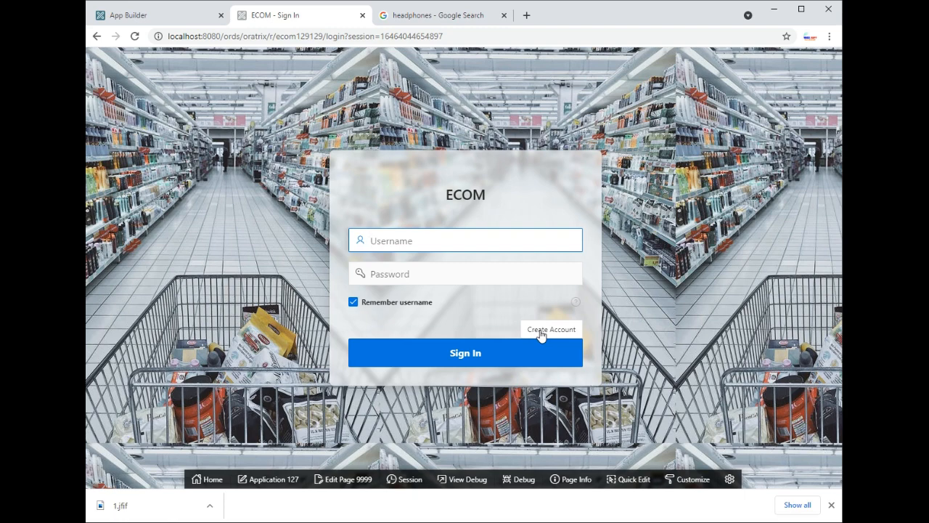
pyautogui.click(464, 240)
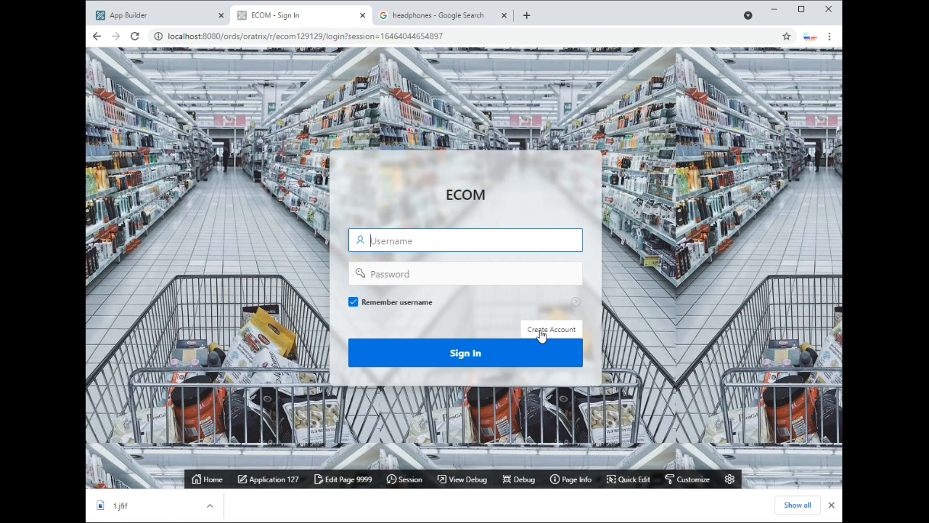
# Step: Create a customer account named 'User' with email 'user@' in the Create Customer dialog
pyautogui.click(551, 329)
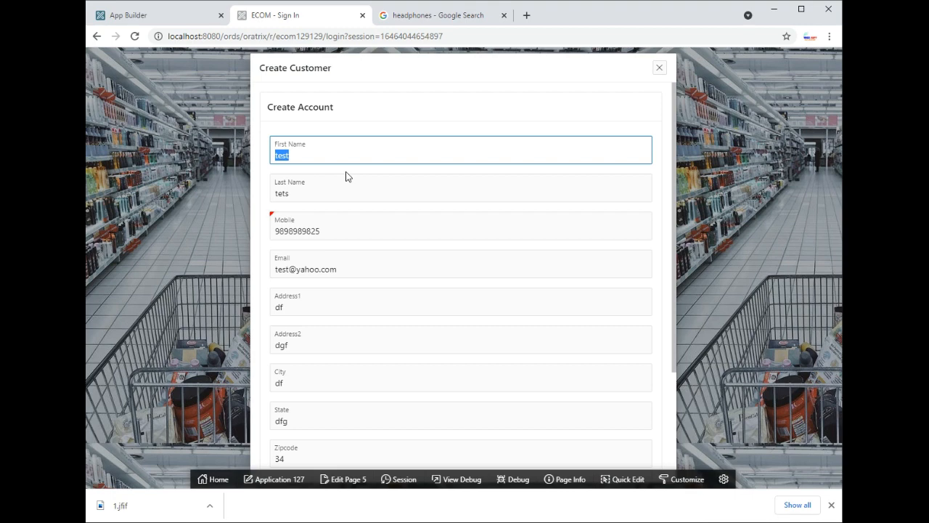
pyautogui.write('User')
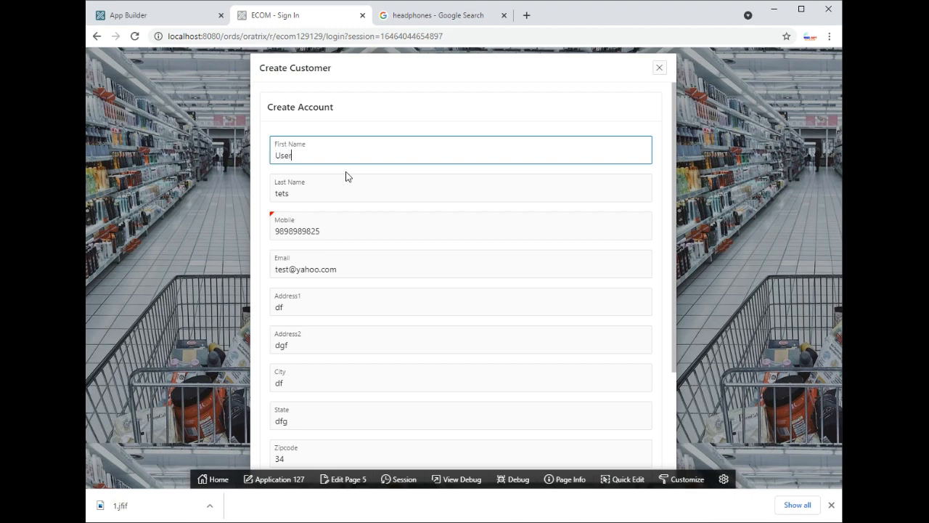
pyautogui.doubleClick(282, 193)
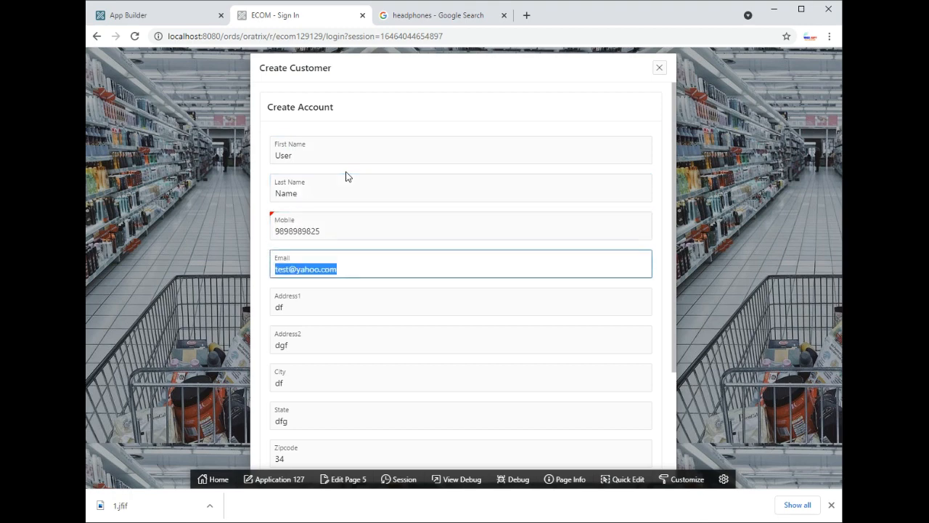
pyautogui.write('user@')
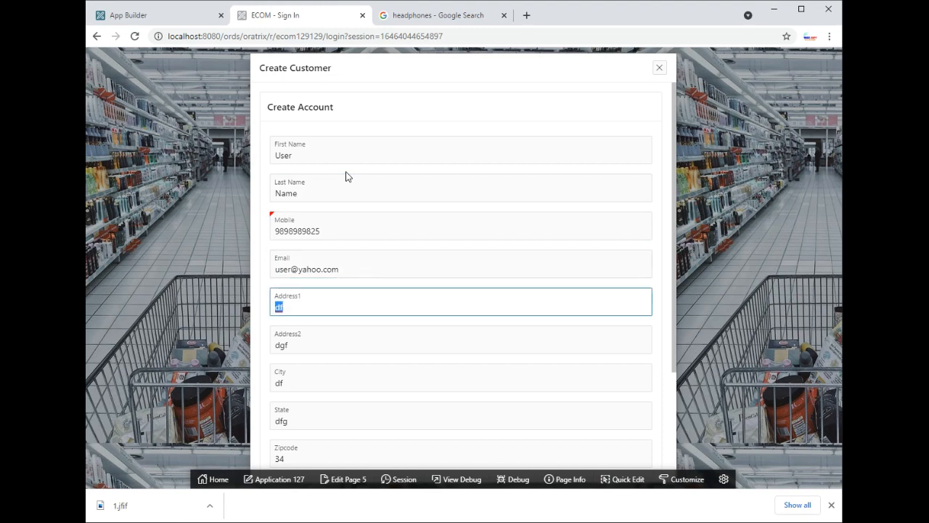
pyautogui.scroll(-3)
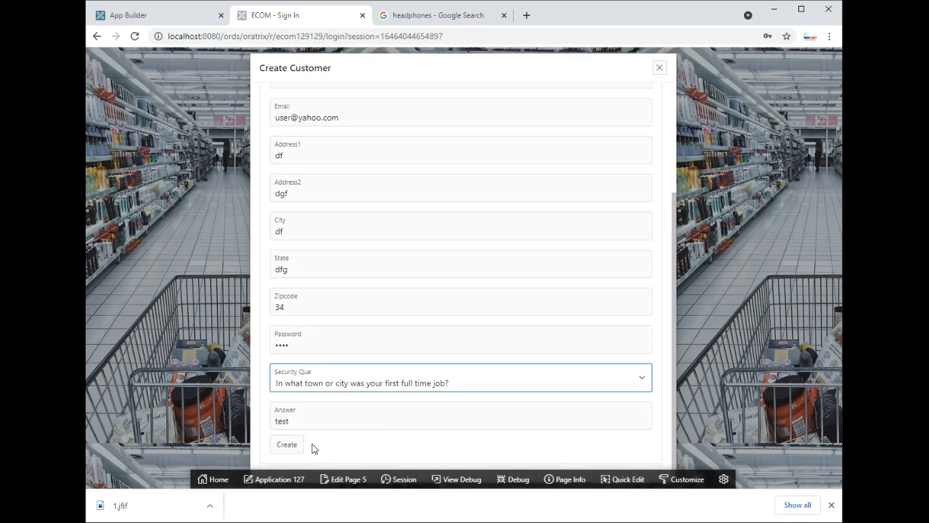
pyautogui.click(286, 444)
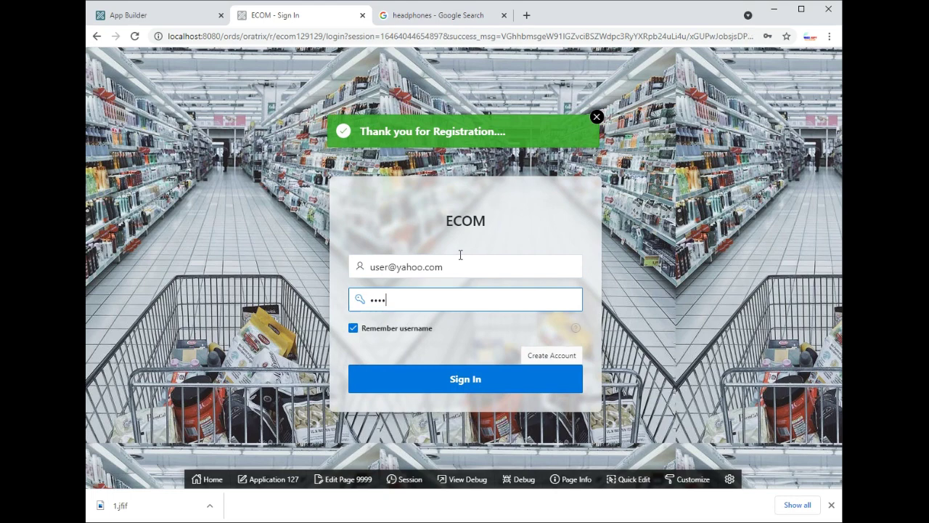
# Step: Sign in as the new customer and open the HeadPhones category listing
pyautogui.click(465, 378)
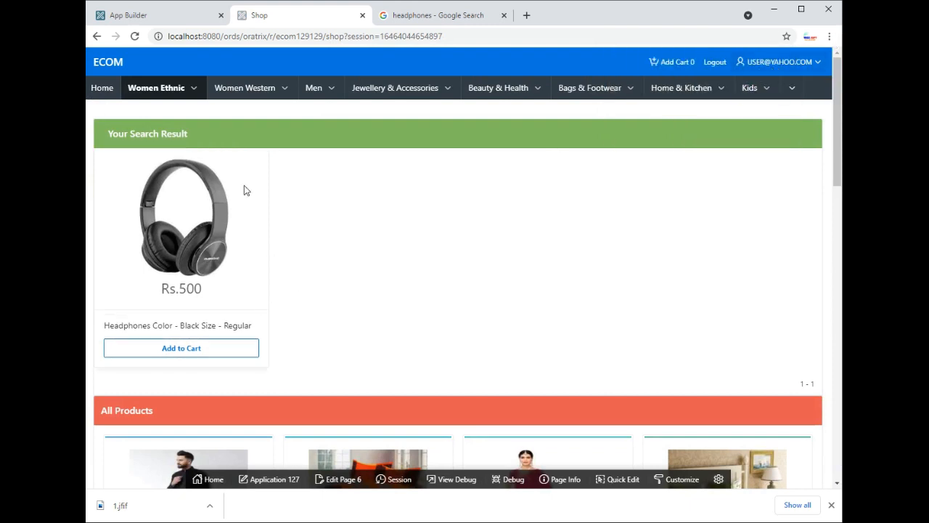
pyautogui.click(102, 87)
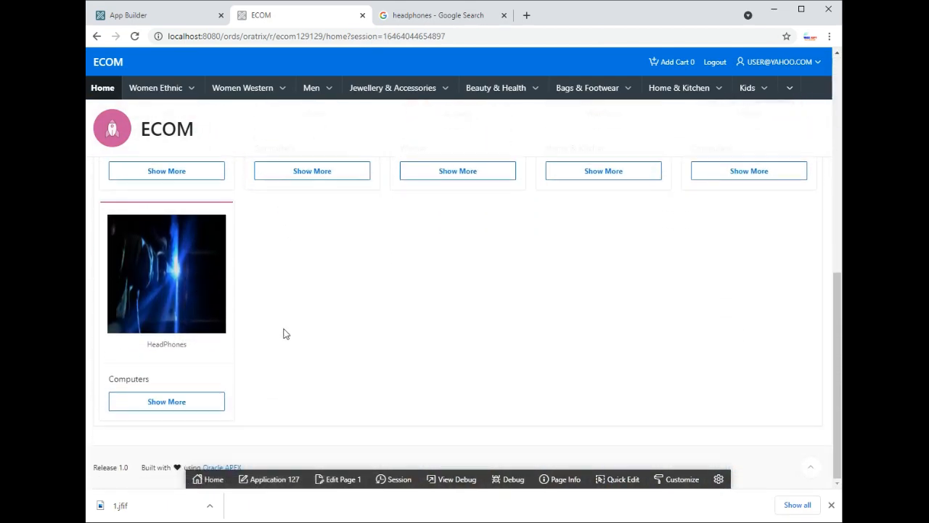
pyautogui.scroll(3)
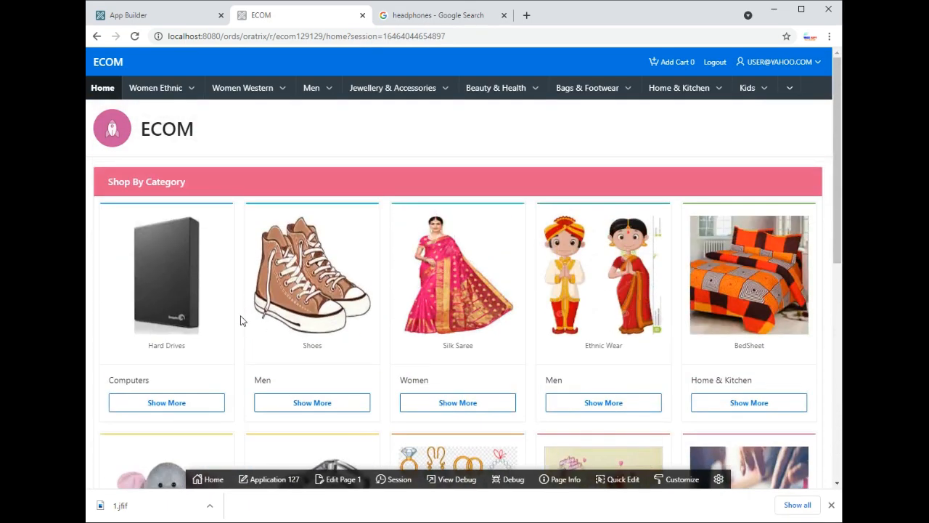
pyautogui.scroll(-3)
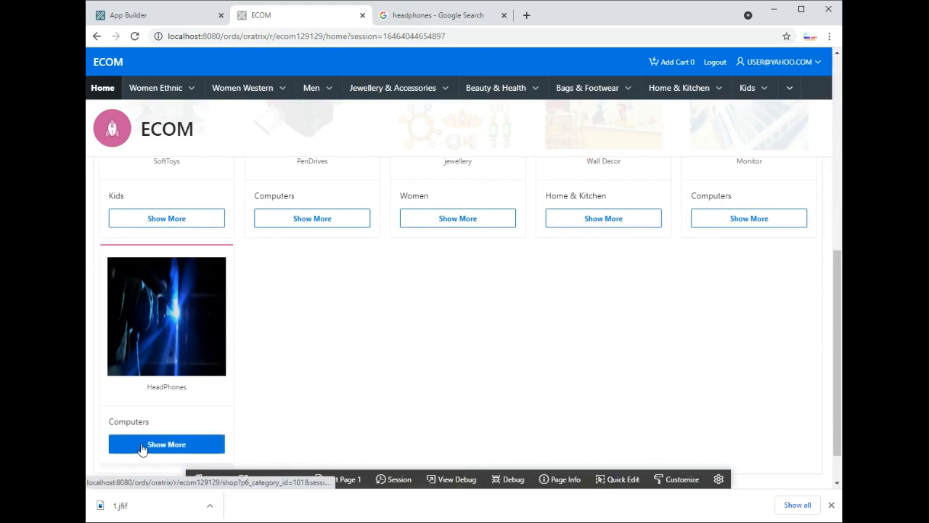
pyautogui.click(166, 444)
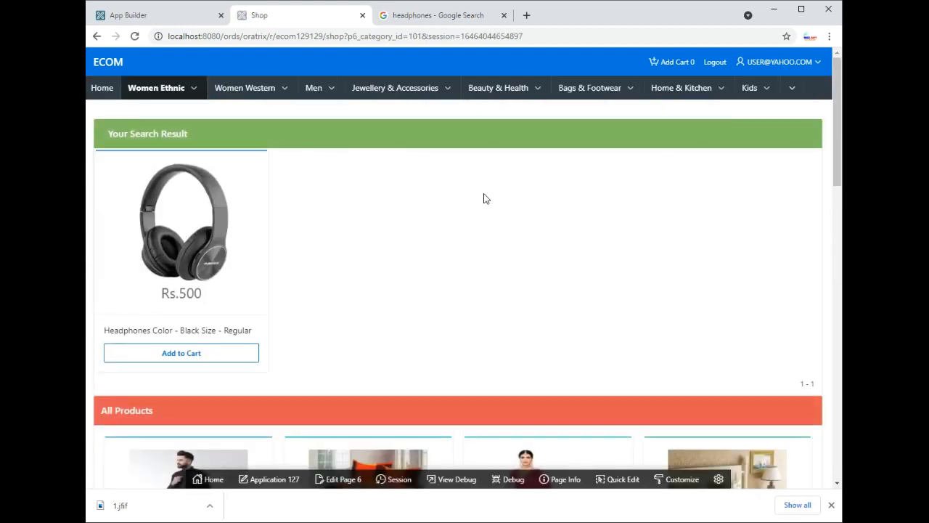
# Step: Log out and sign back in as admin 'digvija' to reach Admin Home
pyautogui.click(715, 62)
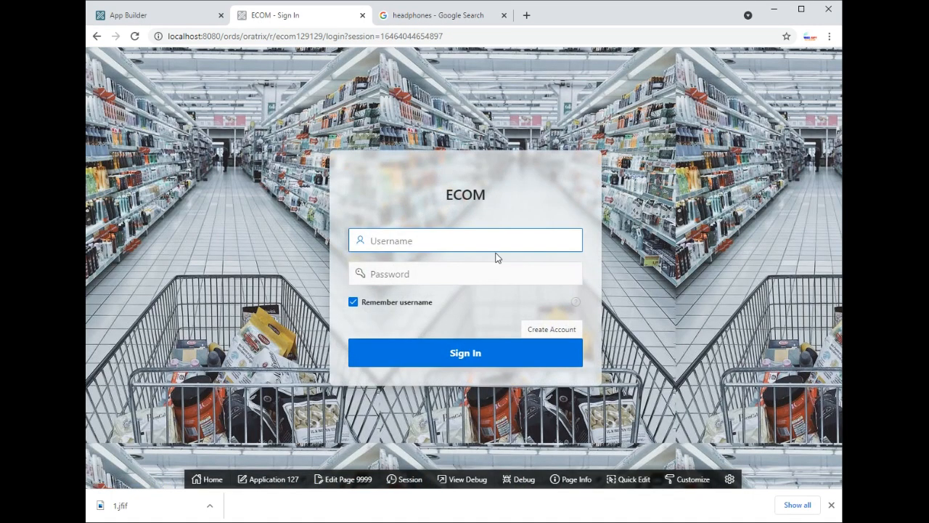
pyautogui.write('digvija')
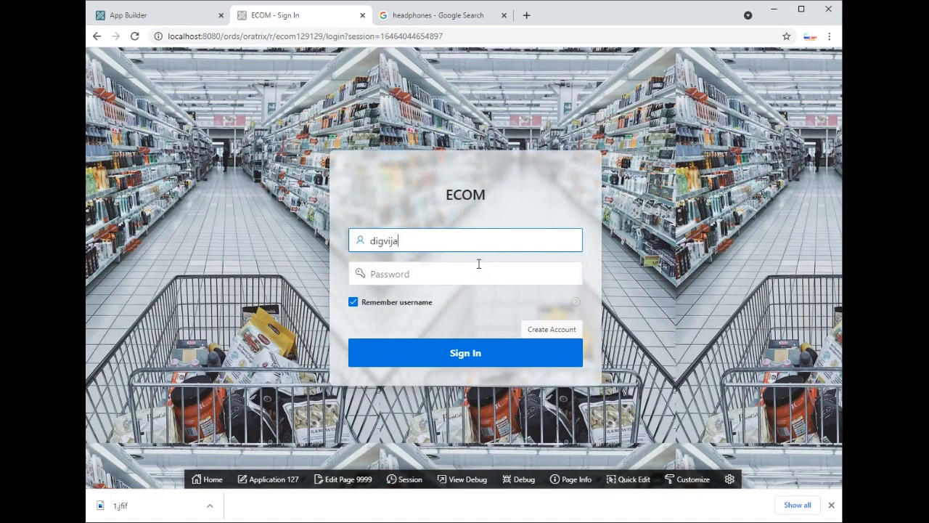
pyautogui.click(465, 353)
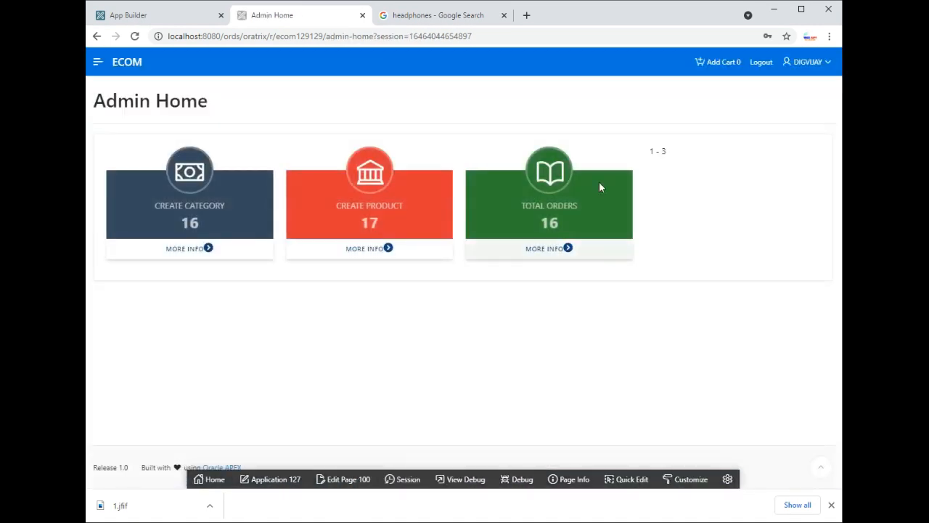
pyautogui.moveTo(230, 214)
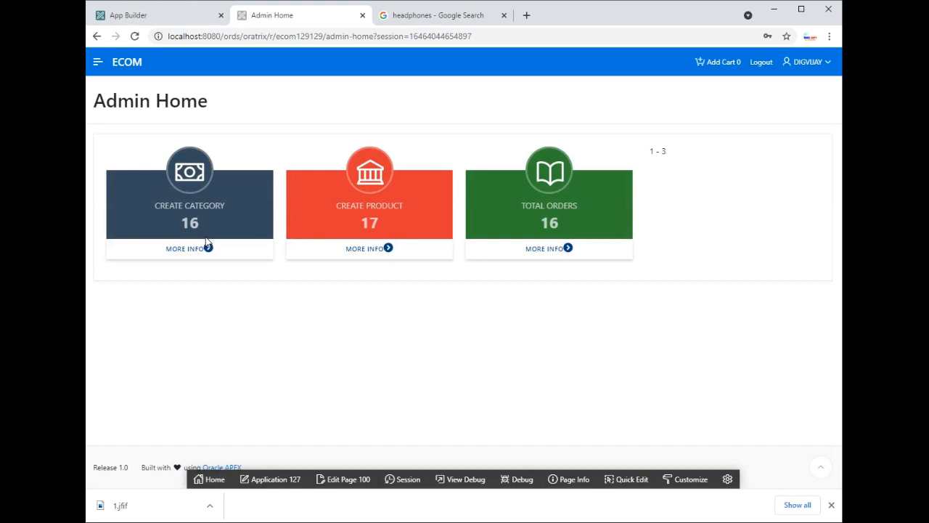
pyautogui.moveTo(268, 57)
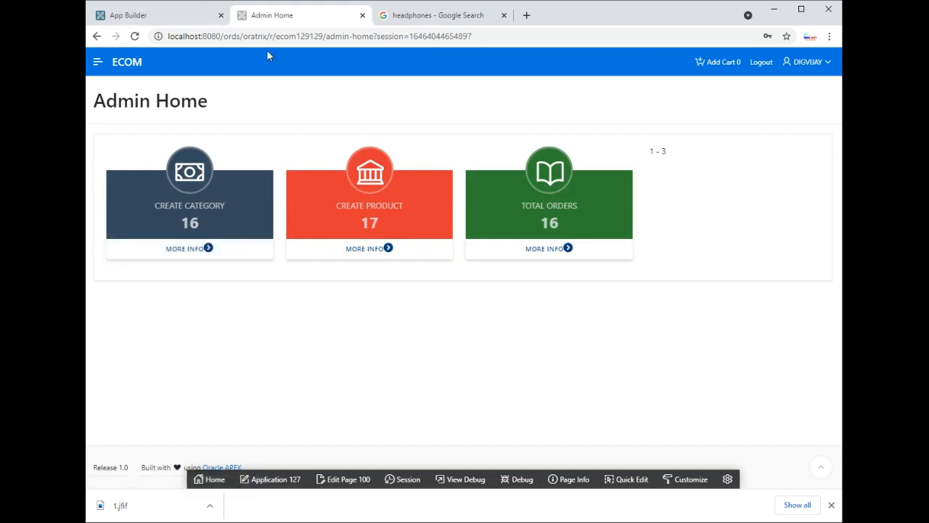
pyautogui.moveTo(210, 172)
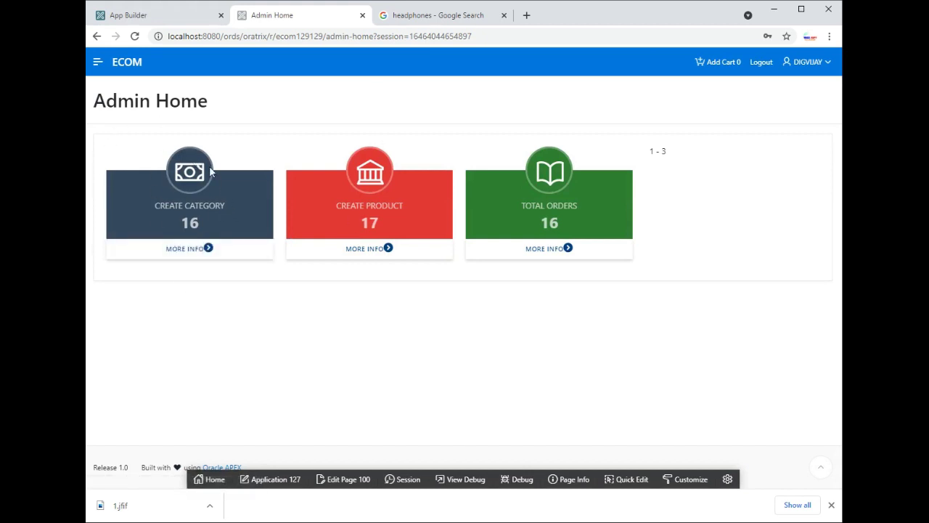
pyautogui.moveTo(459, 293)
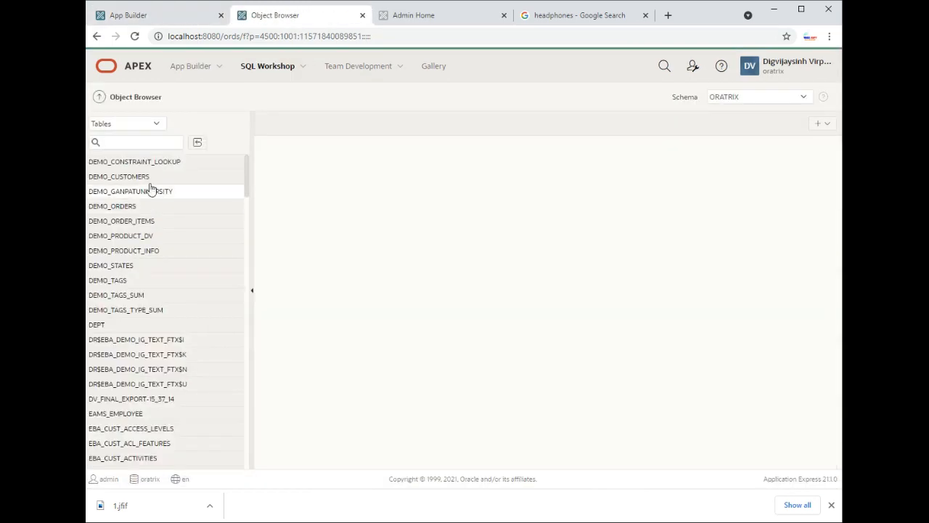
# Step: Filter Object Browser tables with 'EC' and open ECOM_PRODUCT_CATEGORY
pyautogui.write('ECOM')
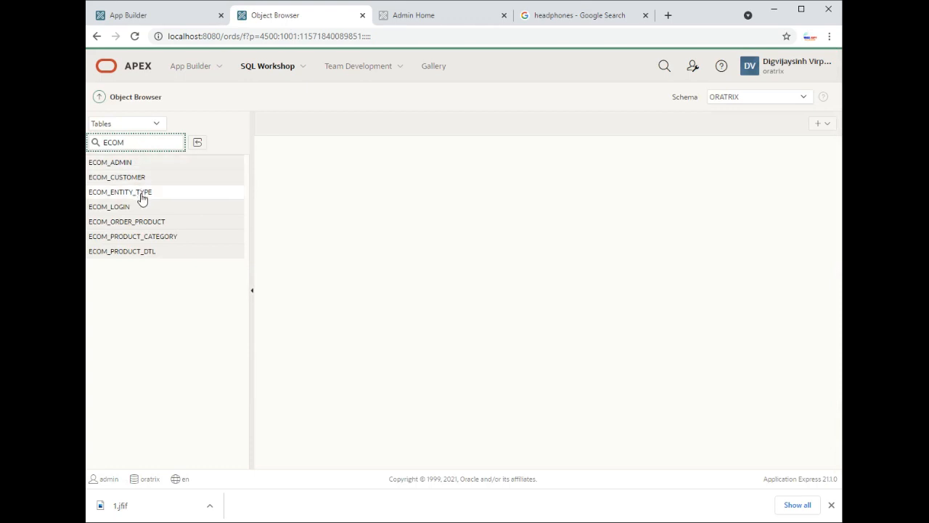
pyautogui.moveTo(145, 239)
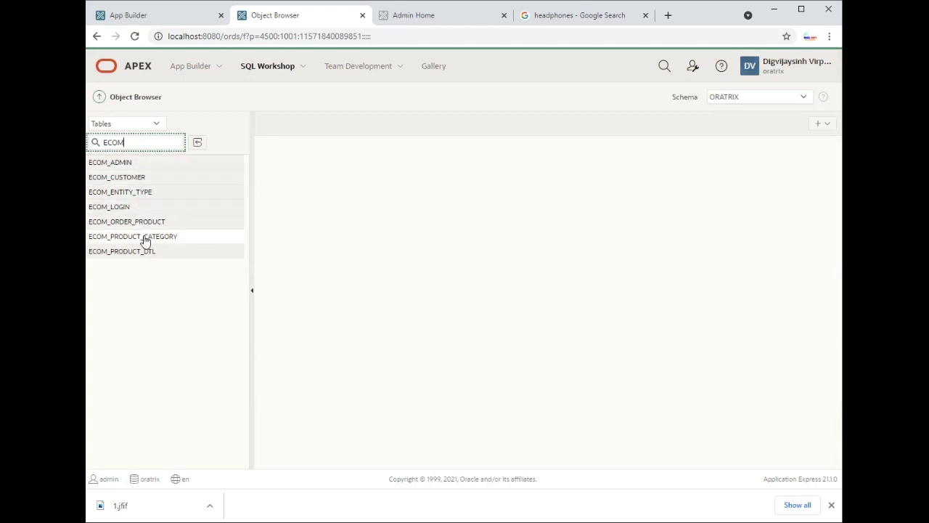
pyautogui.click(134, 236)
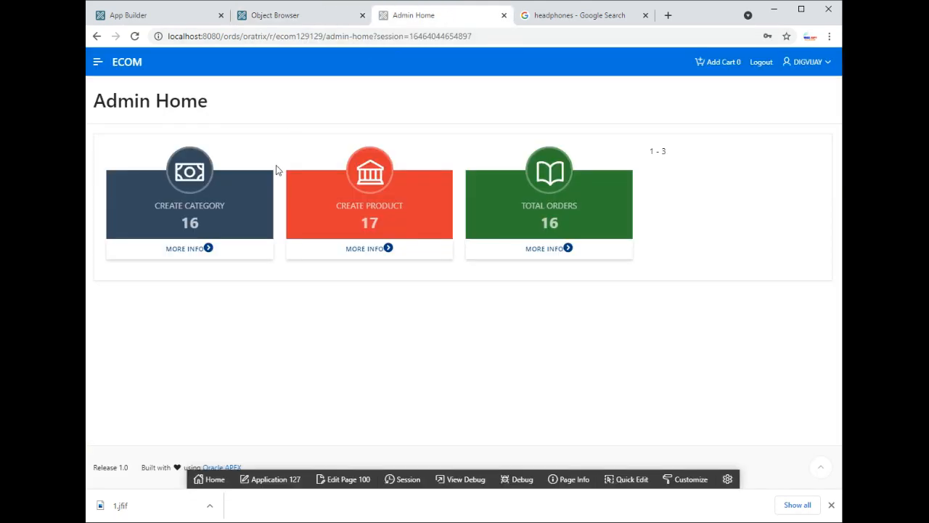
# Step: Open the Create Category report via MORE INFO, then glance at the Object Browser tab
pyautogui.click(189, 248)
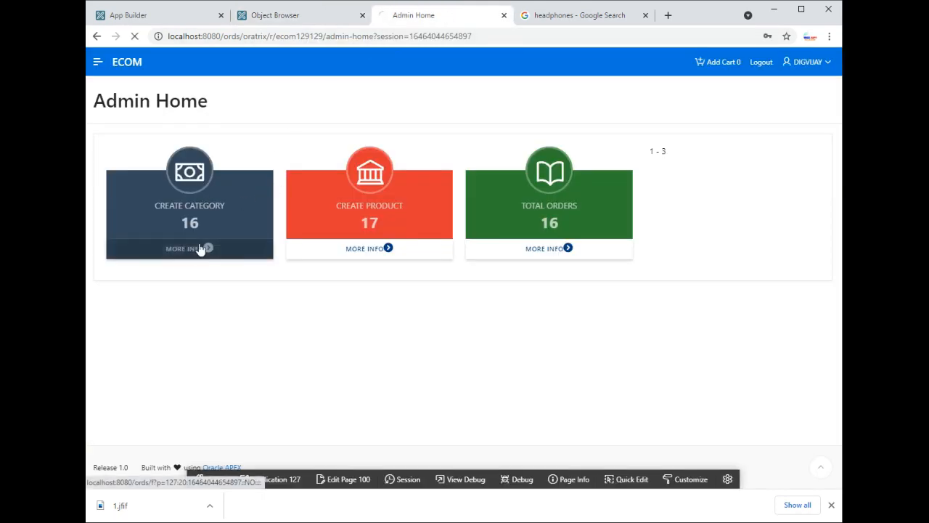
pyautogui.click(190, 249)
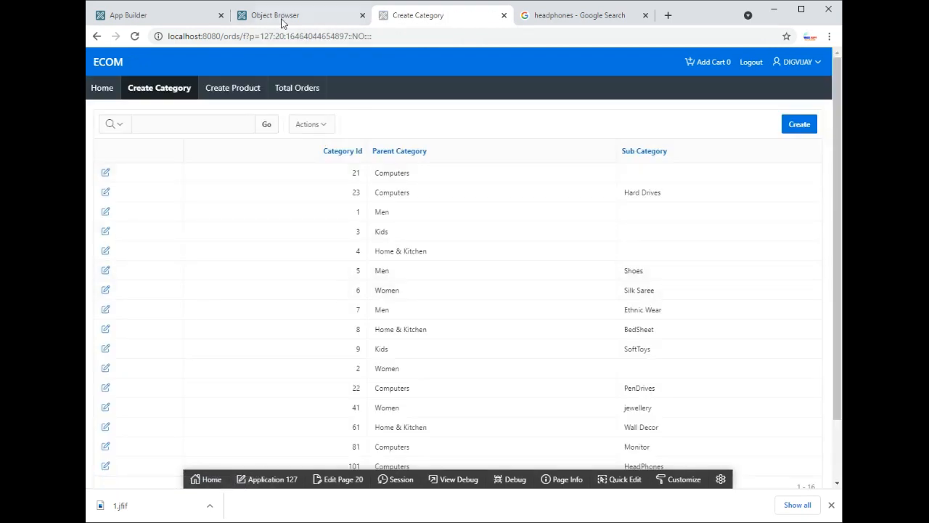
pyautogui.click(290, 15)
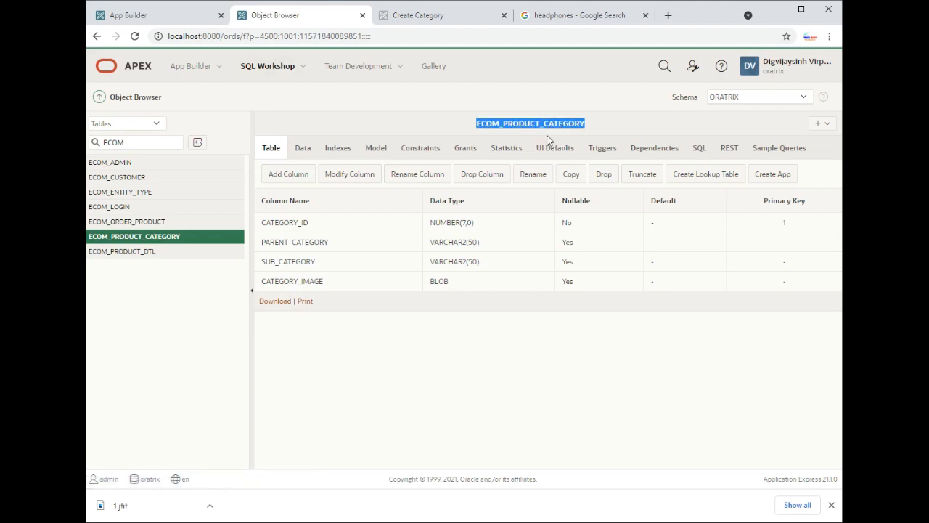
pyautogui.moveTo(303, 151)
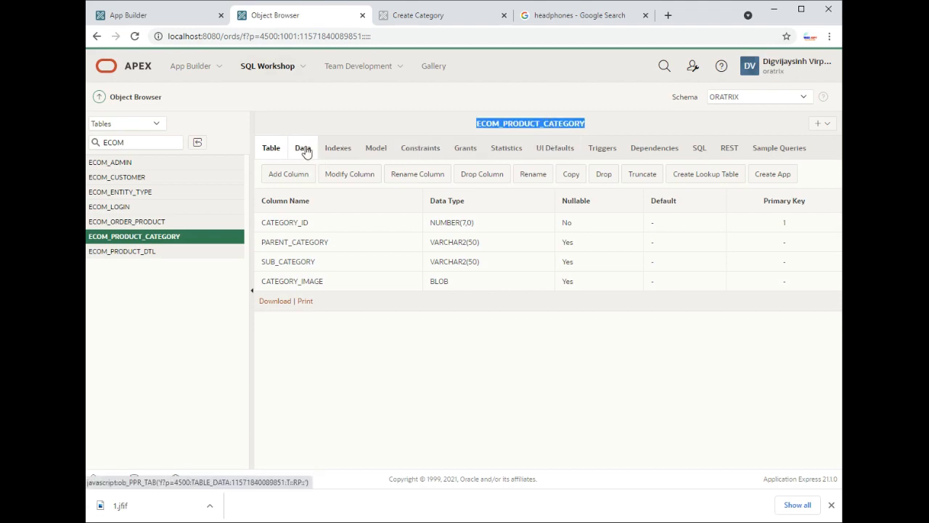
pyautogui.moveTo(302, 149)
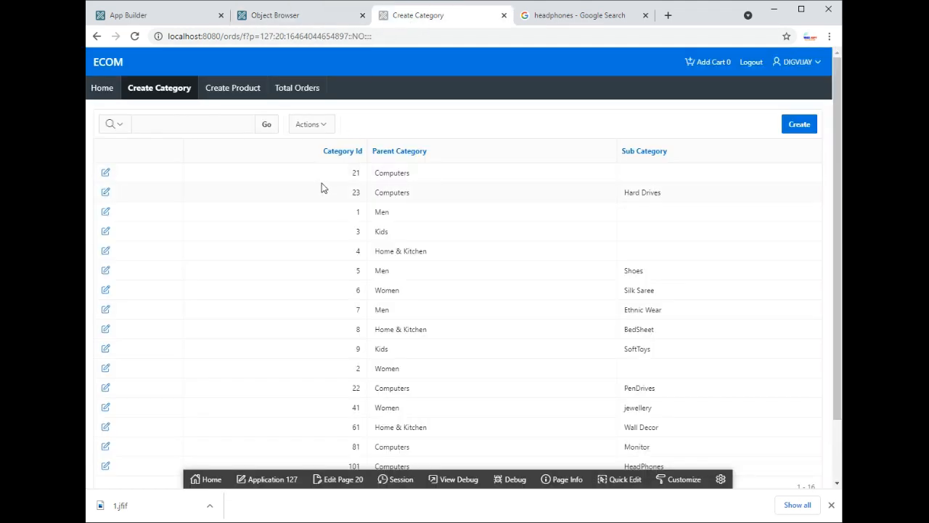
pyautogui.moveTo(324, 183)
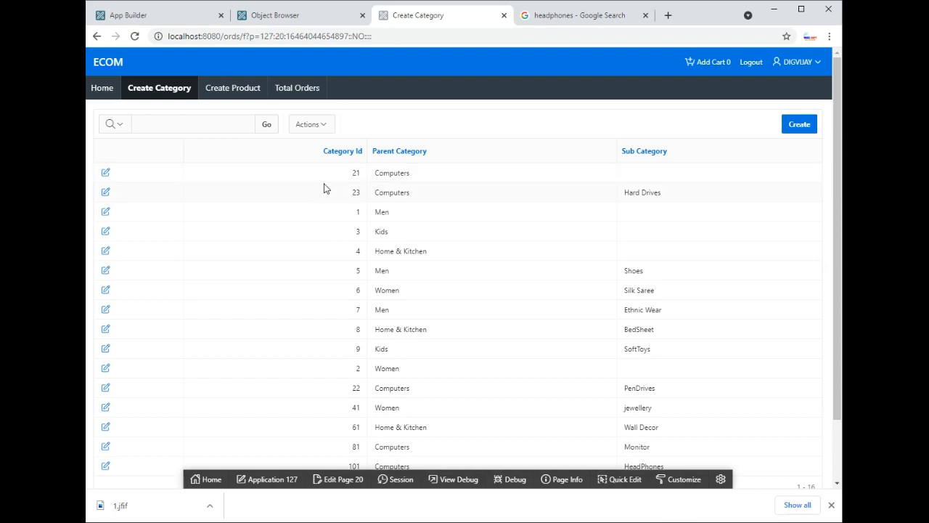
pyautogui.moveTo(284, 14)
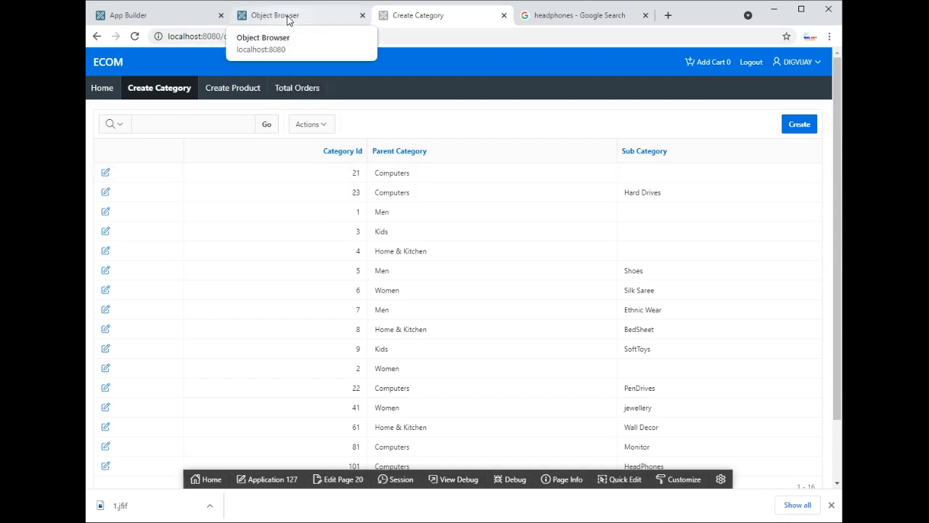
# Step: Highlight ECOM_PRODUCT_CATEGORY's PARENT_CATEGORY and BLOB CATEGORY_IMAGE columns in Object Browser
pyautogui.click(283, 14)
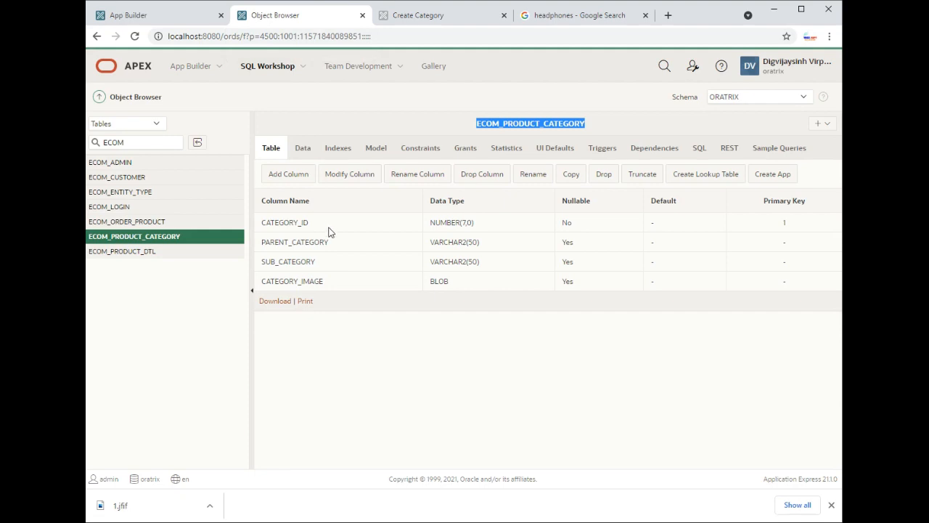
pyautogui.doubleClick(284, 222)
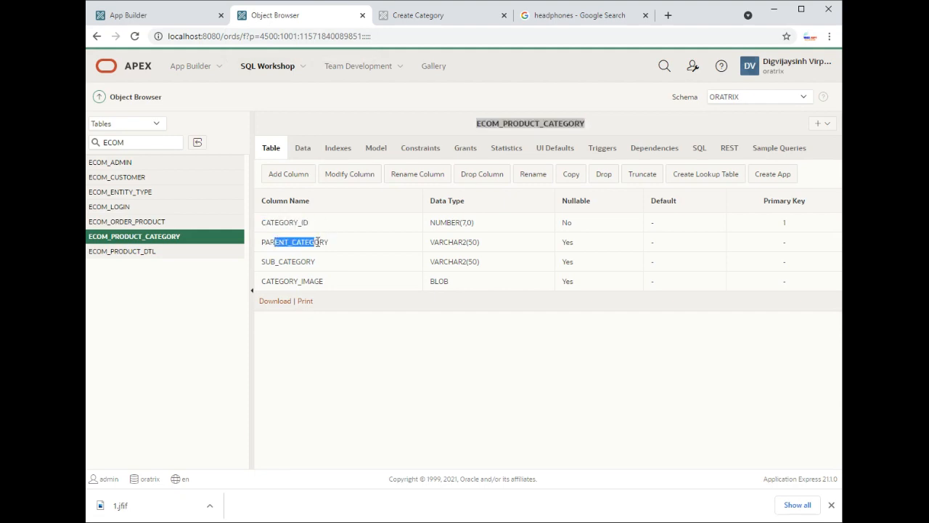
pyautogui.doubleClick(283, 261)
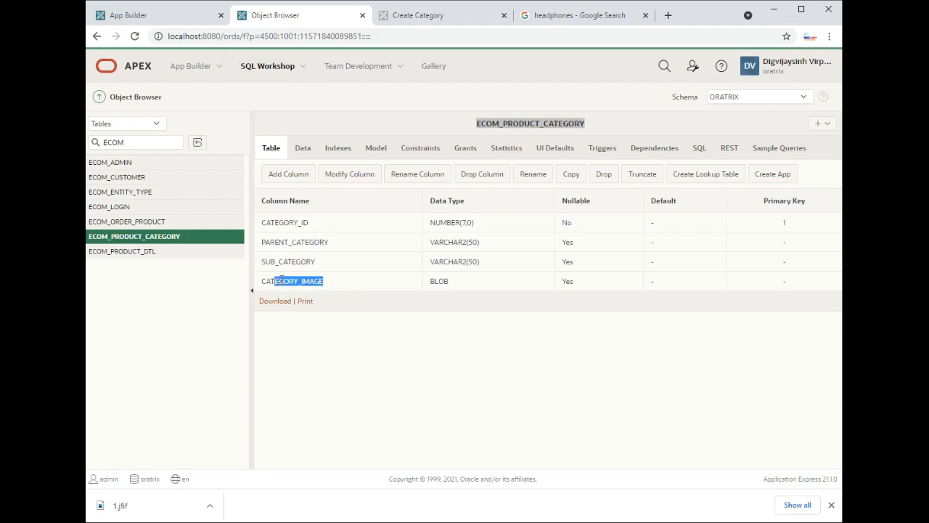
# Step: Browse the ECOM home page category cards, then return to ECOM_PRODUCT_CATEGORY's columns
pyautogui.click(417, 15)
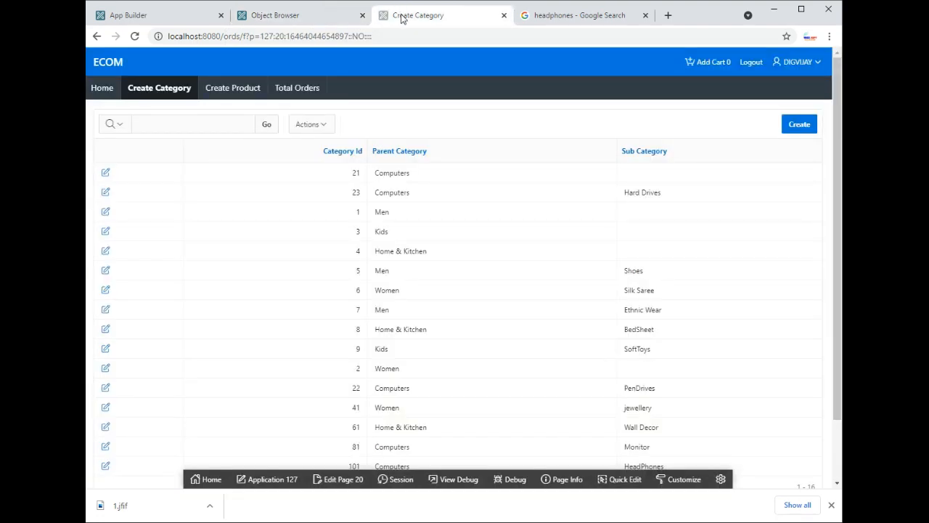
pyautogui.moveTo(109, 69)
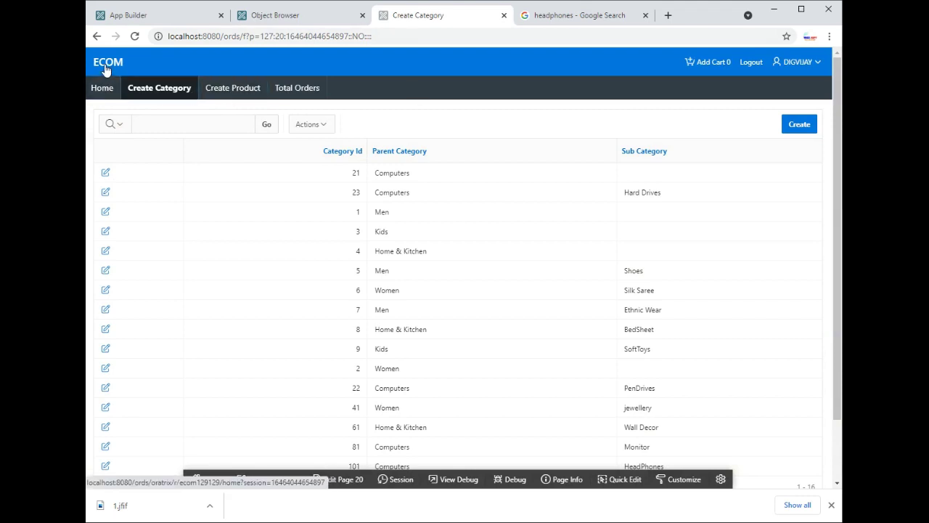
pyautogui.click(113, 60)
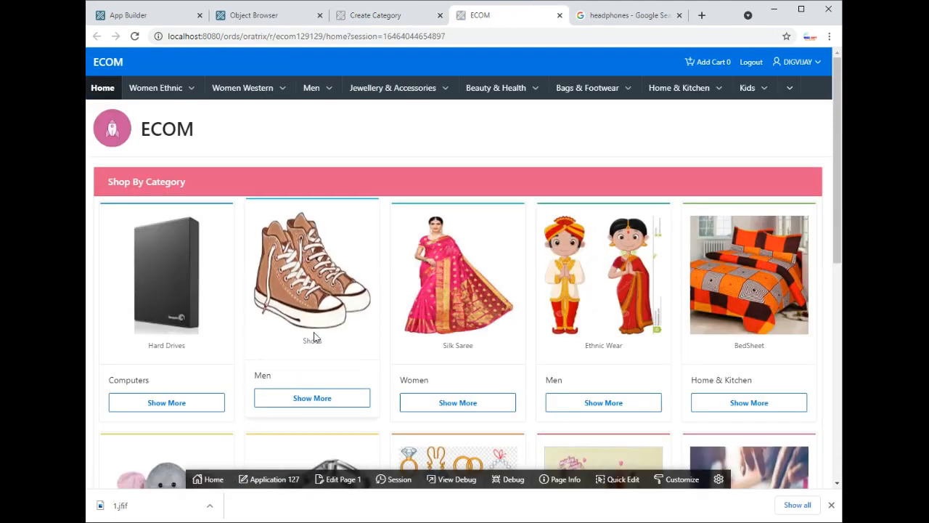
pyautogui.scroll(-3)
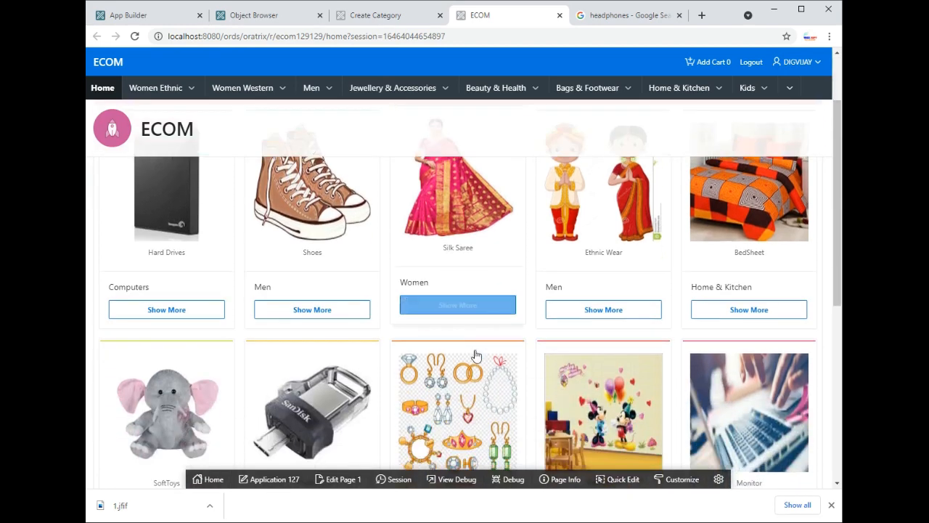
pyautogui.scroll(-3)
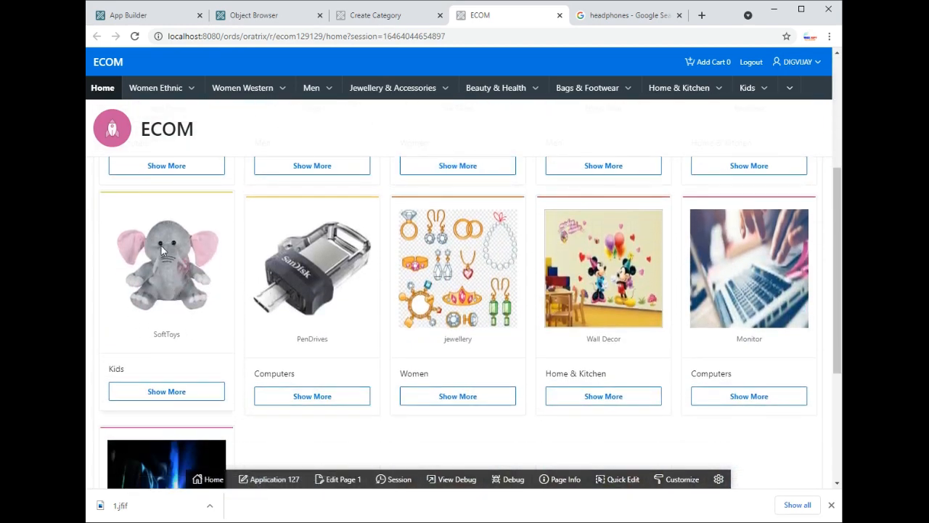
pyautogui.moveTo(127, 259)
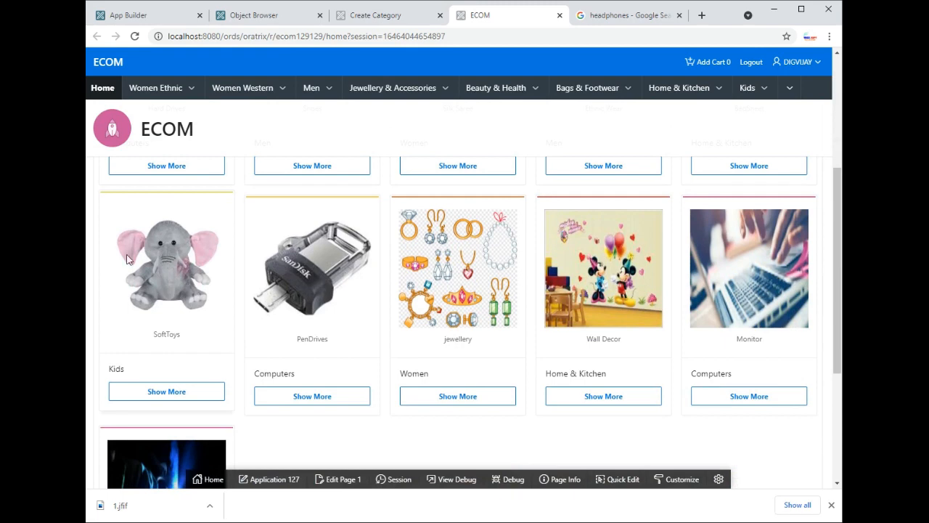
pyautogui.click(261, 14)
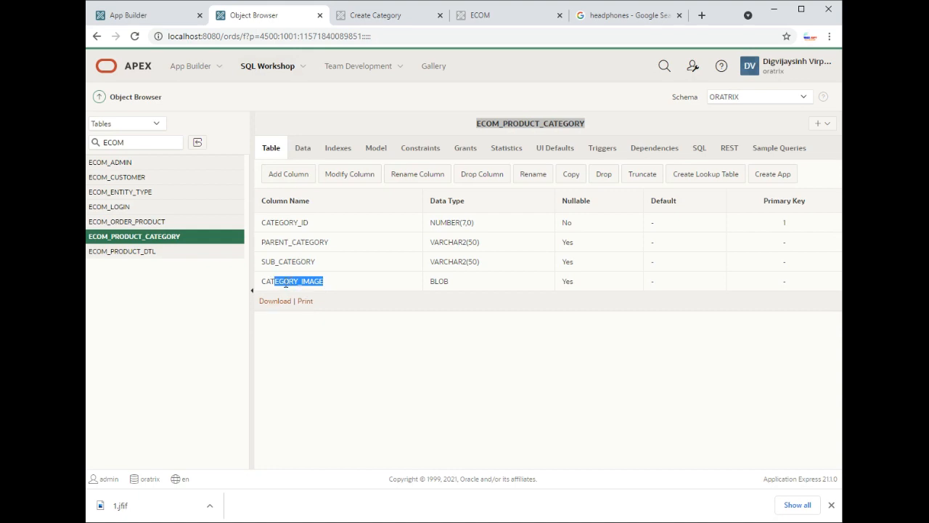
pyautogui.moveTo(405, 33)
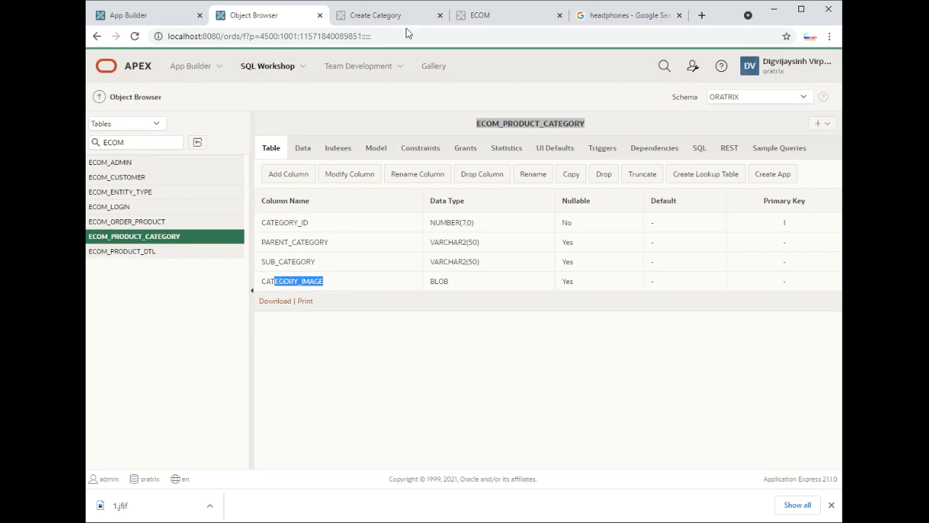
# Step: Check the Add Products list, then inspect ECOM_PRODUCT_DTL's columns, highlighting PRICE
pyautogui.click(378, 15)
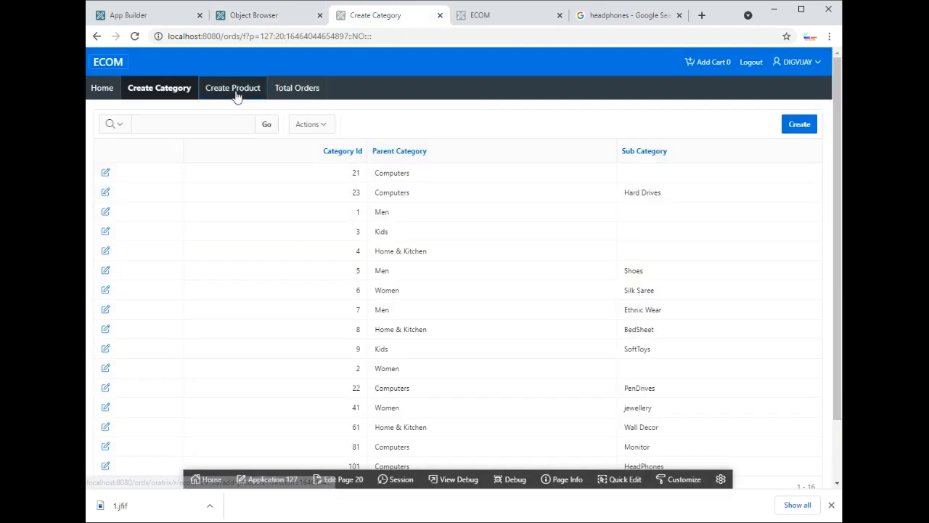
pyautogui.click(232, 87)
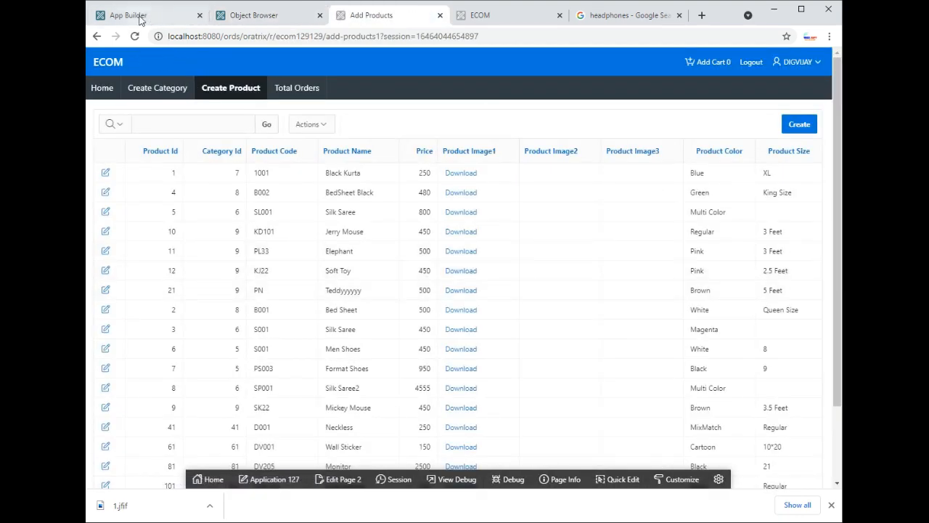
pyautogui.click(258, 15)
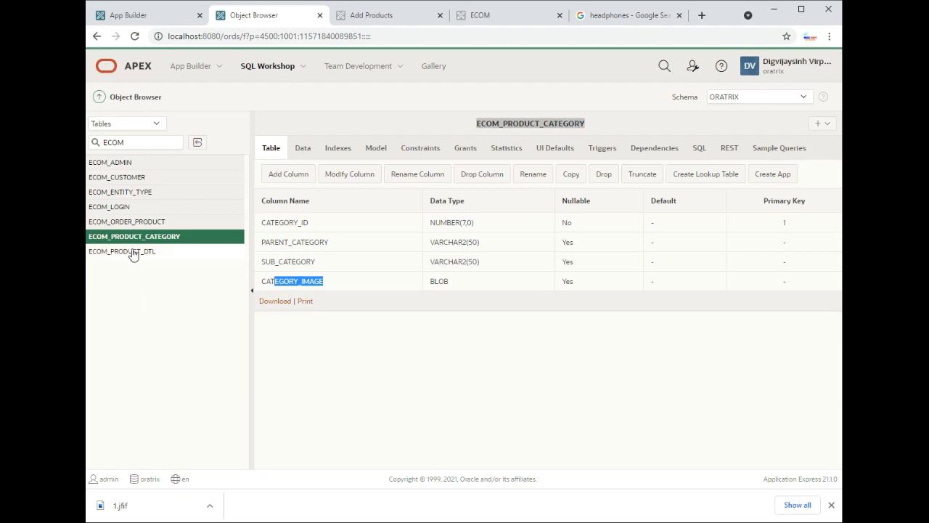
pyautogui.click(122, 251)
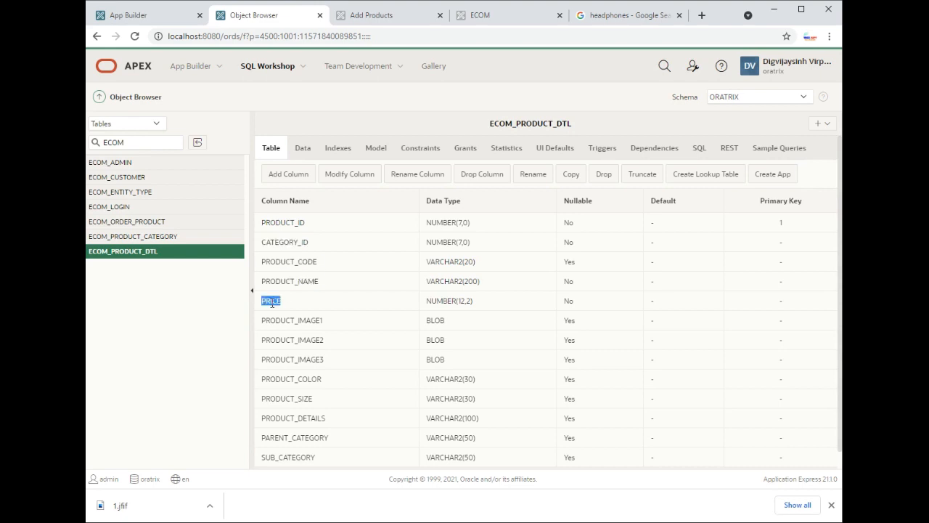
pyautogui.doubleClick(292, 320)
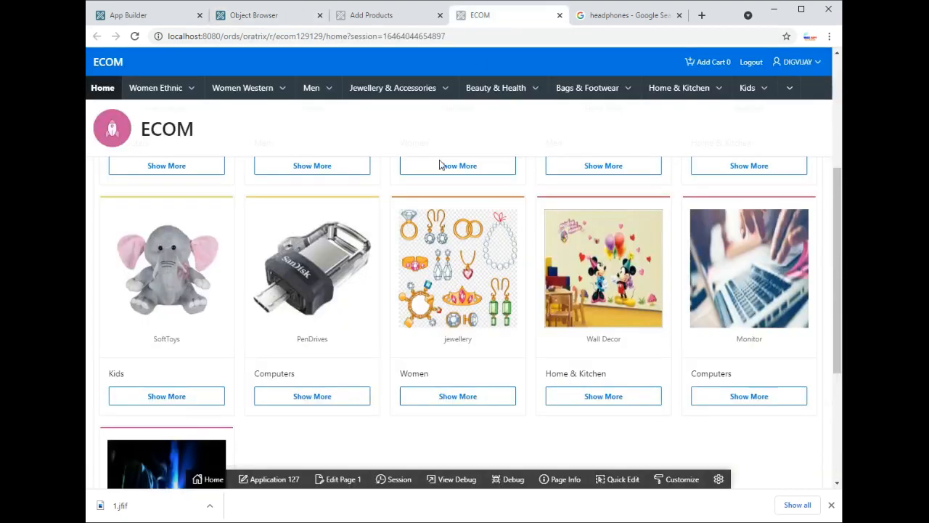
# Step: Open the Computers category listing and compare it with the ECOM_PRODUCT_DTL table
pyautogui.click(311, 396)
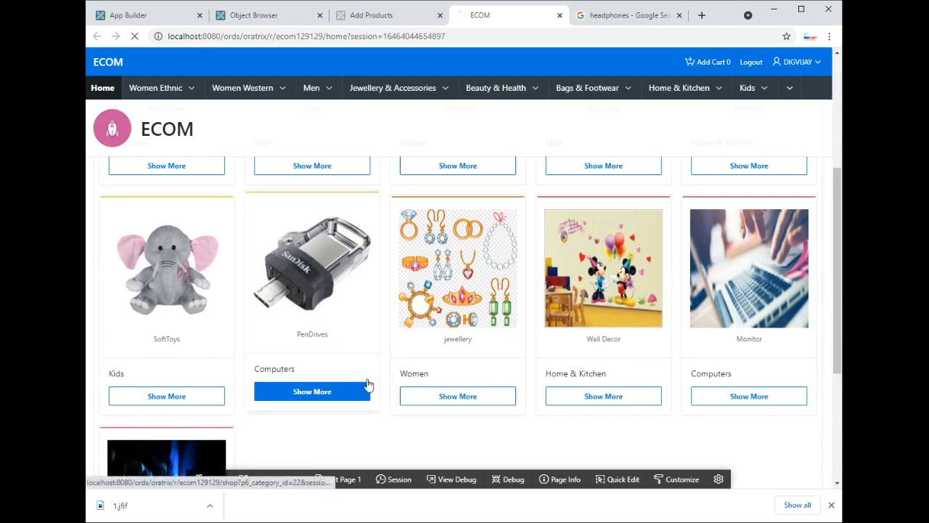
pyautogui.click(312, 392)
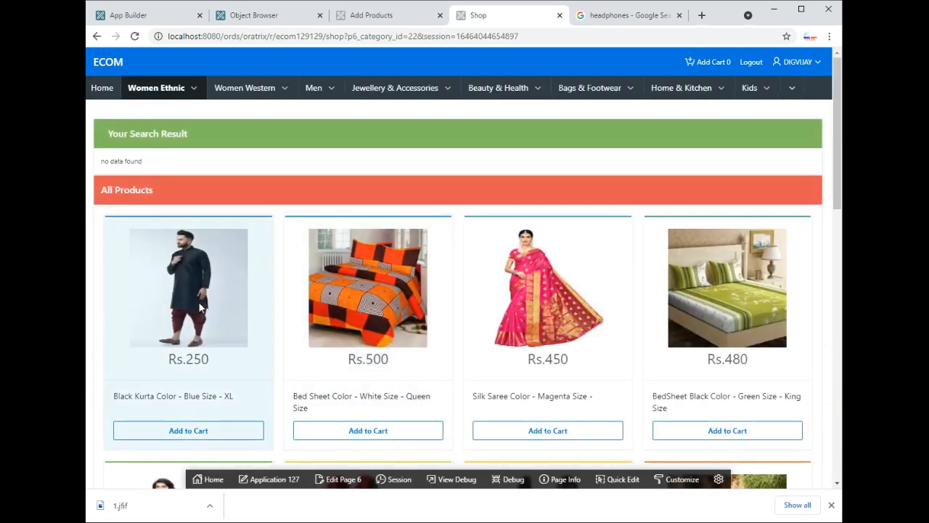
pyautogui.moveTo(209, 289)
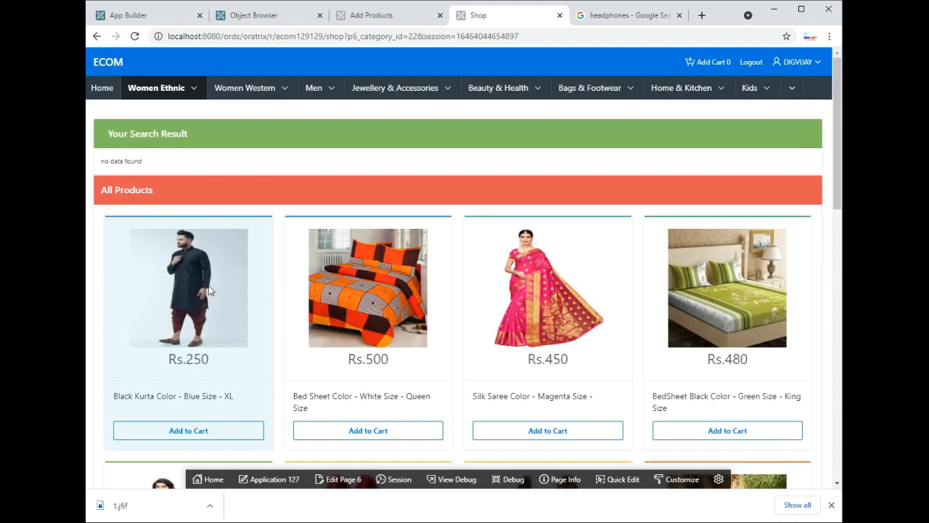
pyautogui.moveTo(180, 284)
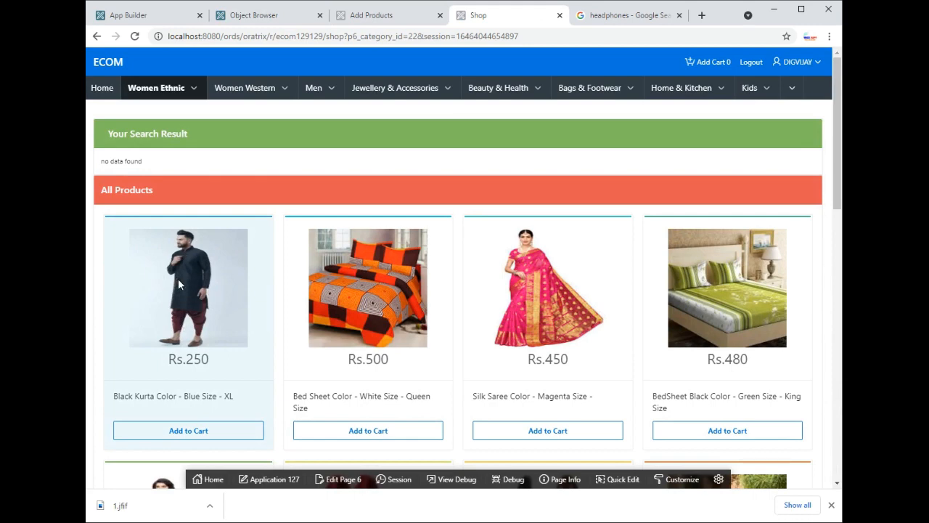
pyautogui.click(256, 14)
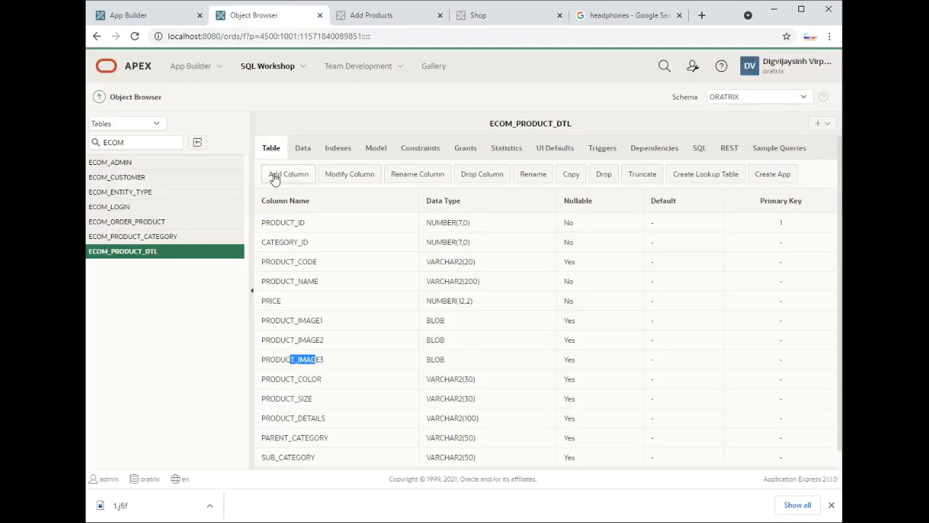
pyautogui.moveTo(312, 362)
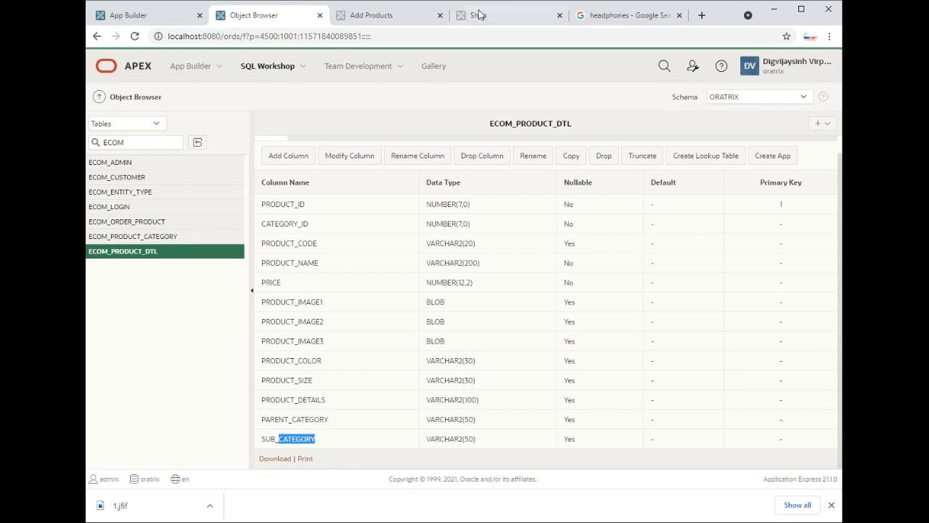
# Step: Browse the Kids and Women Western submenus, rechecking the product detail table
pyautogui.click(493, 15)
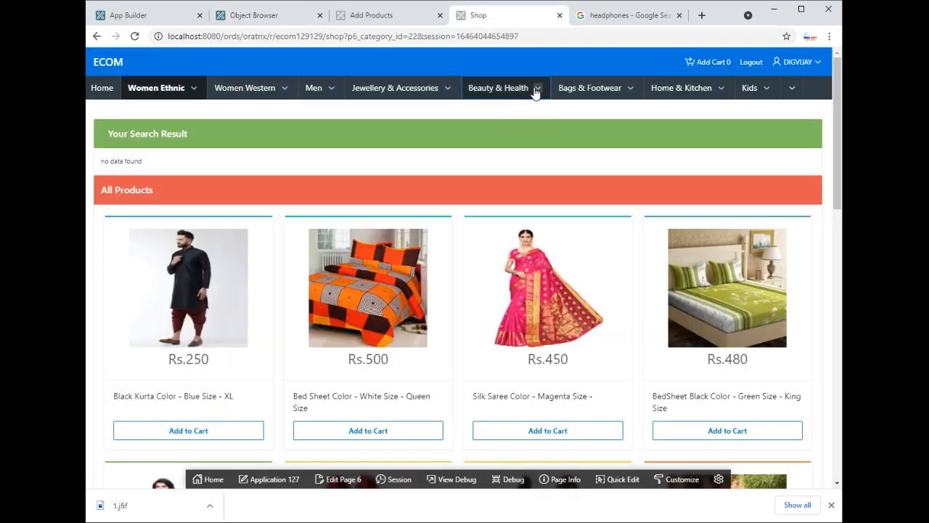
pyautogui.click(755, 88)
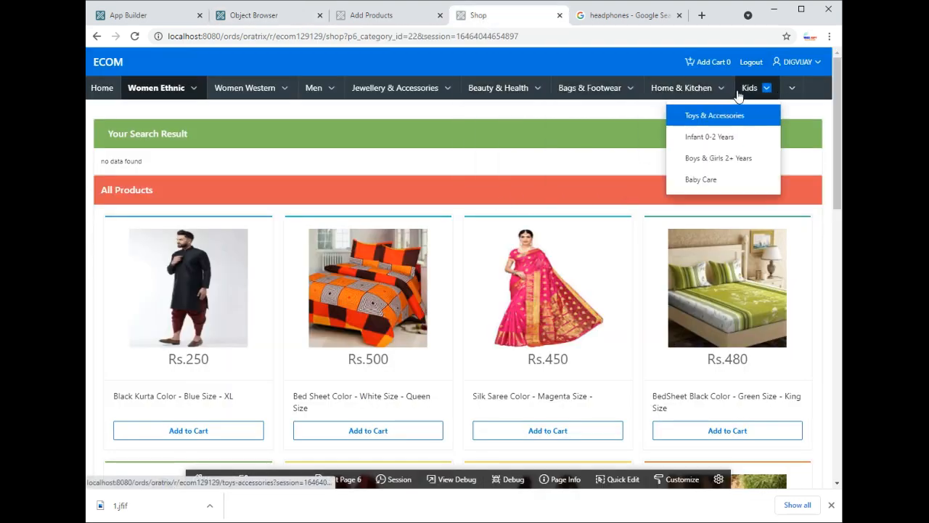
pyautogui.click(791, 87)
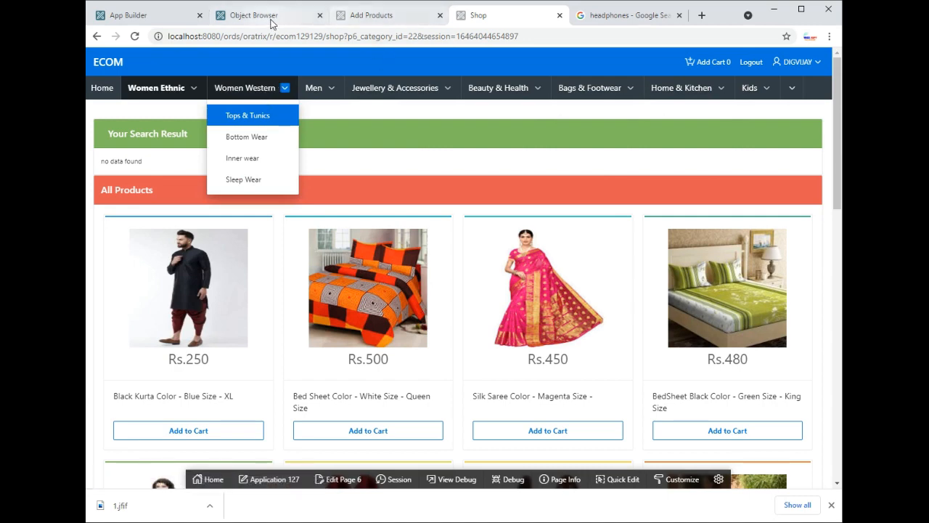
pyautogui.click(253, 15)
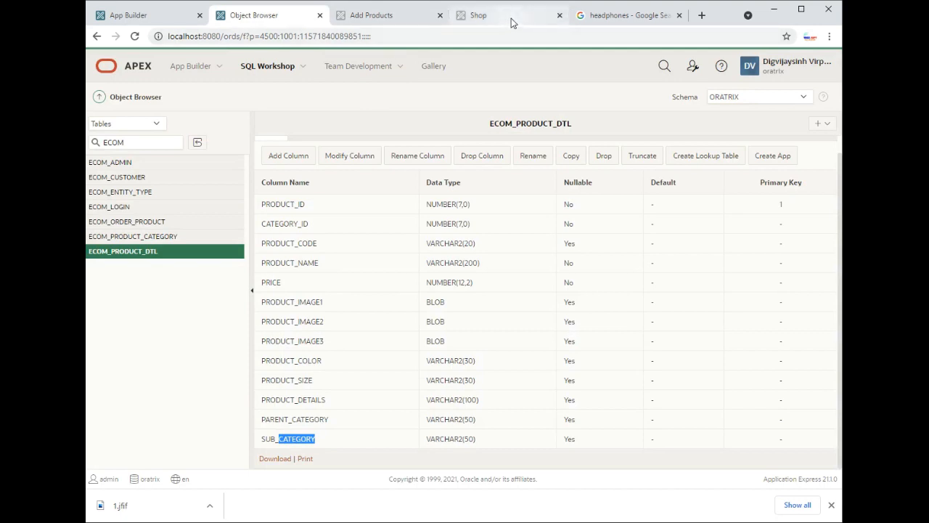
pyautogui.click(478, 15)
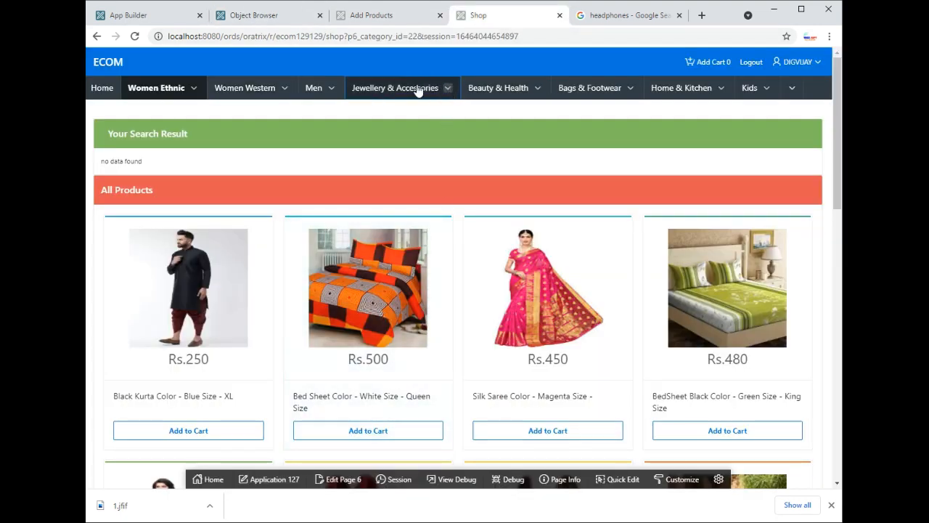
# Step: Browse the empty Jewellery Sets page and the three saree results, then return to Add Products
pyautogui.click(402, 87)
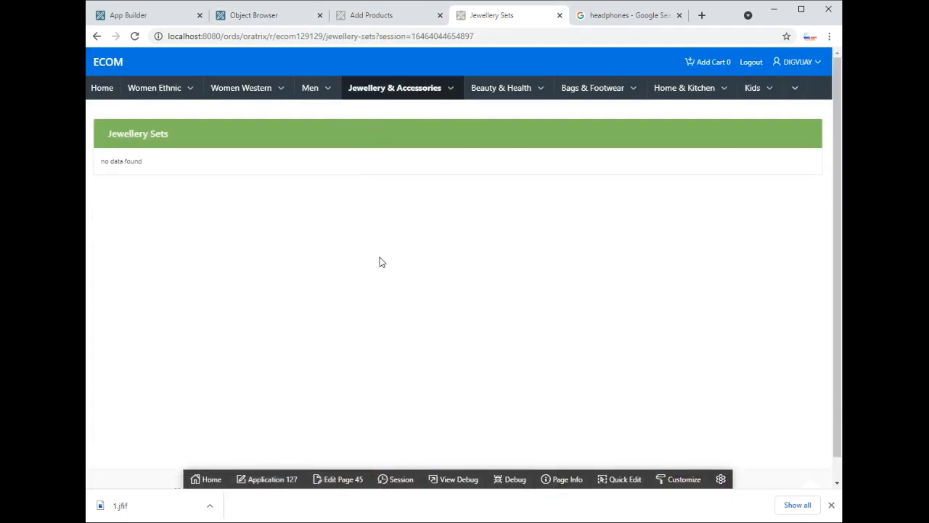
pyautogui.moveTo(363, 129)
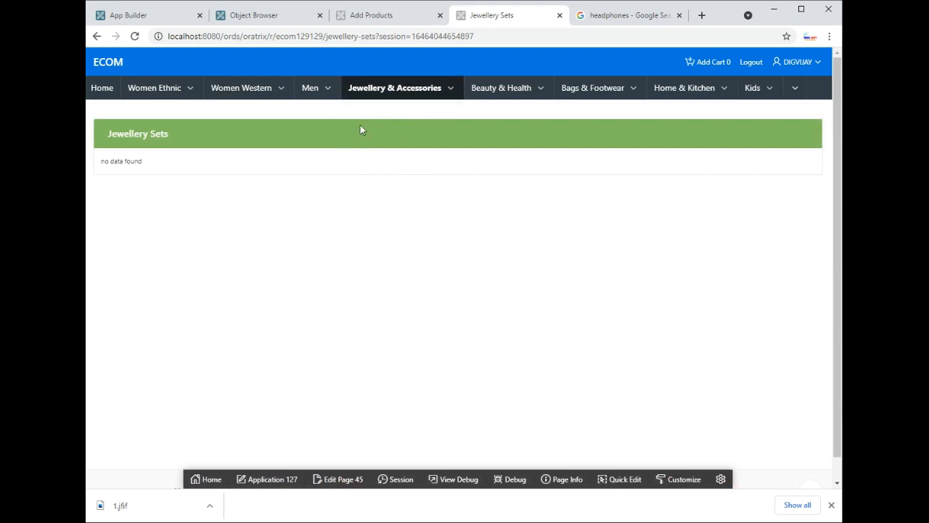
pyautogui.moveTo(346, 123)
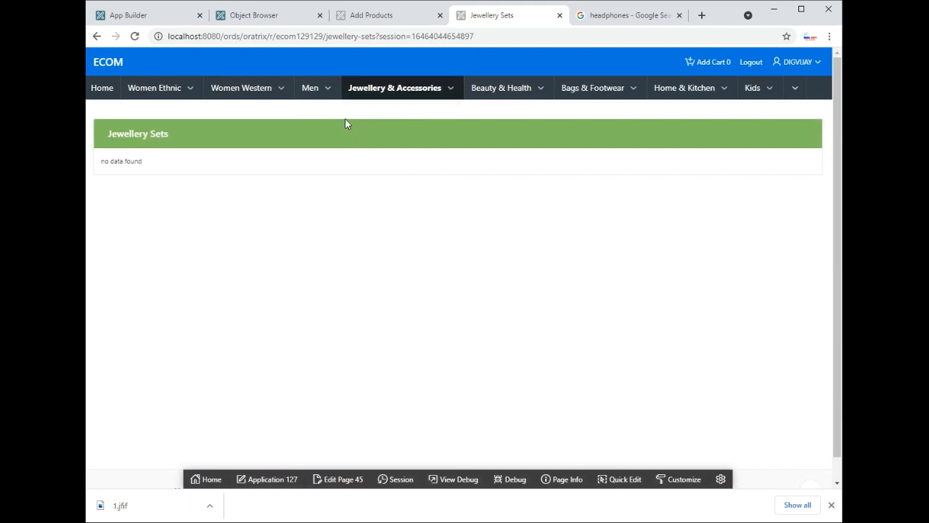
pyautogui.moveTo(254, 132)
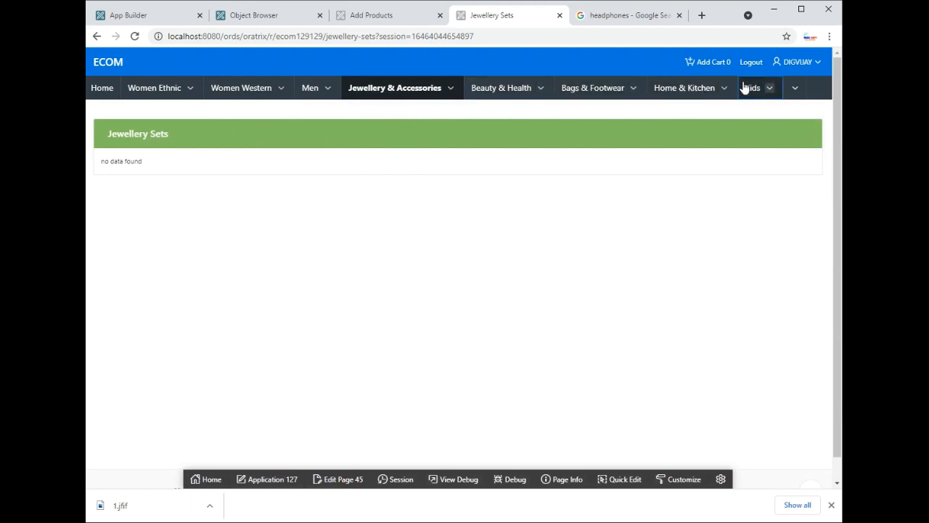
pyautogui.click(241, 87)
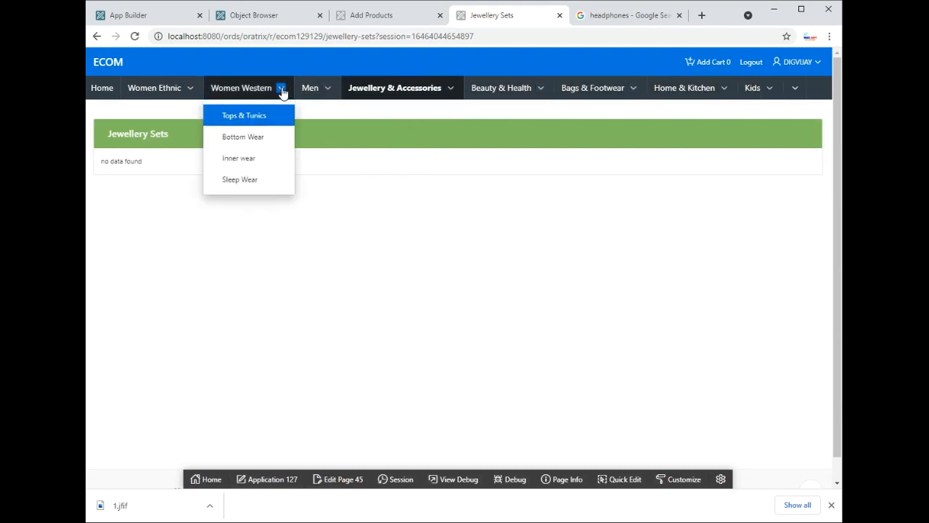
pyautogui.click(243, 115)
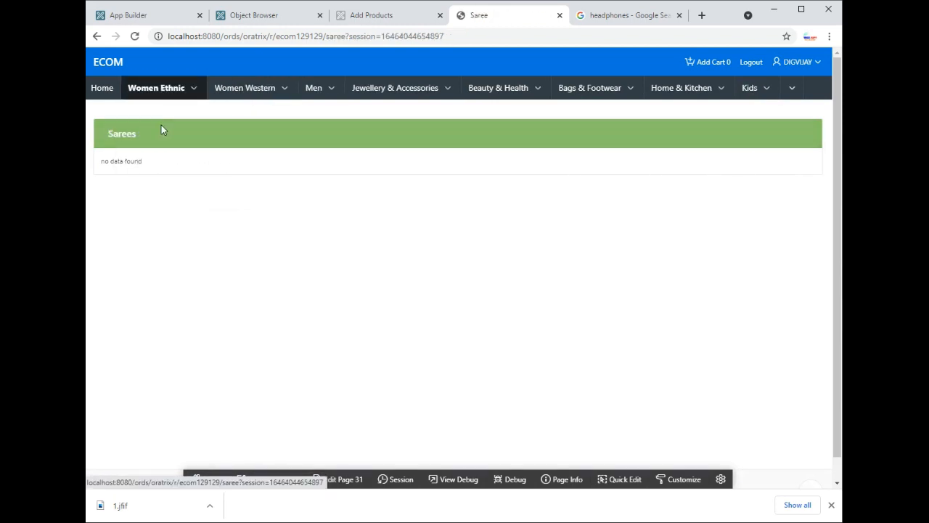
pyautogui.click(102, 88)
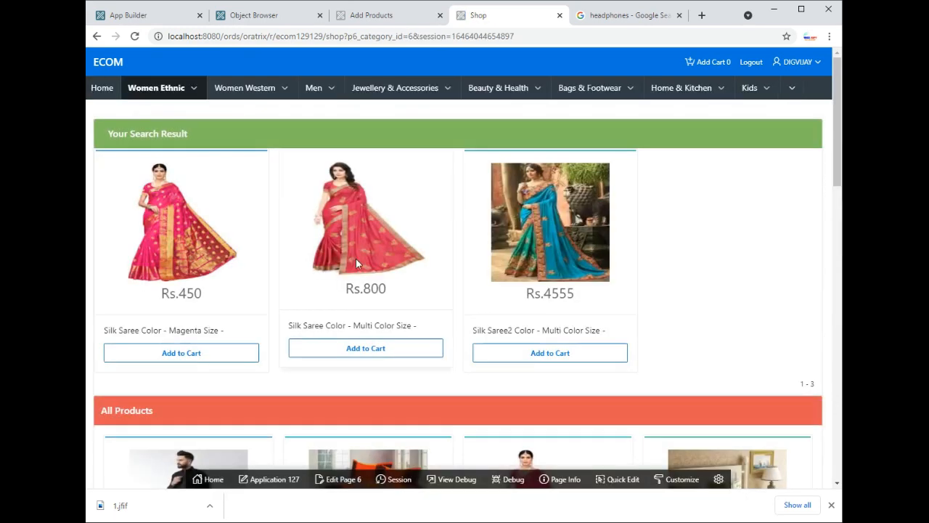
pyautogui.scroll(-3)
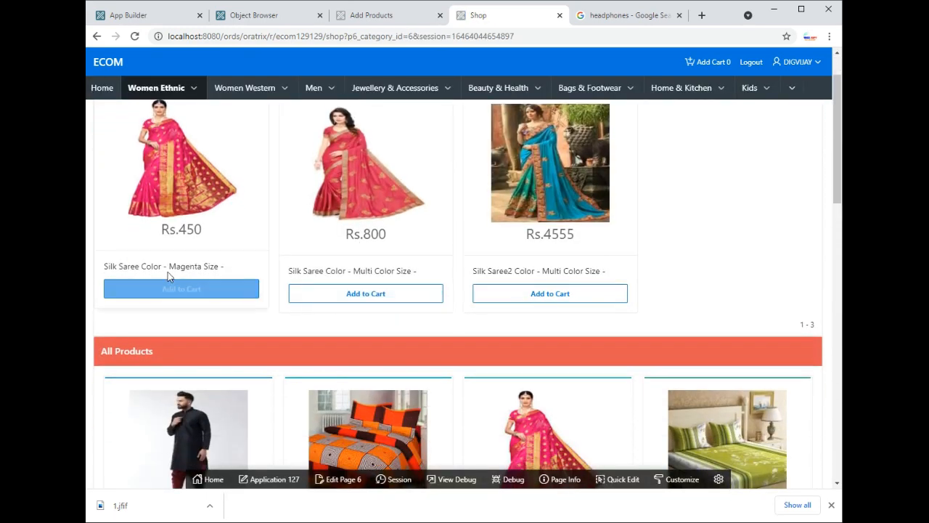
pyautogui.moveTo(246, 289)
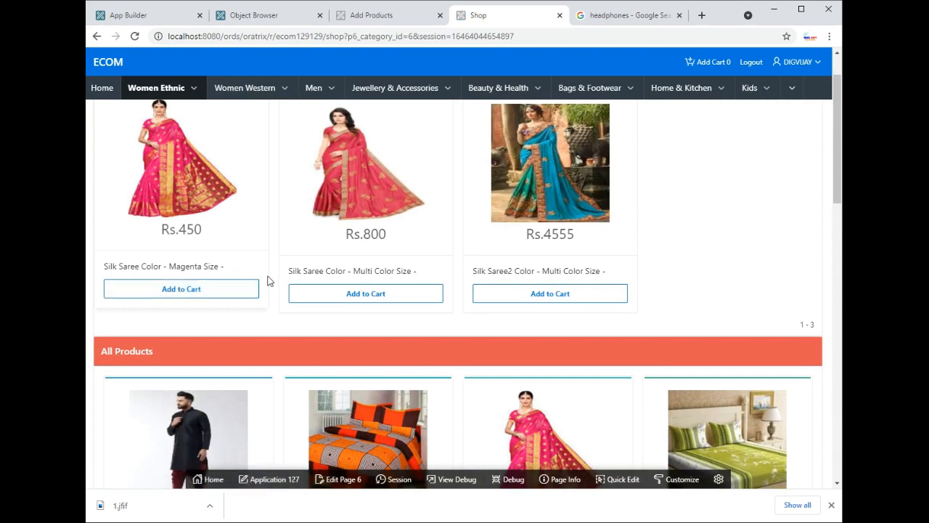
pyautogui.click(376, 14)
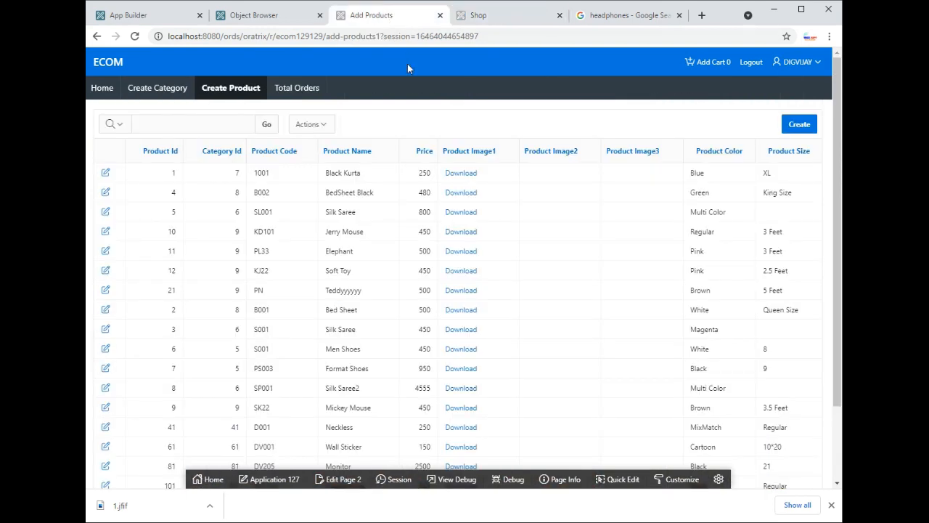
# Step: Go from the Add Products list to the Total Orders report
pyautogui.click(268, 15)
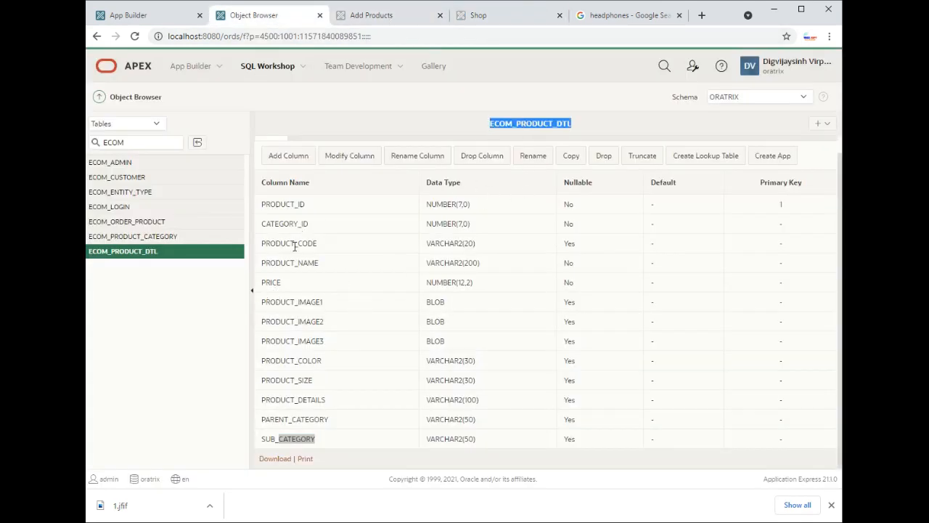
pyautogui.click(369, 14)
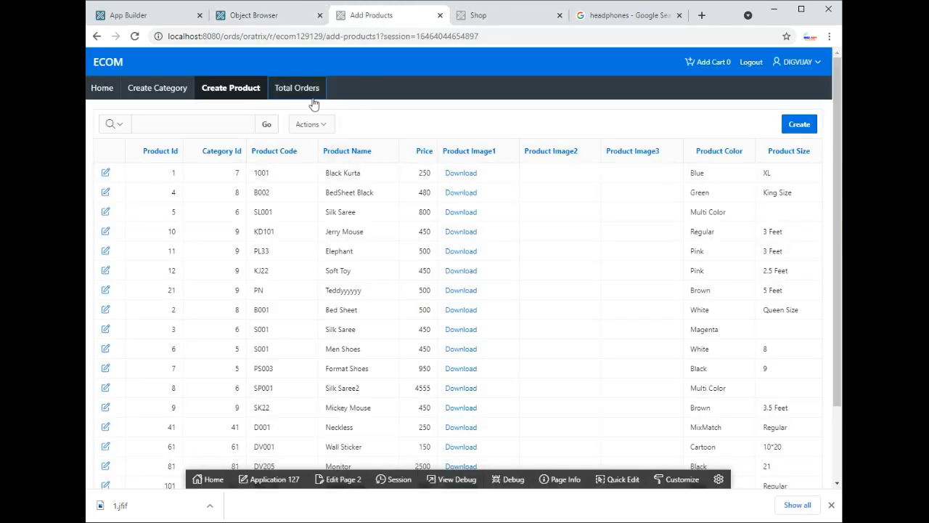
pyautogui.click(297, 87)
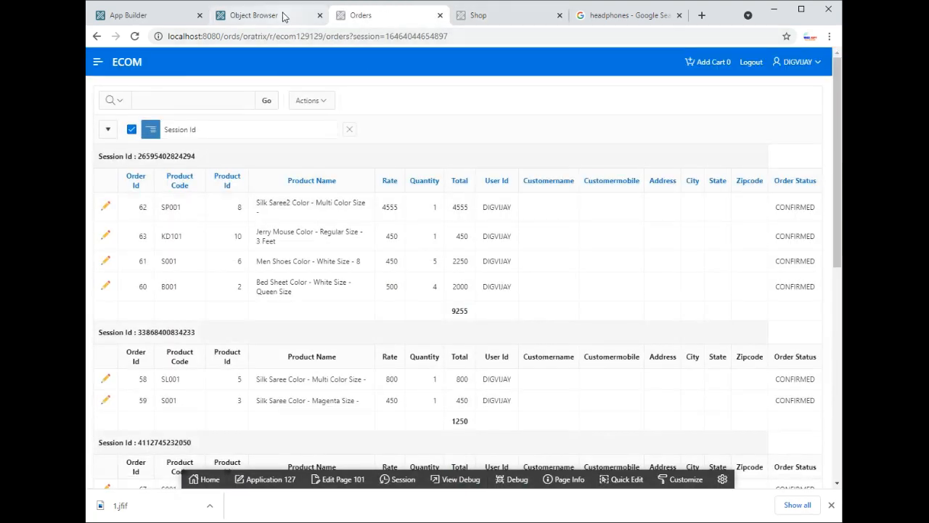
# Step: Review ECOM_ORDER_PRODUCT's columns in Object Browser, highlighting PRODUCT_CODE and ORDER_STATUS
pyautogui.click(253, 14)
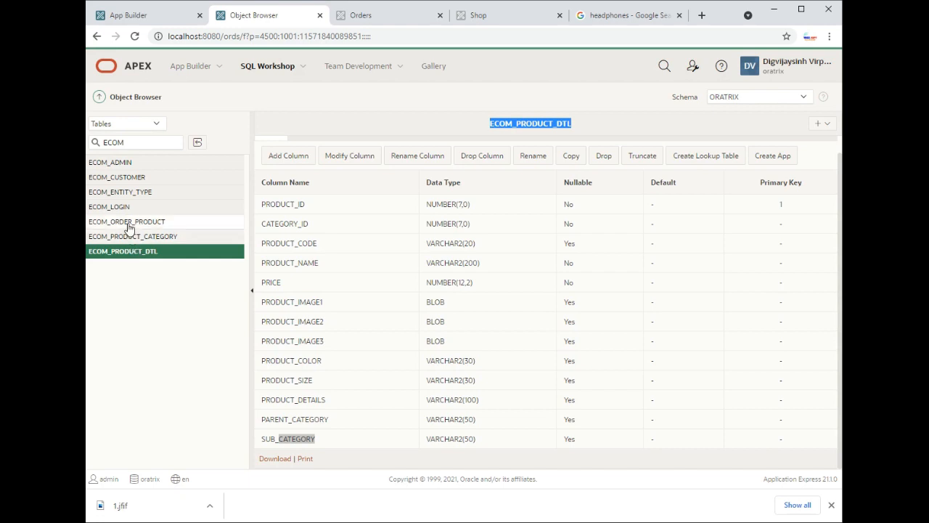
pyautogui.click(126, 221)
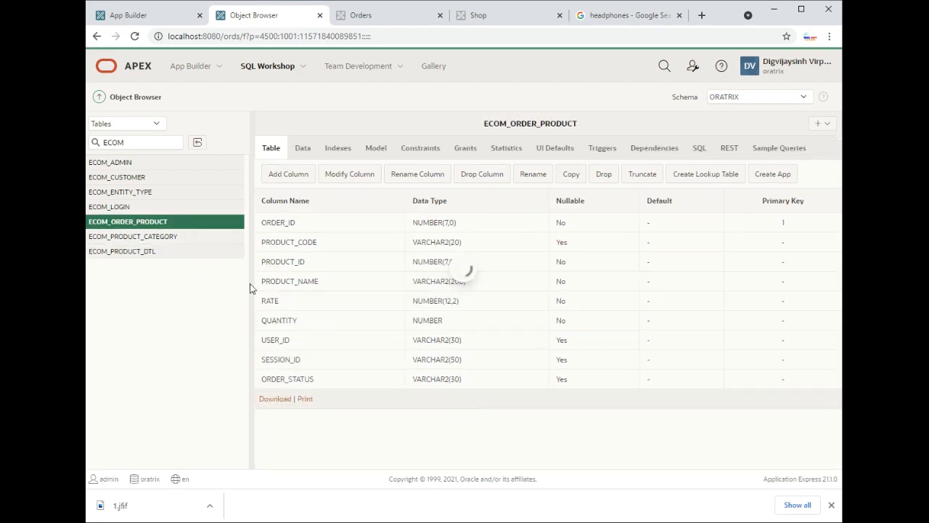
pyautogui.doubleClick(278, 222)
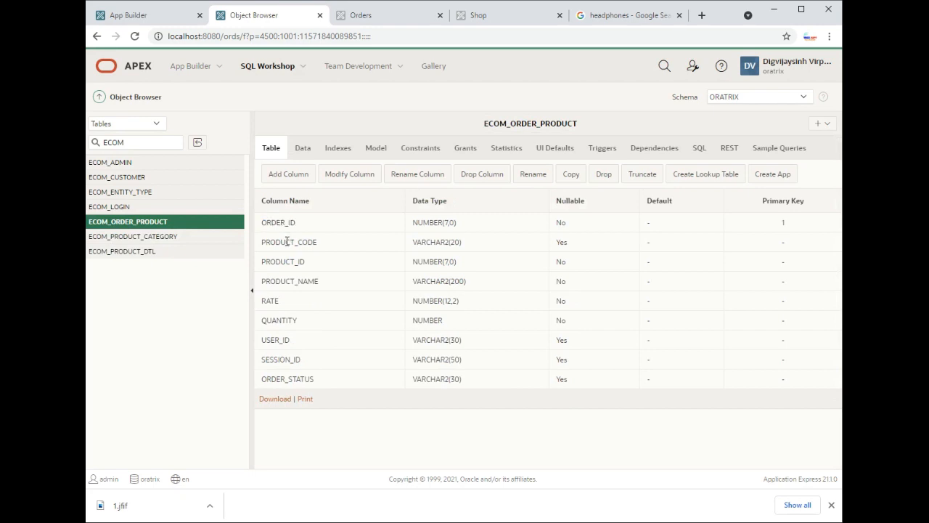
pyautogui.doubleClick(282, 261)
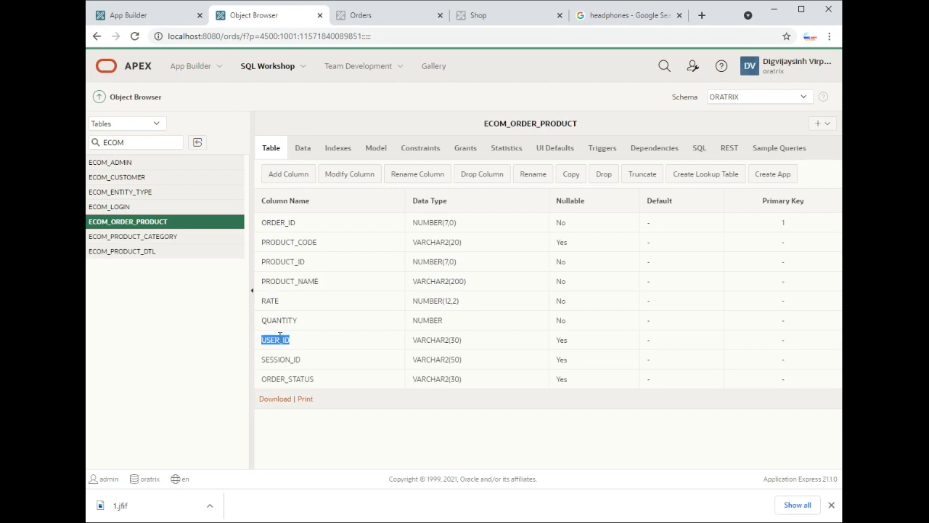
pyautogui.moveTo(280, 360)
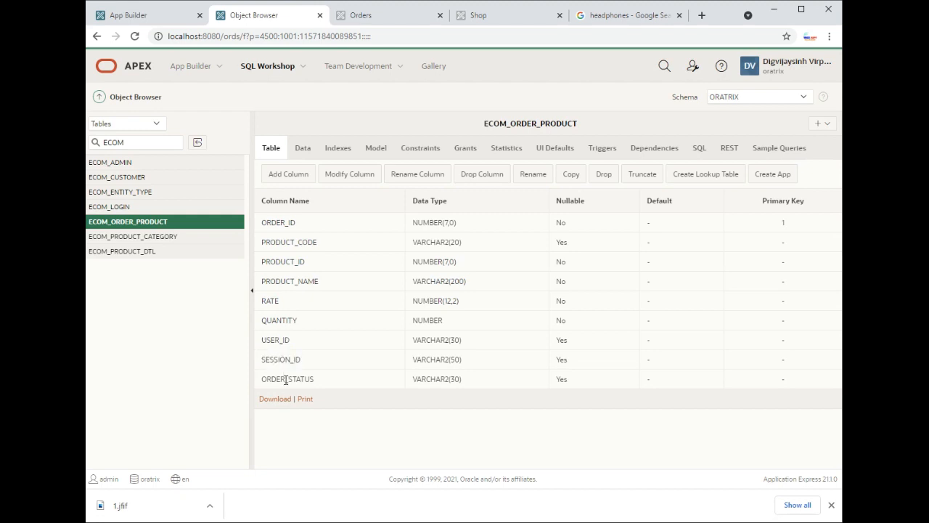
pyautogui.doubleClick(287, 378)
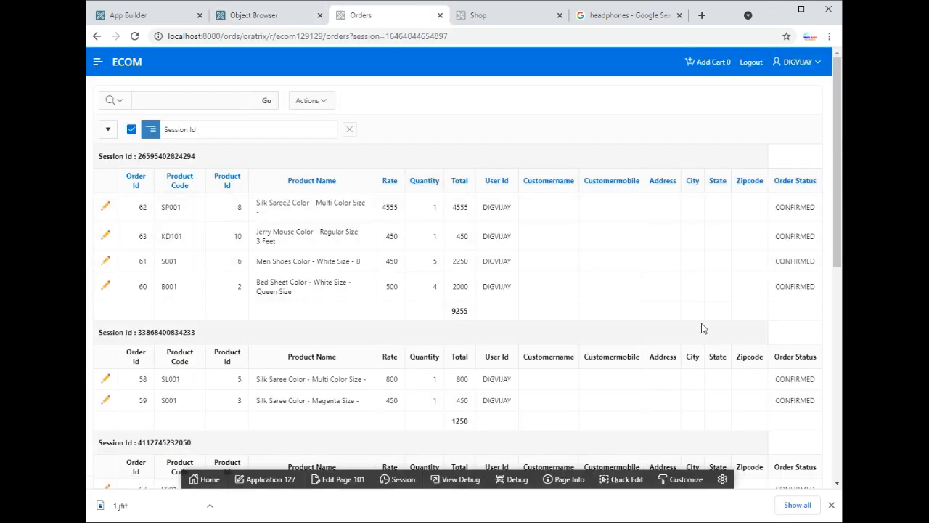
# Step: Mark orders 62 and 61 as completed in the Orders report
pyautogui.scroll(-3)
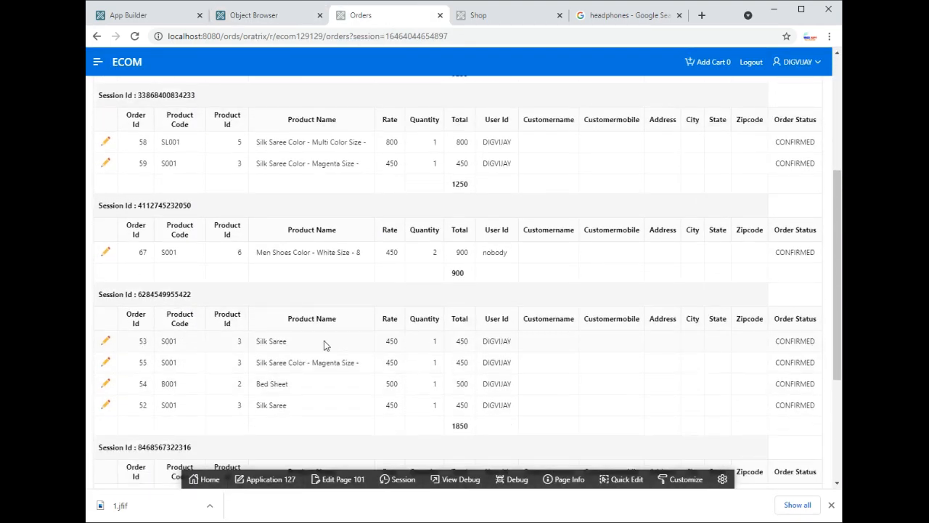
pyautogui.click(106, 207)
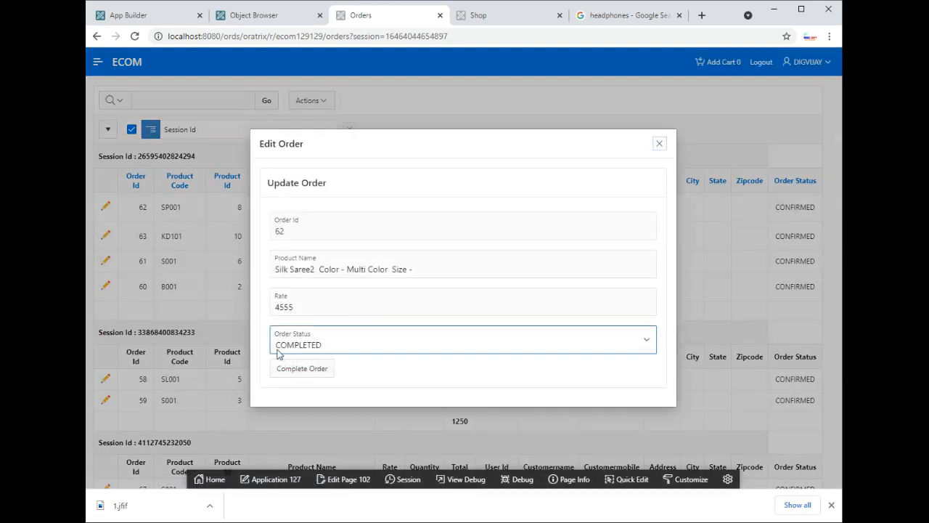
pyautogui.moveTo(310, 371)
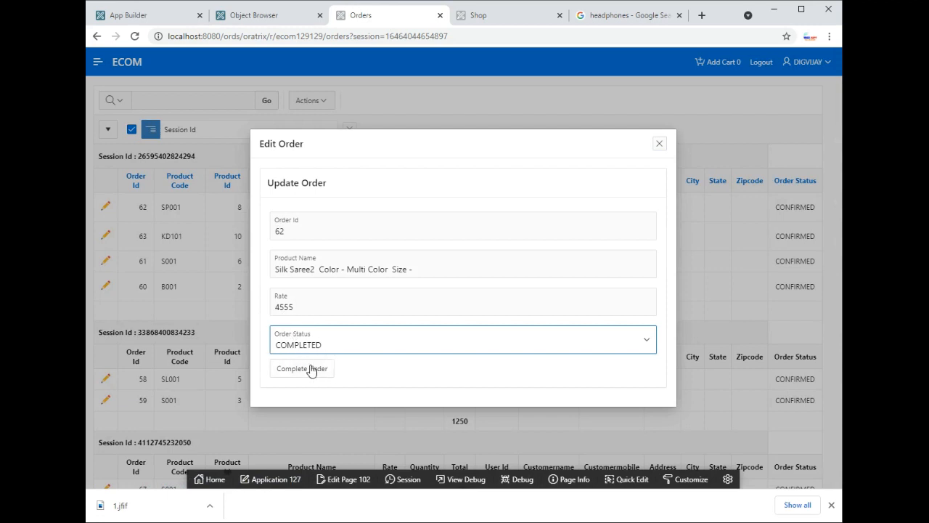
pyautogui.moveTo(316, 374)
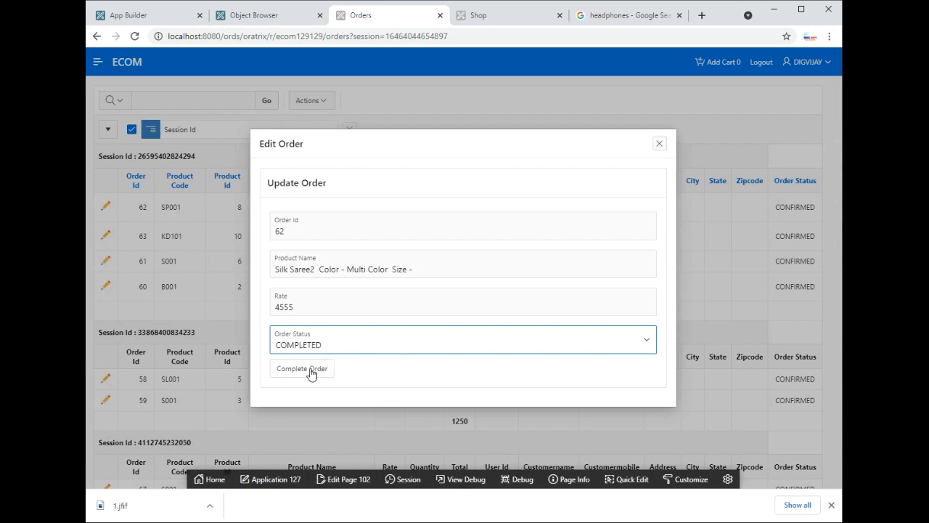
pyautogui.click(302, 369)
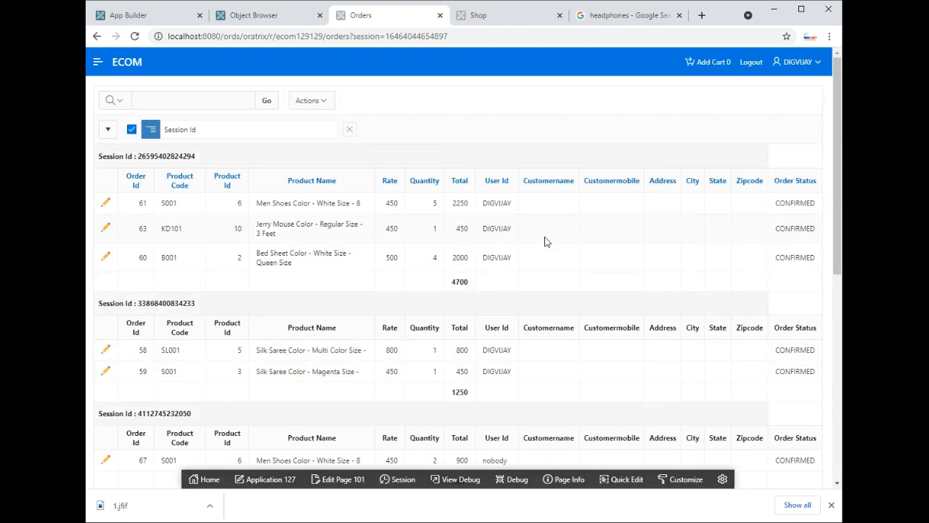
pyautogui.moveTo(481, 227)
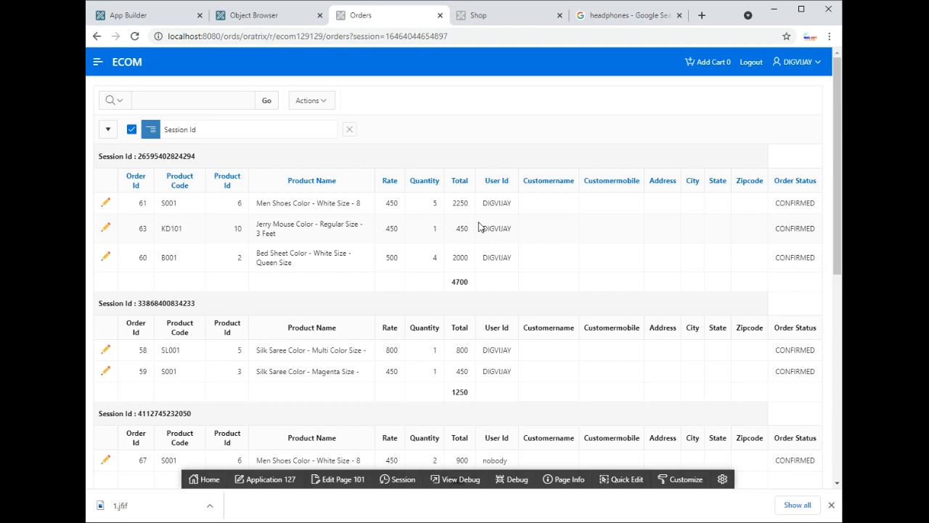
pyautogui.moveTo(383, 210)
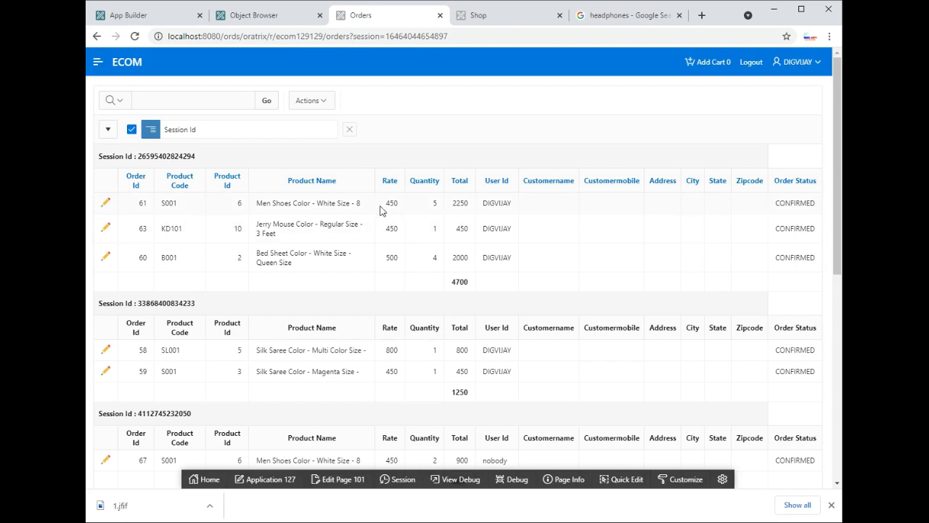
pyautogui.click(106, 202)
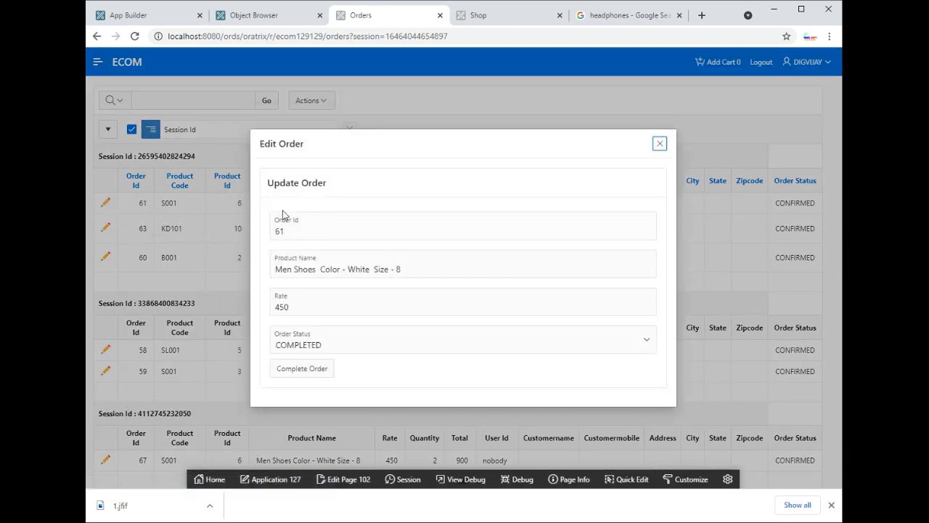
pyautogui.click(305, 231)
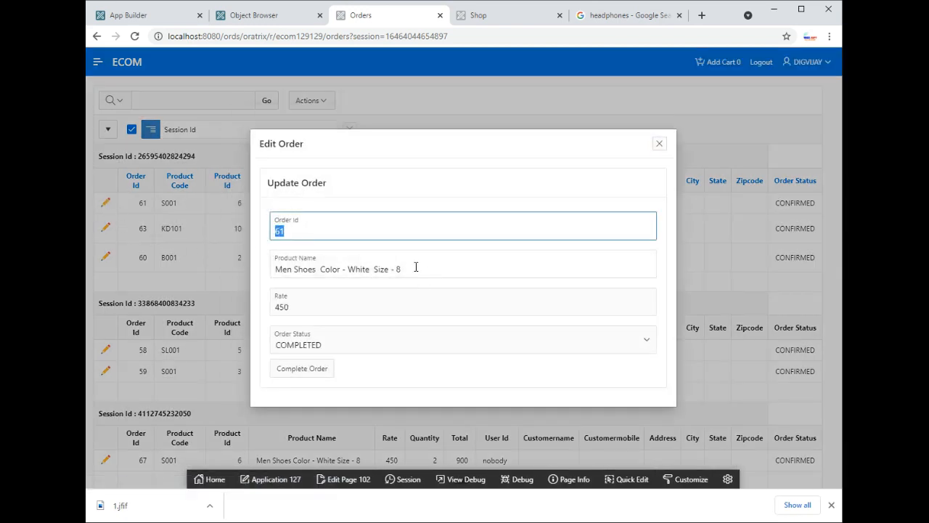
pyautogui.click(463, 301)
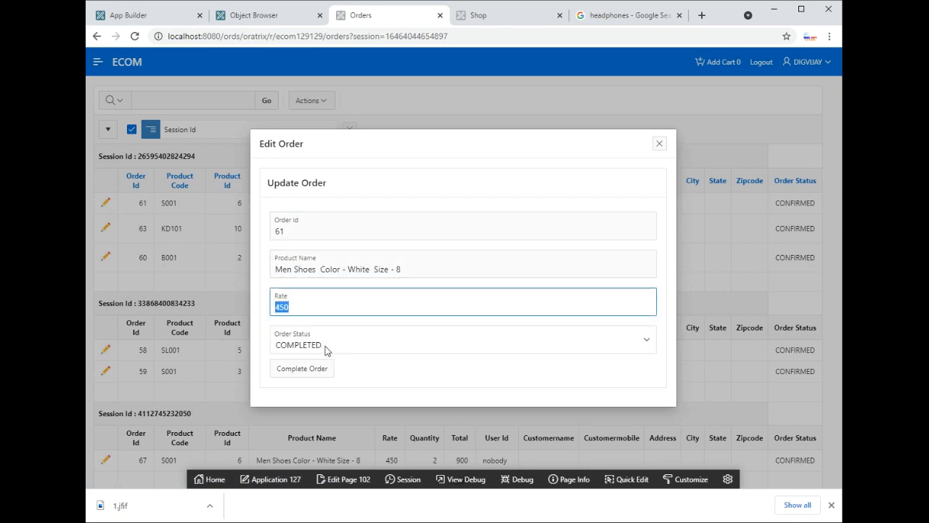
pyautogui.moveTo(307, 372)
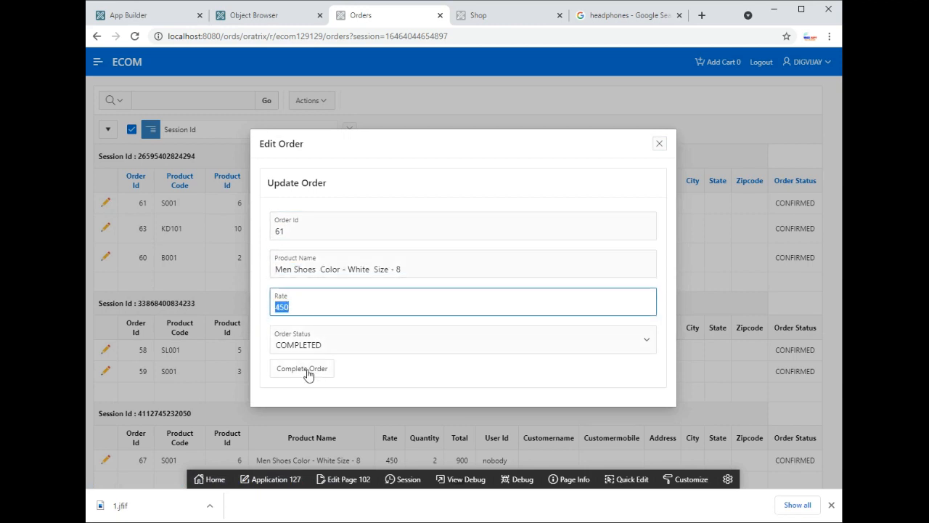
pyautogui.click(301, 368)
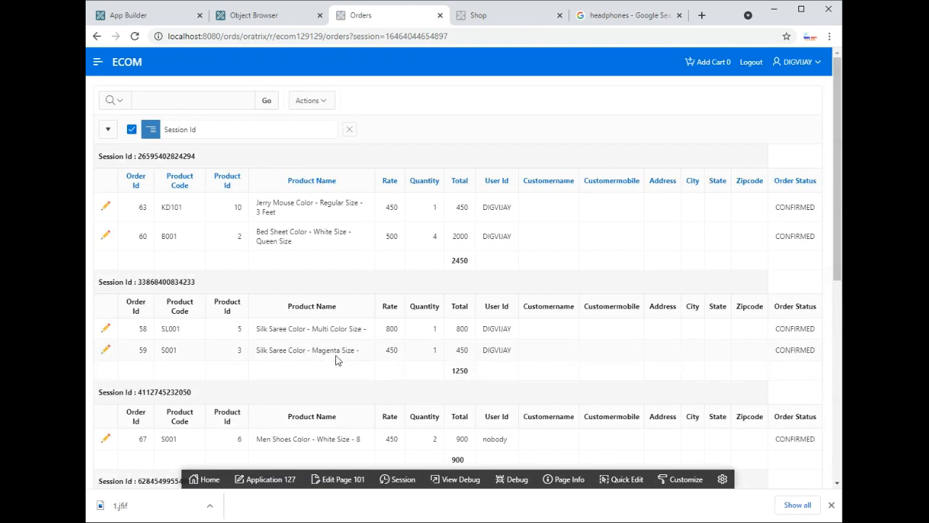
pyautogui.moveTo(307, 274)
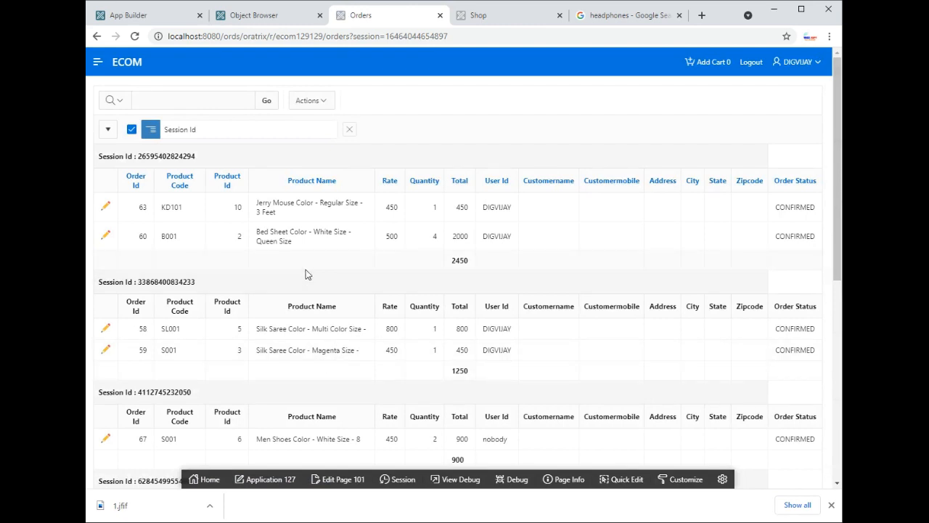
pyautogui.moveTo(315, 272)
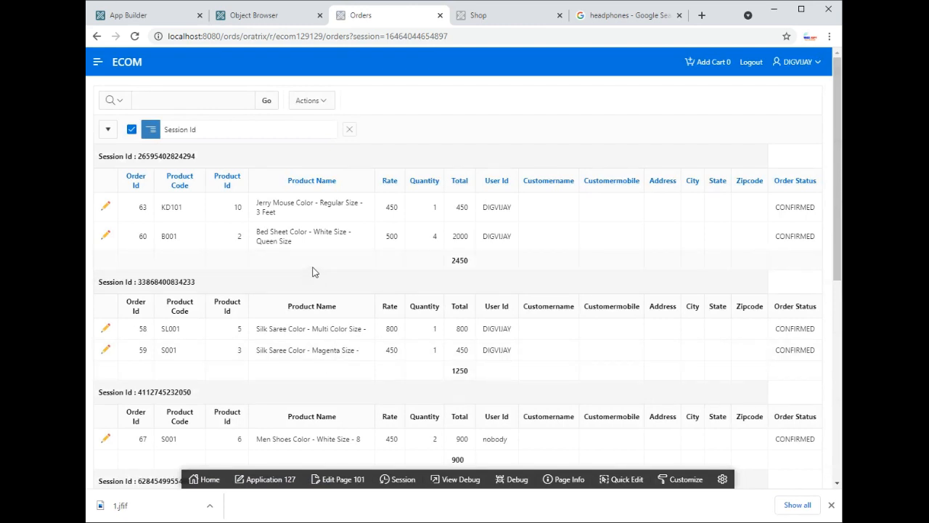
pyautogui.moveTo(306, 256)
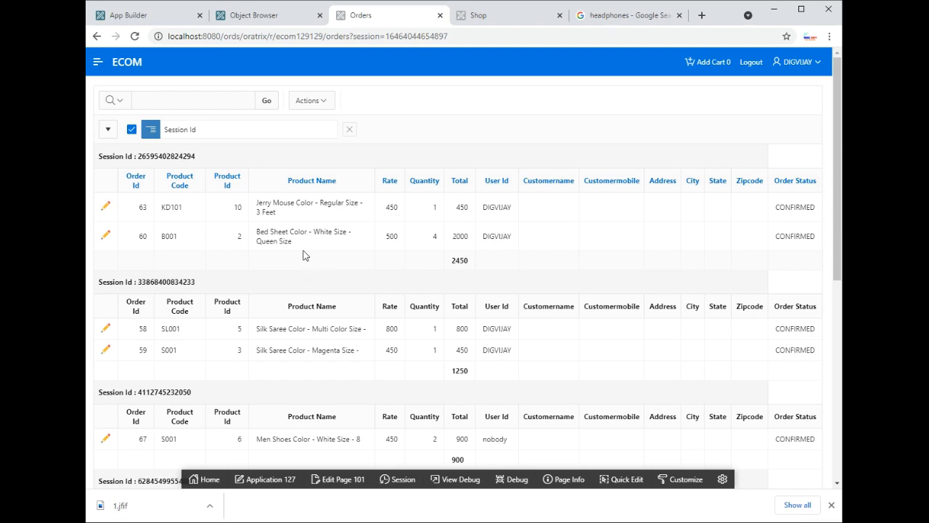
# Step: Mark orders 63, 60 and 59 as completed, then view ECOM_ORDER_PRODUCT
pyautogui.scroll(-3)
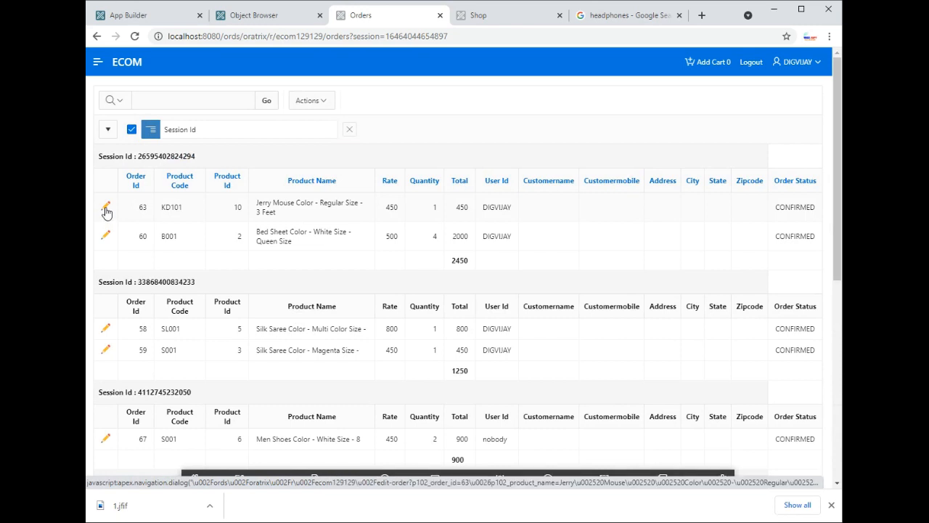
pyautogui.click(106, 207)
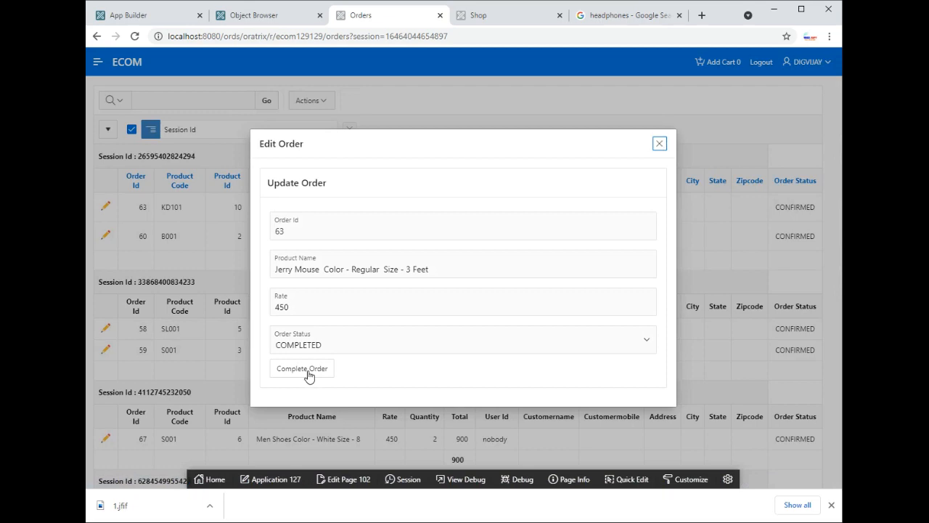
pyautogui.click(301, 368)
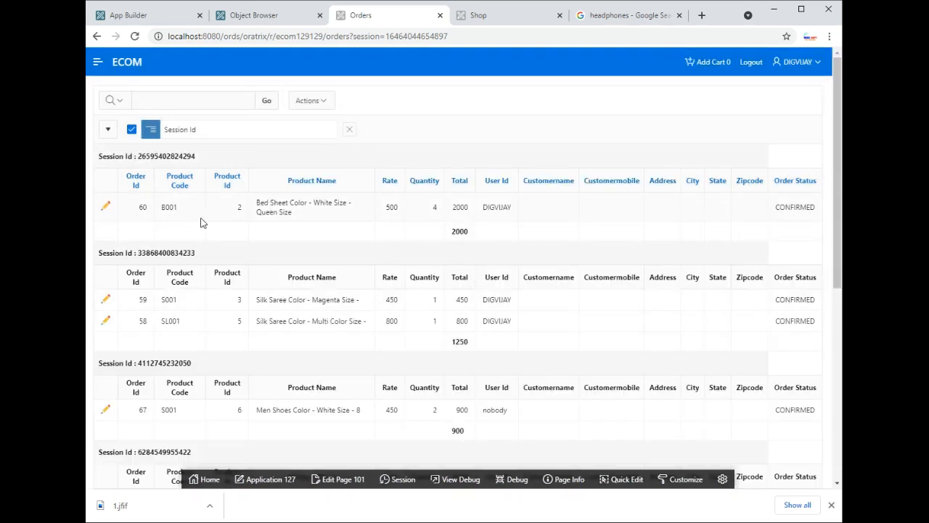
pyautogui.click(106, 207)
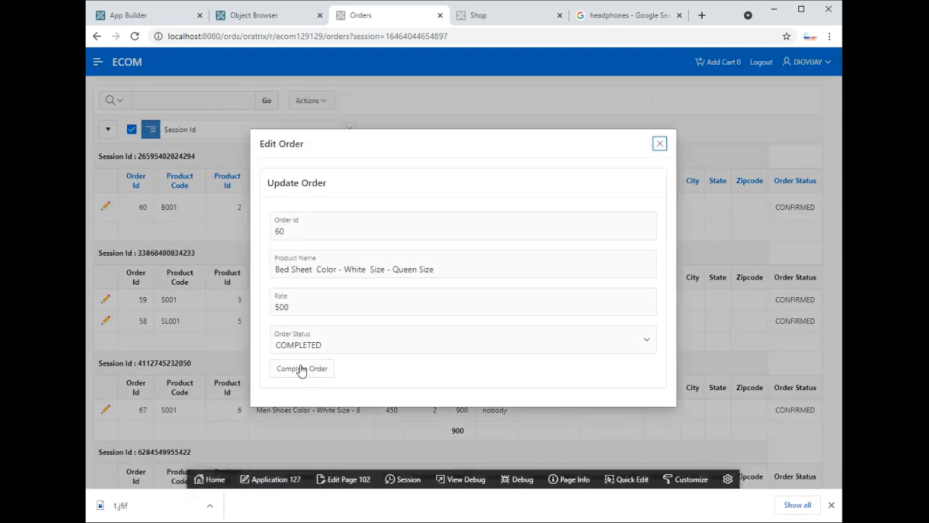
pyautogui.click(301, 368)
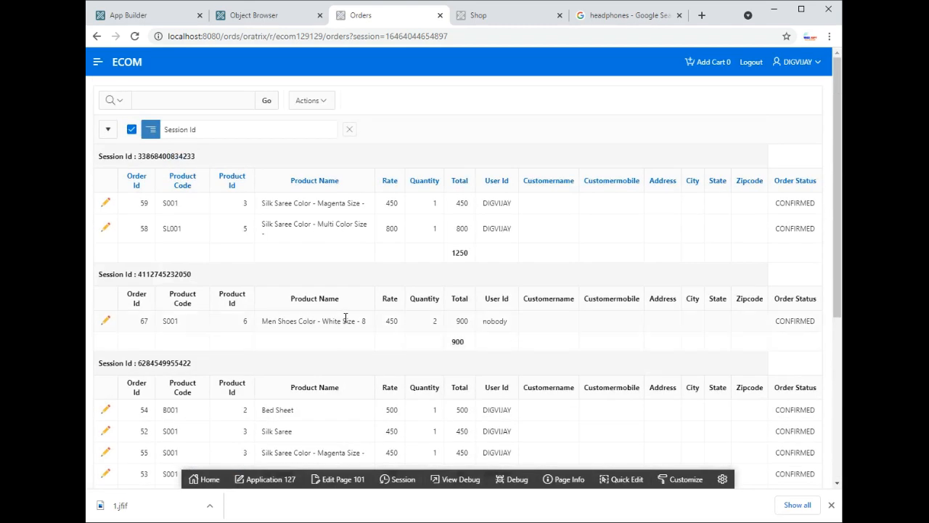
pyautogui.moveTo(632, 237)
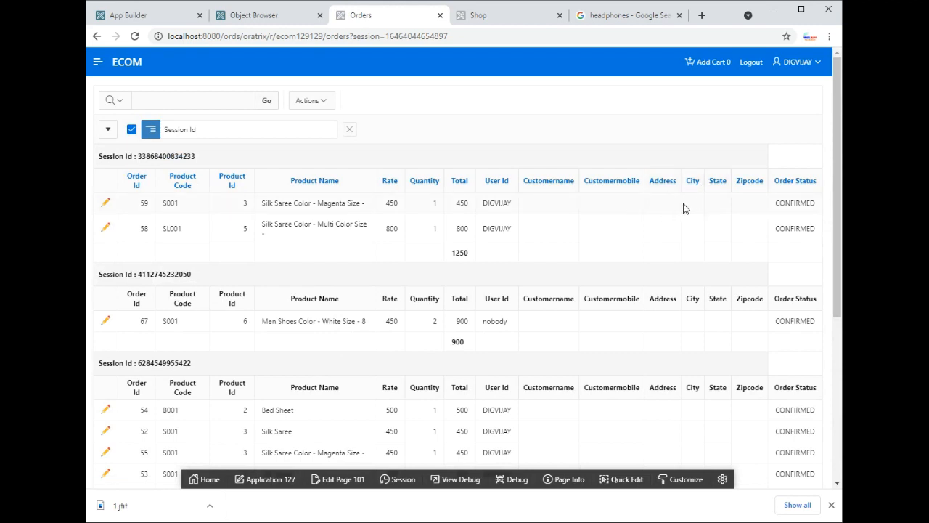
pyautogui.moveTo(641, 336)
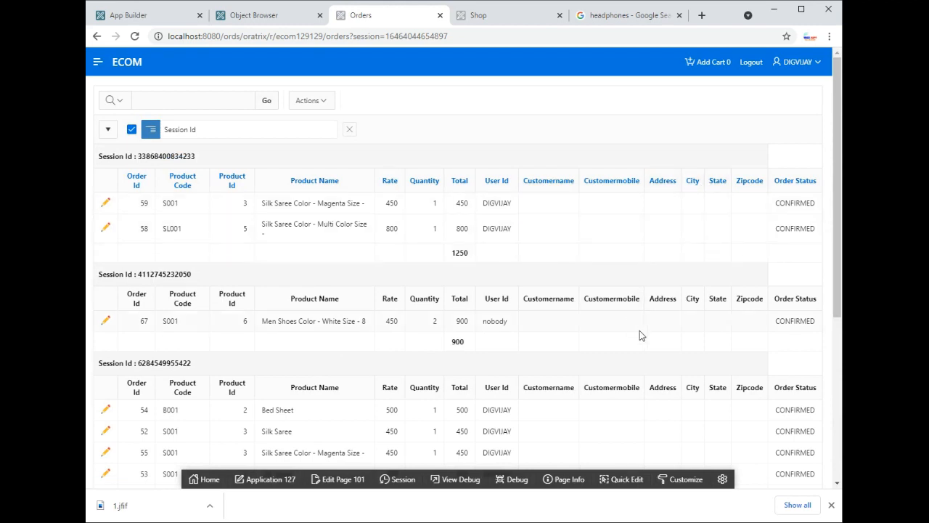
pyautogui.moveTo(181, 223)
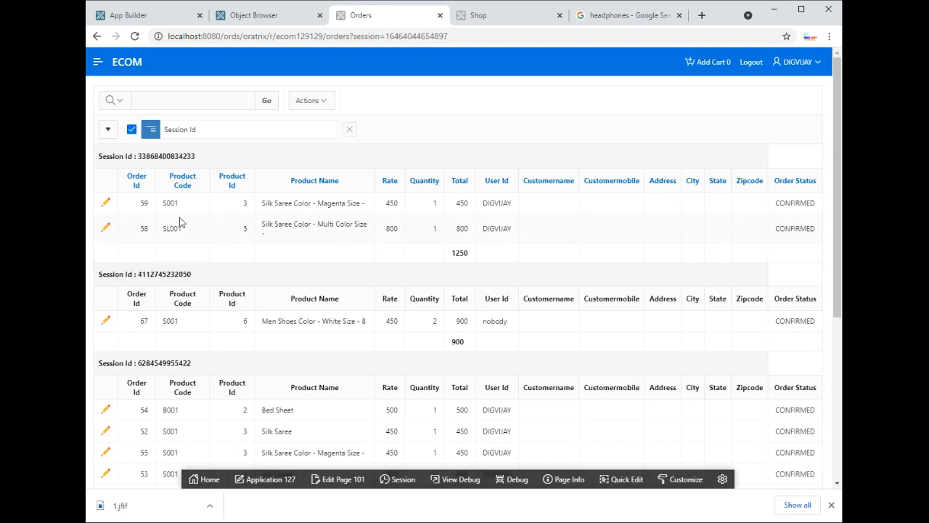
pyautogui.click(106, 203)
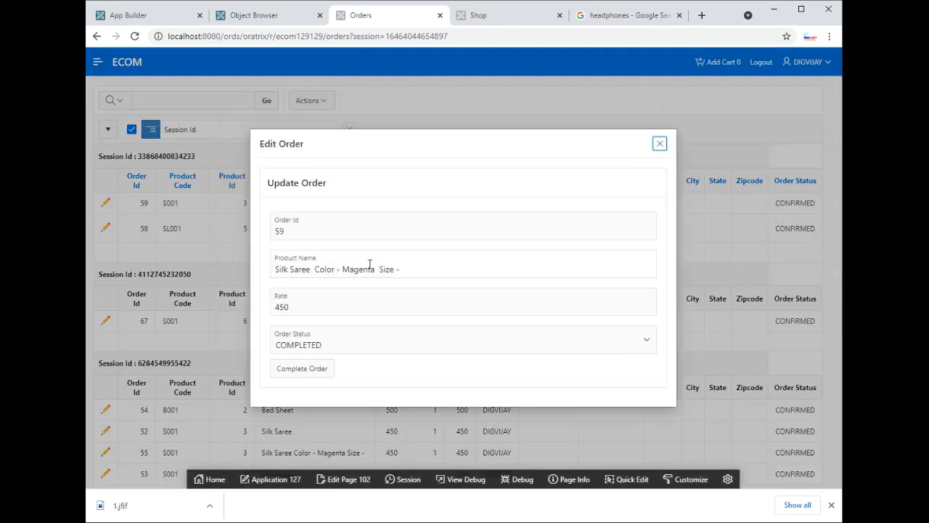
pyautogui.moveTo(367, 273)
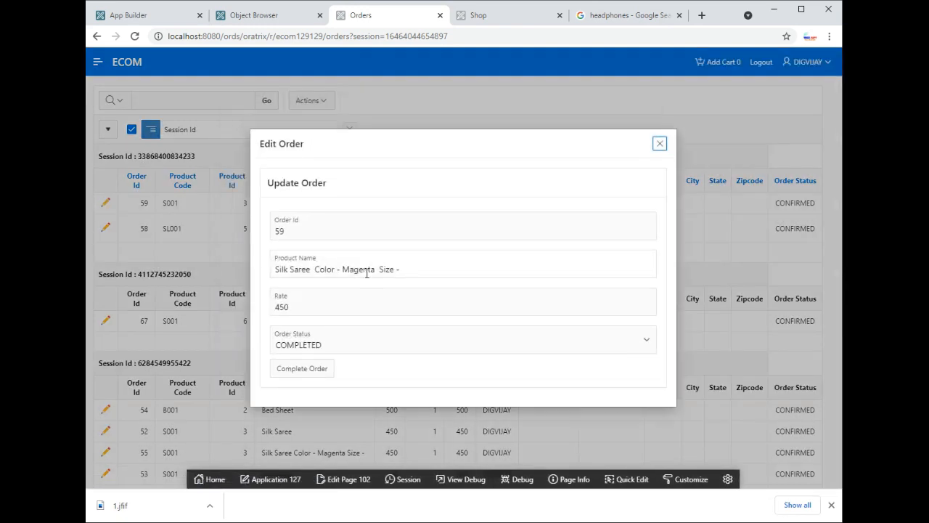
pyautogui.moveTo(316, 381)
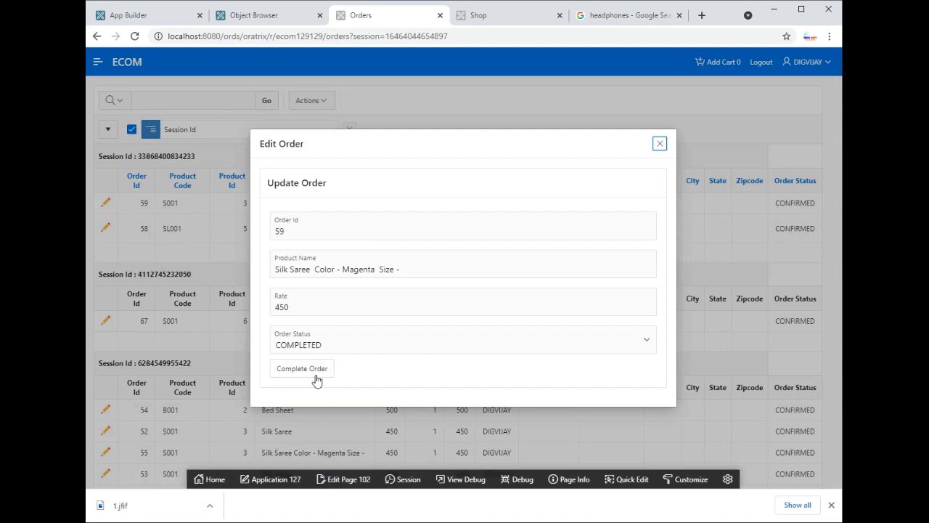
pyautogui.moveTo(311, 346)
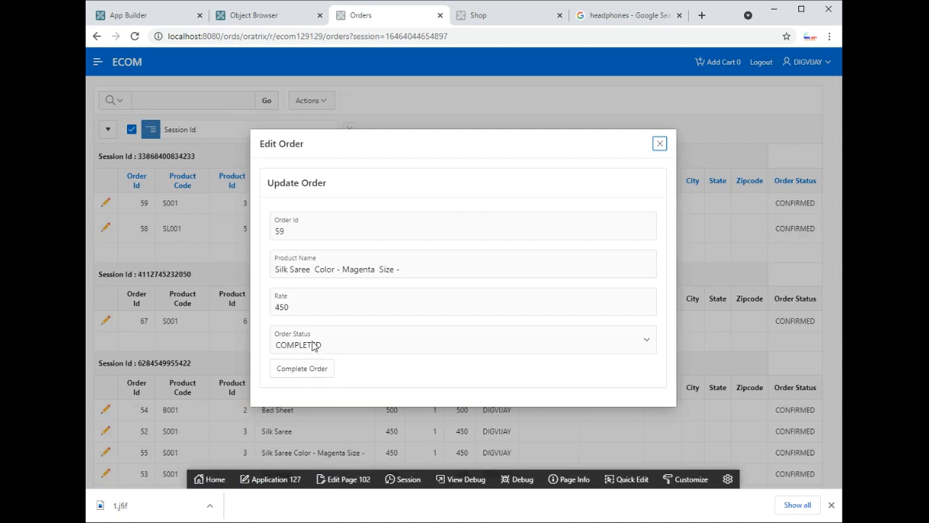
pyautogui.moveTo(295, 376)
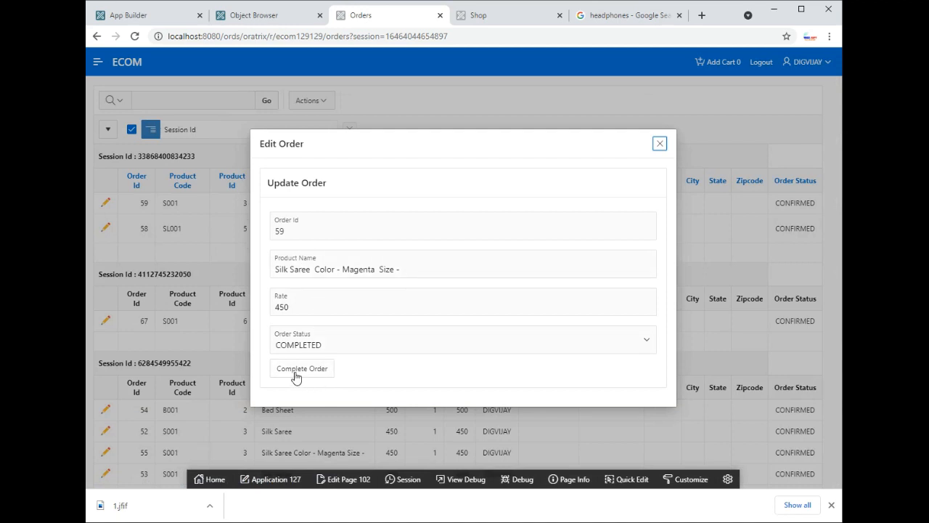
pyautogui.click(301, 368)
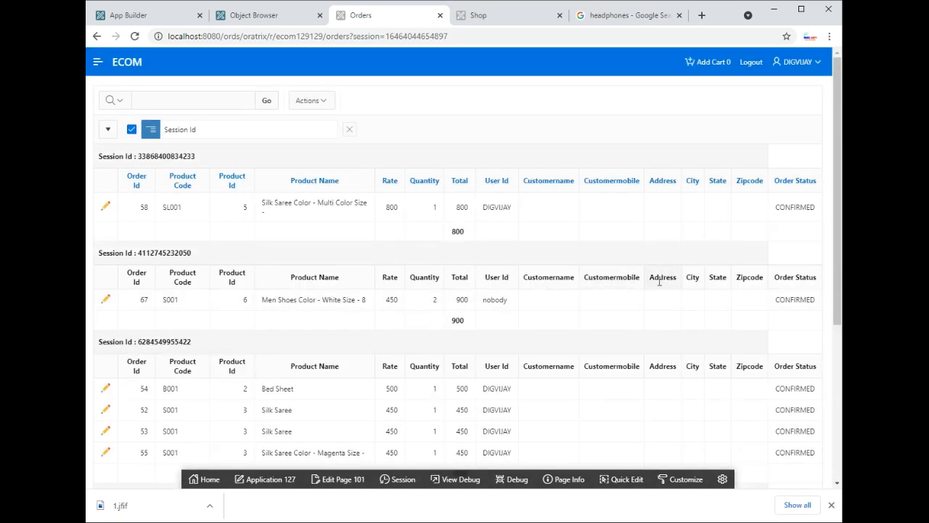
pyautogui.click(267, 15)
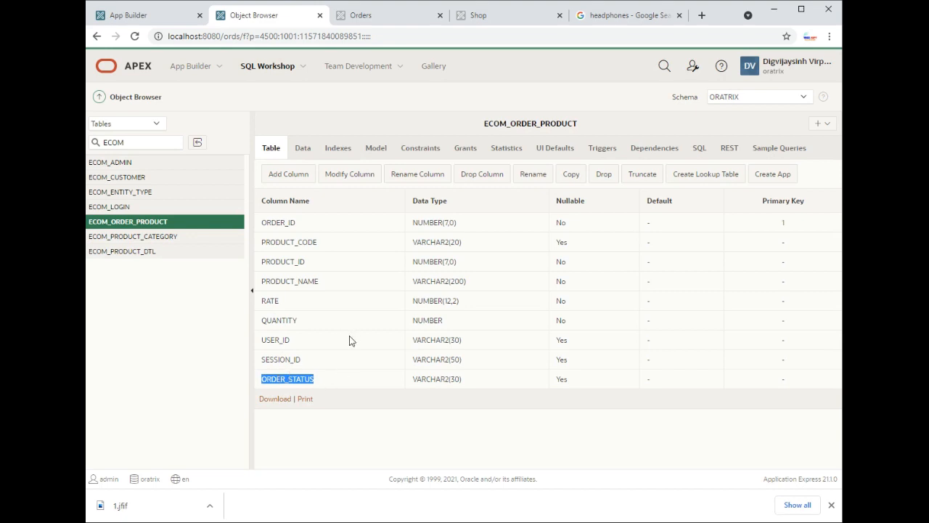
pyautogui.moveTo(349, 327)
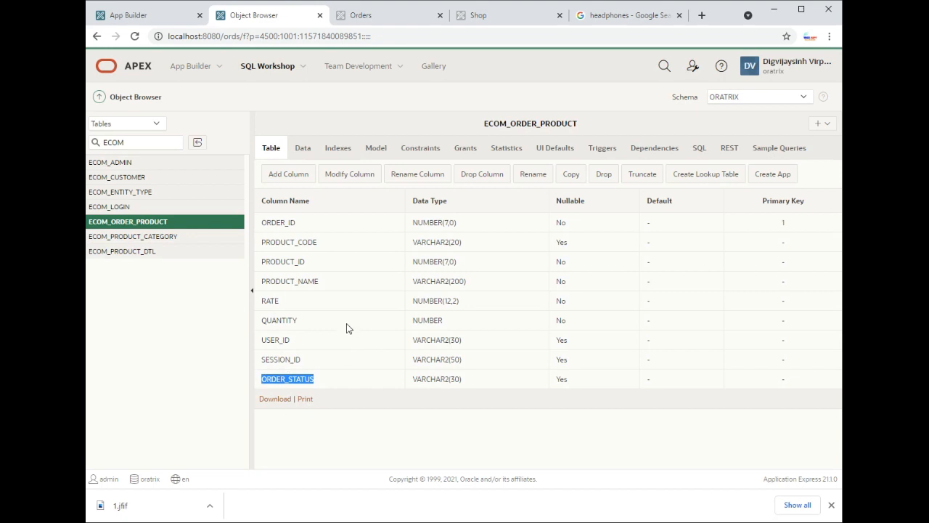
# Step: Return from the ECOM_ORDER_PRODUCT columns to the running Orders report
pyautogui.click(368, 14)
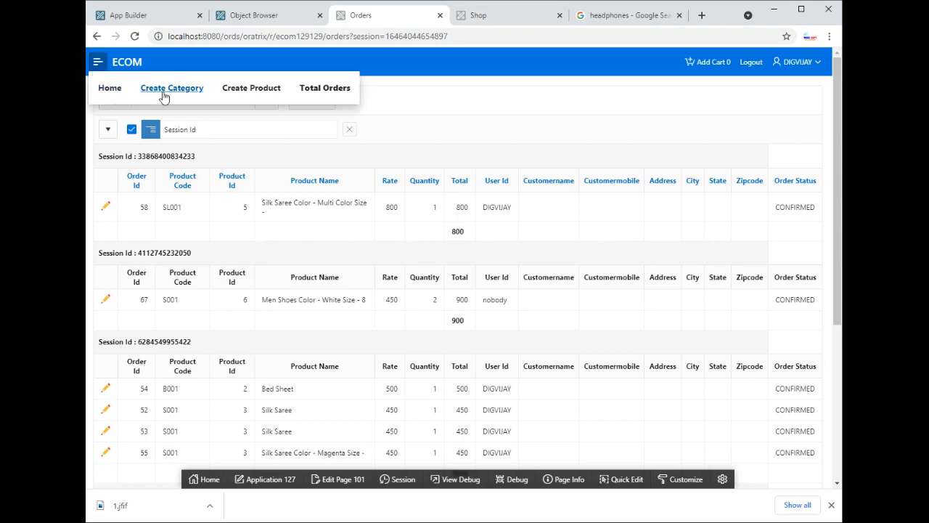
# Step: Open Create Category and inspect Report 1's source on Page Designer page 20
pyautogui.click(171, 88)
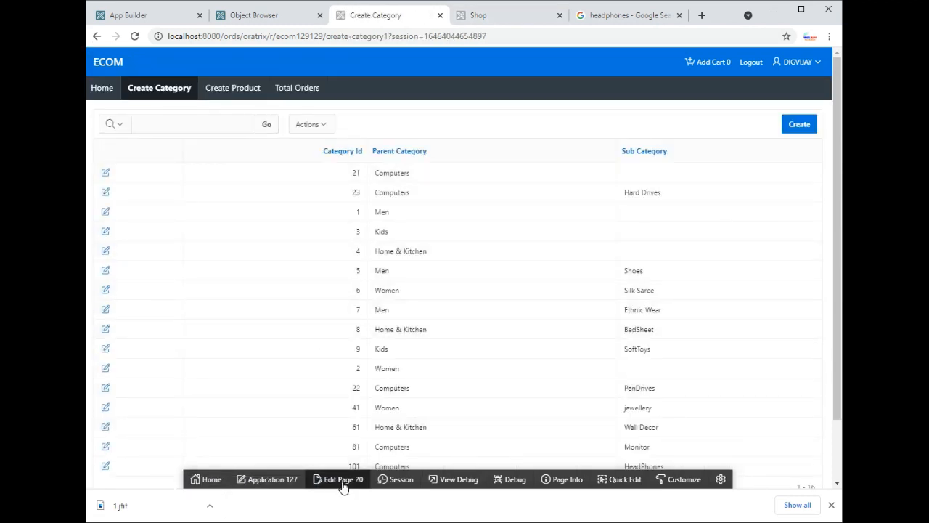
pyautogui.click(339, 479)
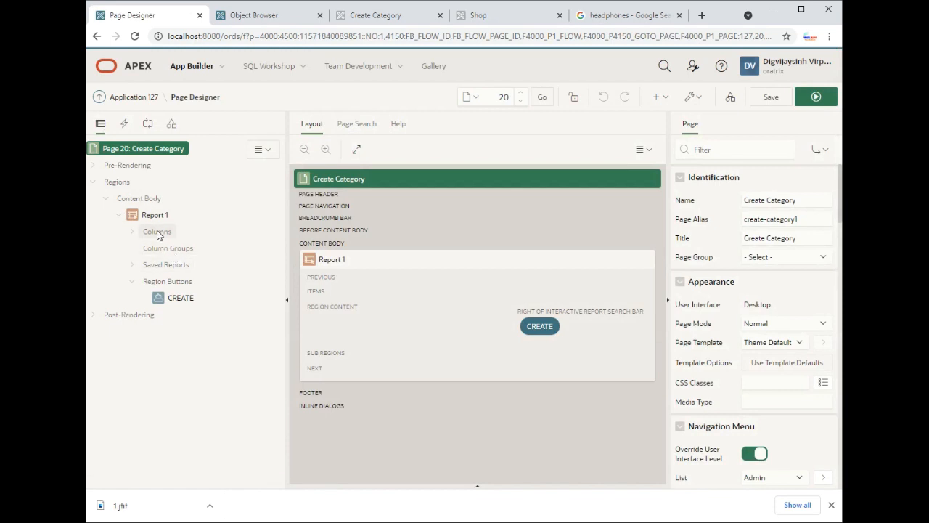
pyautogui.click(153, 214)
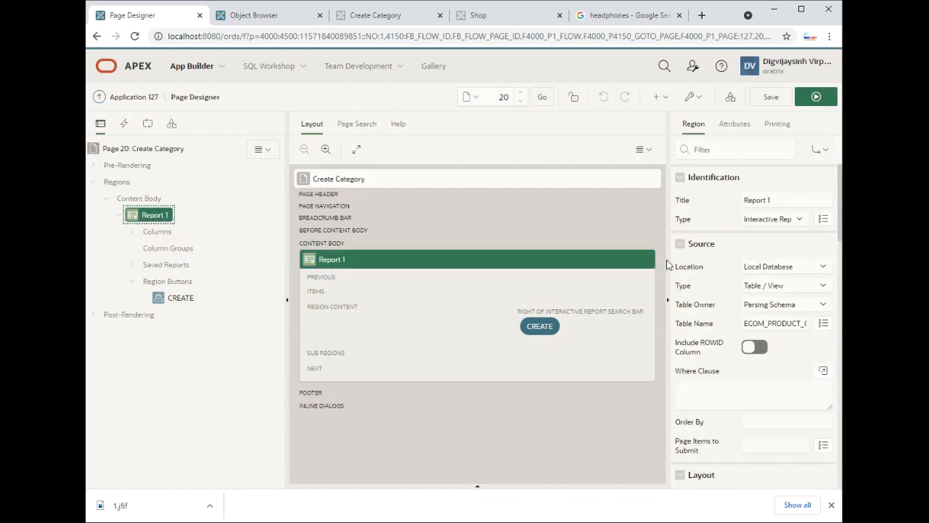
# Step: Open the new-category form and edit page 21 in Page Designer
pyautogui.click(258, 15)
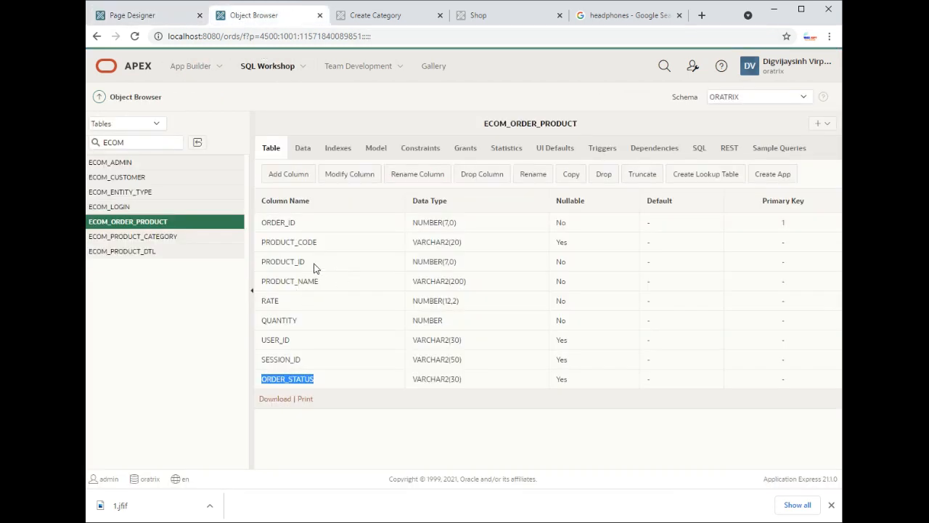
pyautogui.click(374, 15)
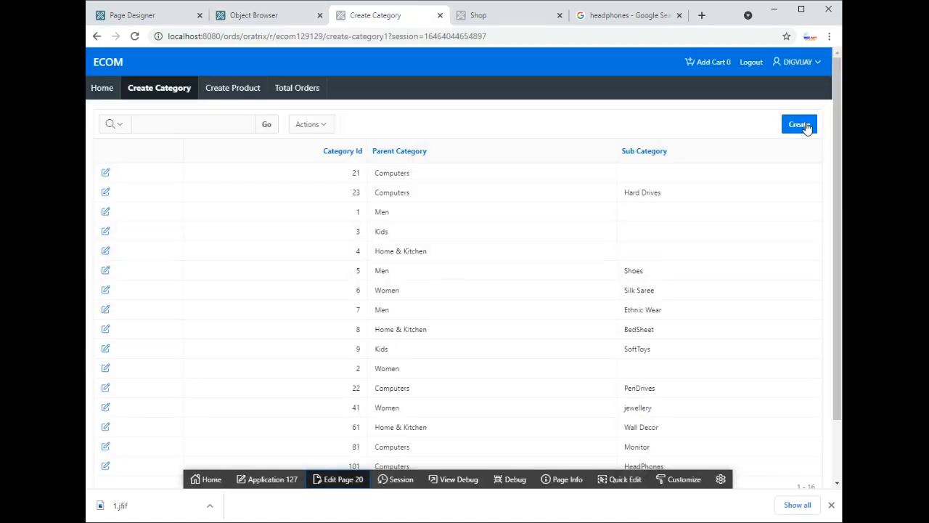
pyautogui.click(799, 124)
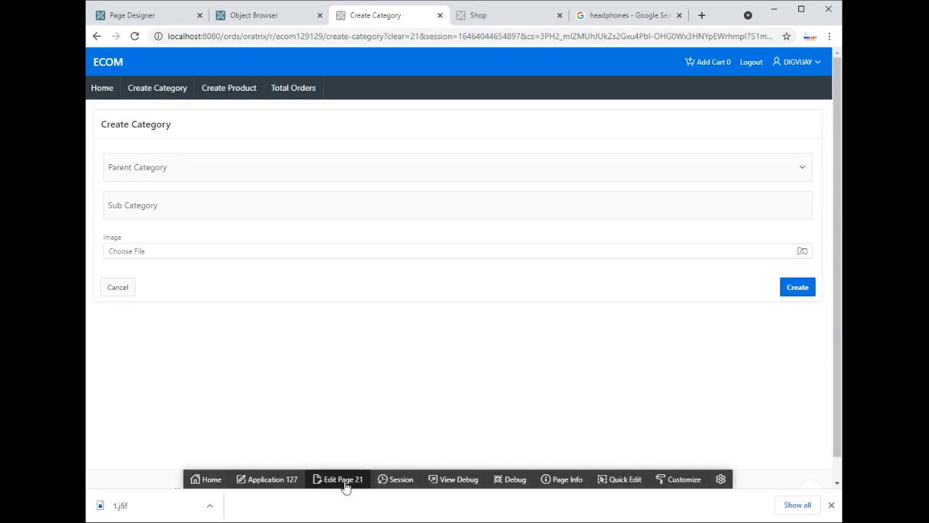
pyautogui.click(346, 479)
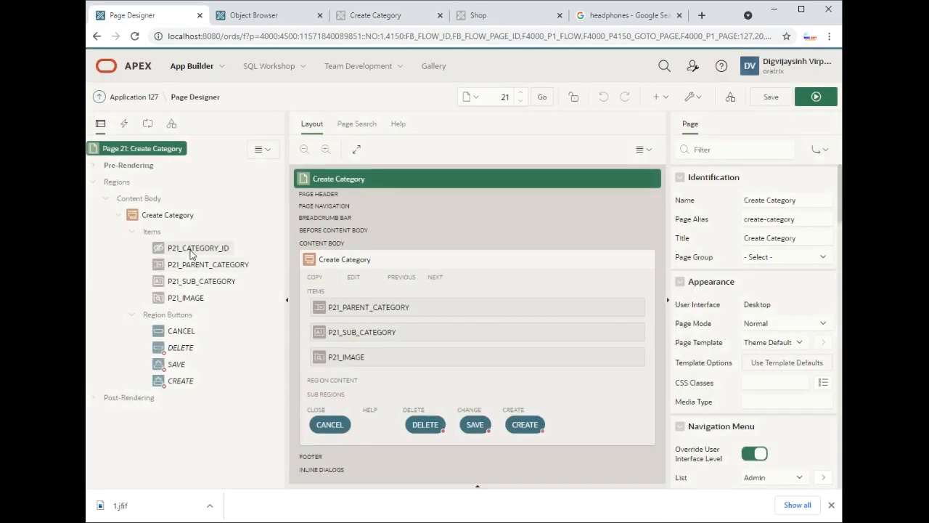
# Step: Select P21_PARENT_CATEGORY and scroll to its List of Values SQL query
pyautogui.click(207, 264)
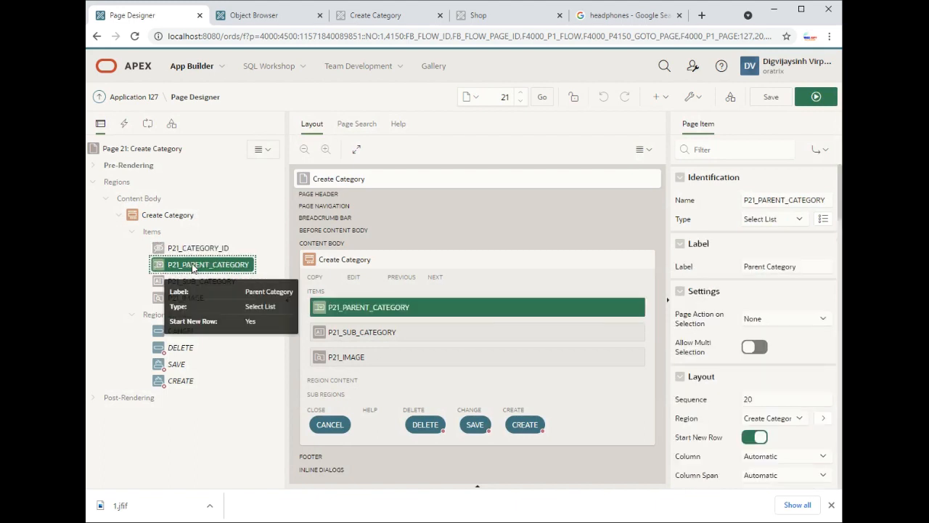
pyautogui.moveTo(786, 222)
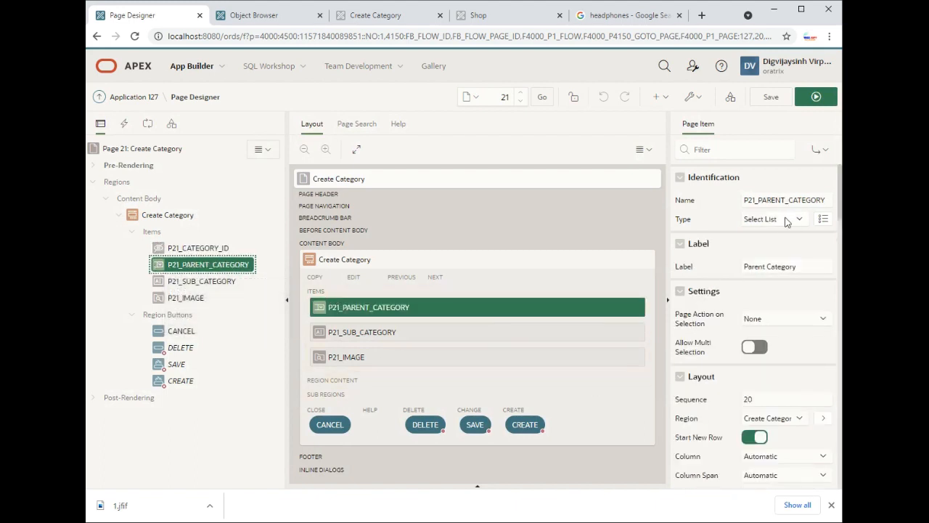
pyautogui.scroll(-3)
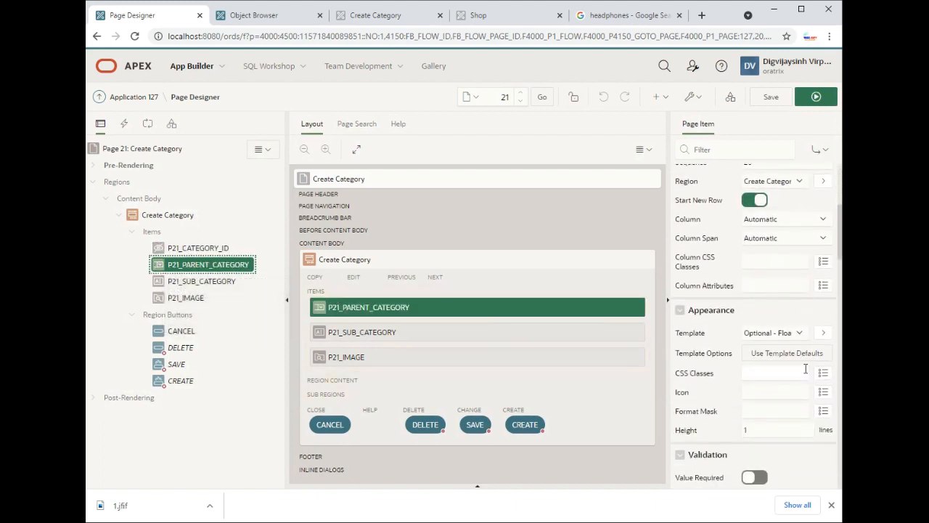
pyautogui.scroll(-3)
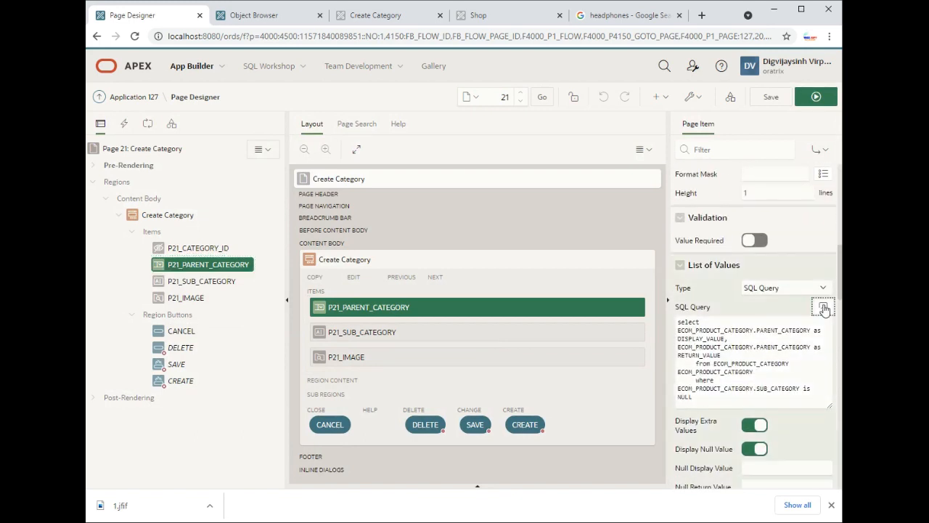
# Step: Review the query's PARENT_CATEGORY, RETURN_VALUE and NULL sub-category parts in the code editor
pyautogui.click(823, 306)
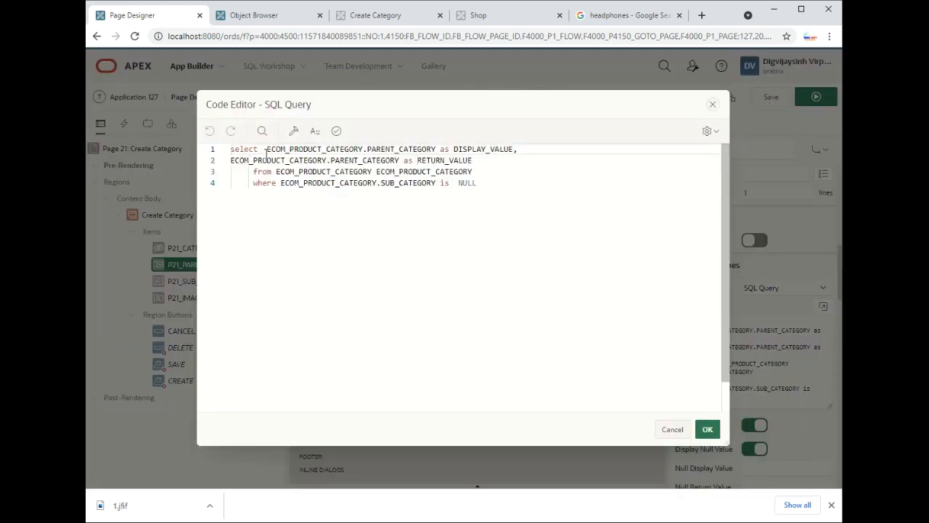
pyautogui.doubleClick(401, 149)
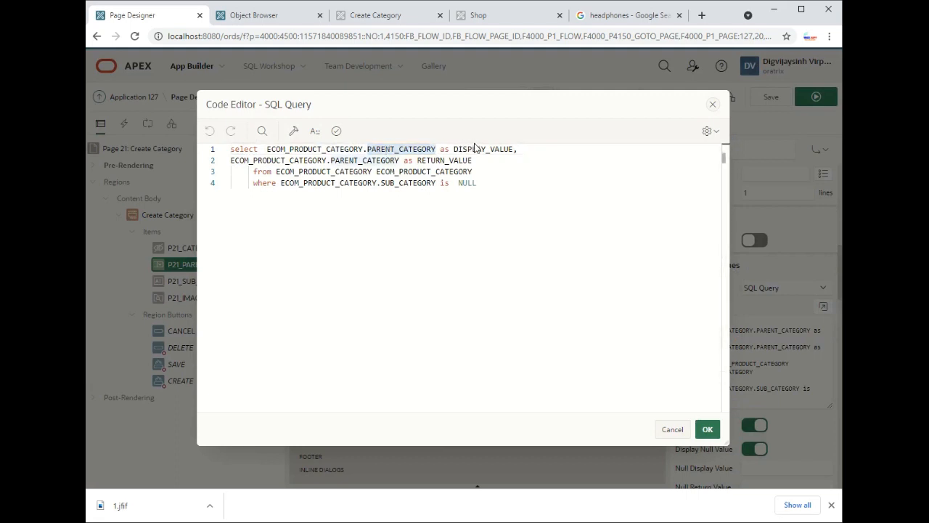
pyautogui.doubleClick(362, 160)
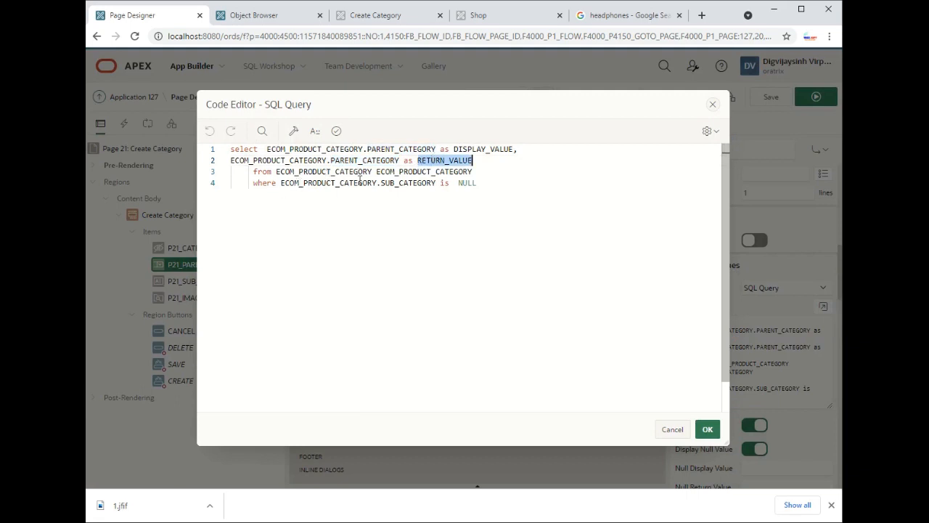
pyautogui.doubleClick(393, 182)
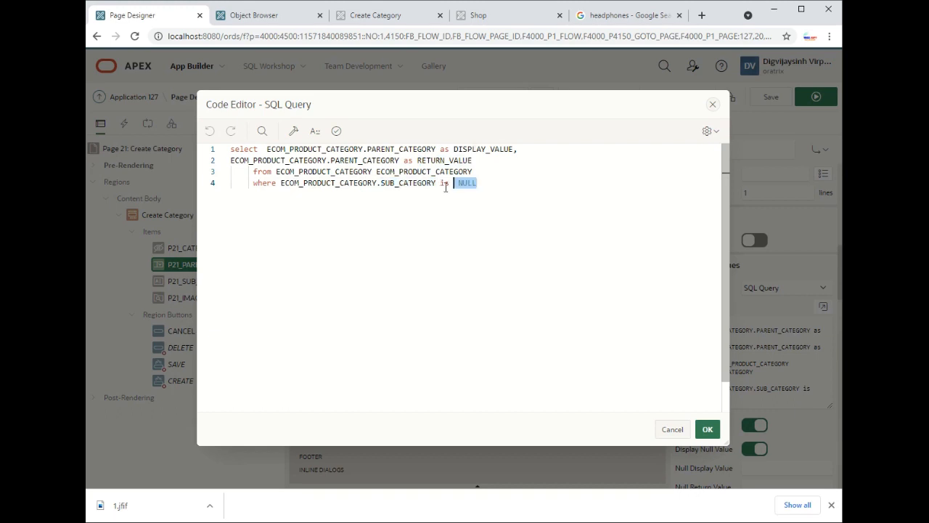
pyautogui.click(258, 15)
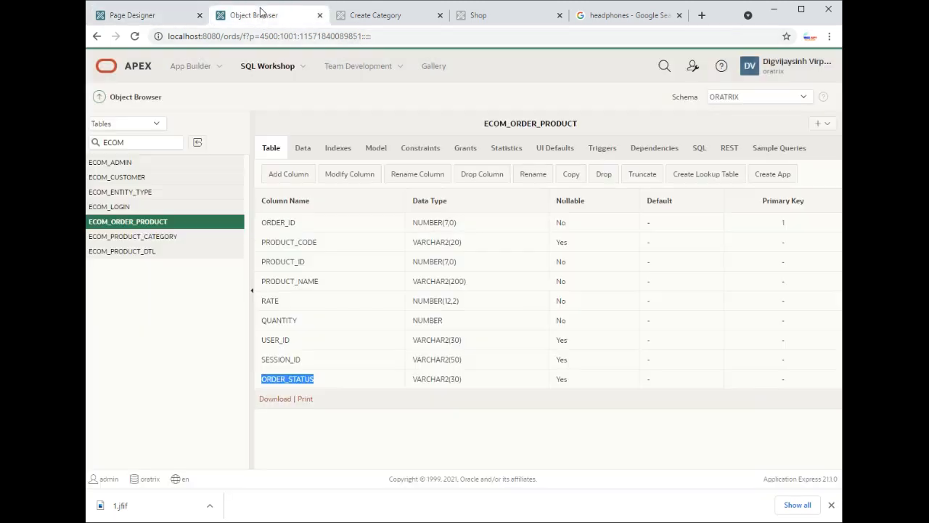
pyautogui.moveTo(141, 214)
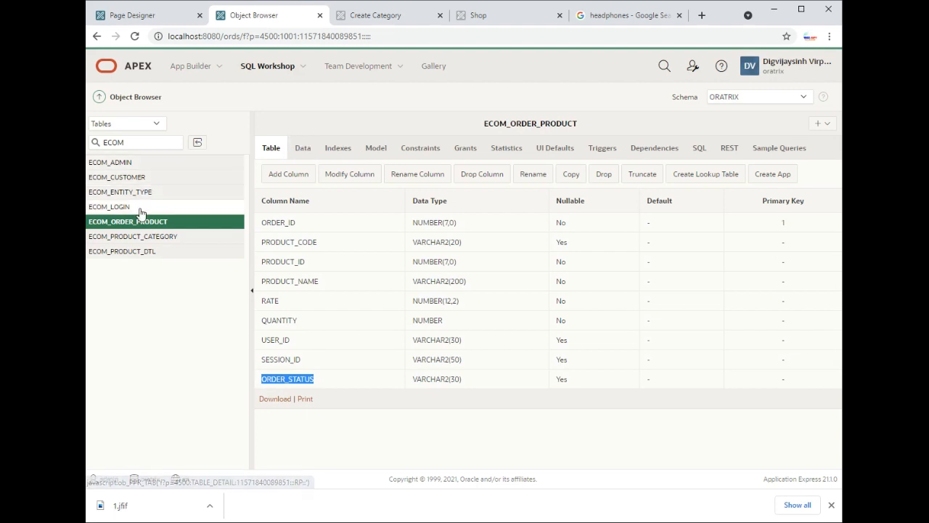
# Step: Page through all 16 ECOM_PRODUCT_CATEGORY rows on the Data tab, including Computers–HeadPhones
pyautogui.click(133, 236)
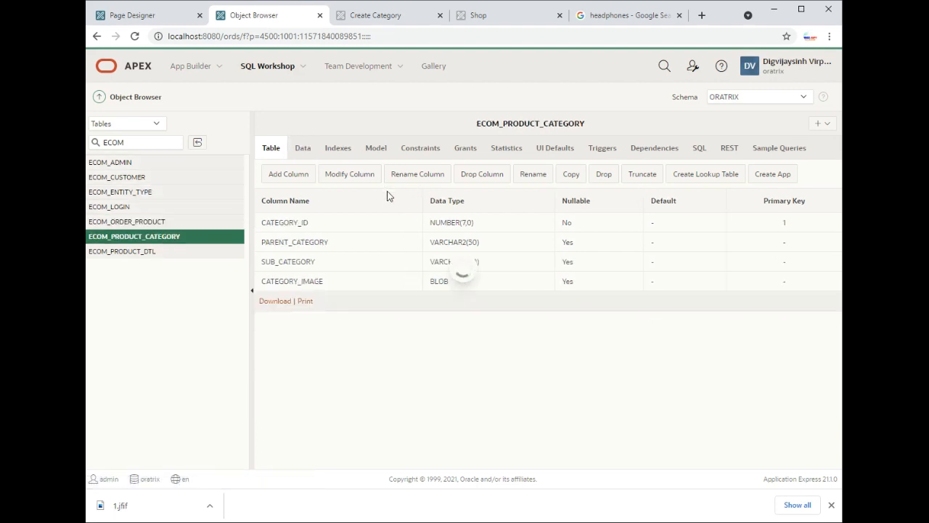
pyautogui.click(301, 148)
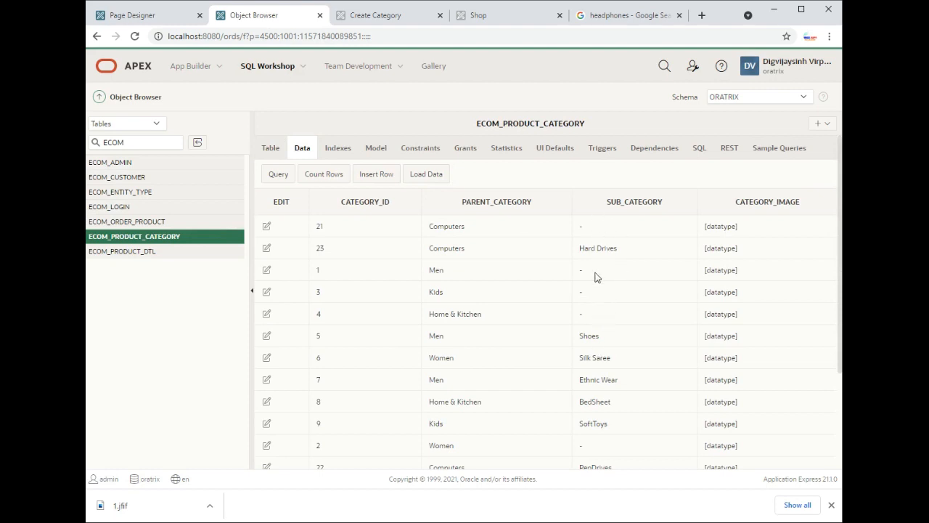
pyautogui.moveTo(440, 252)
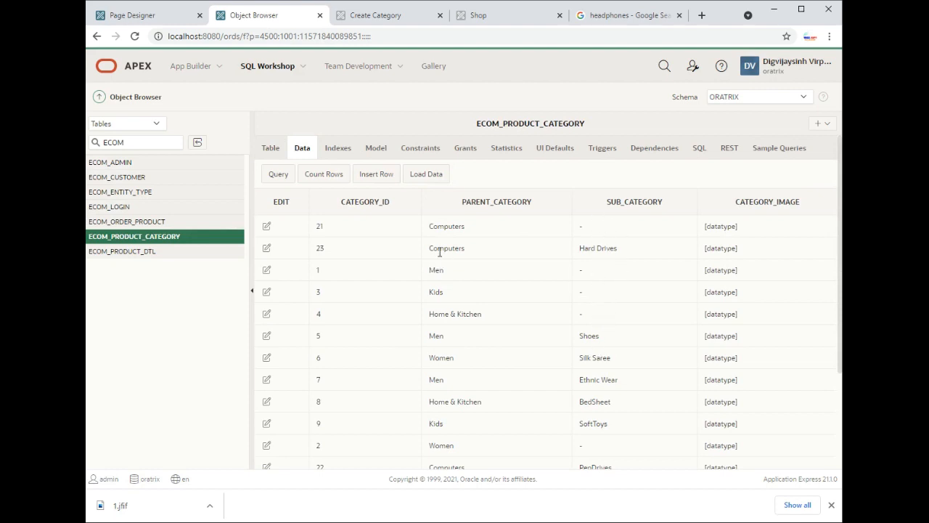
pyautogui.moveTo(626, 252)
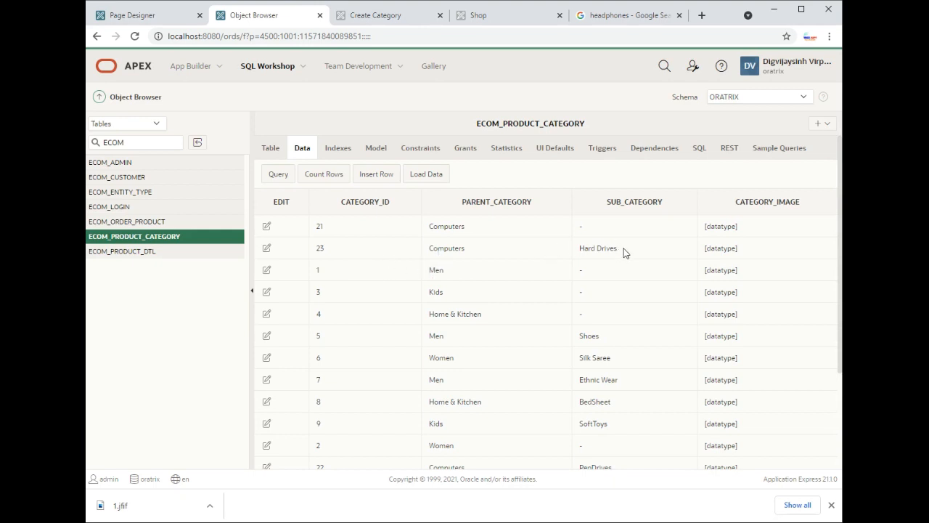
pyautogui.scroll(-3)
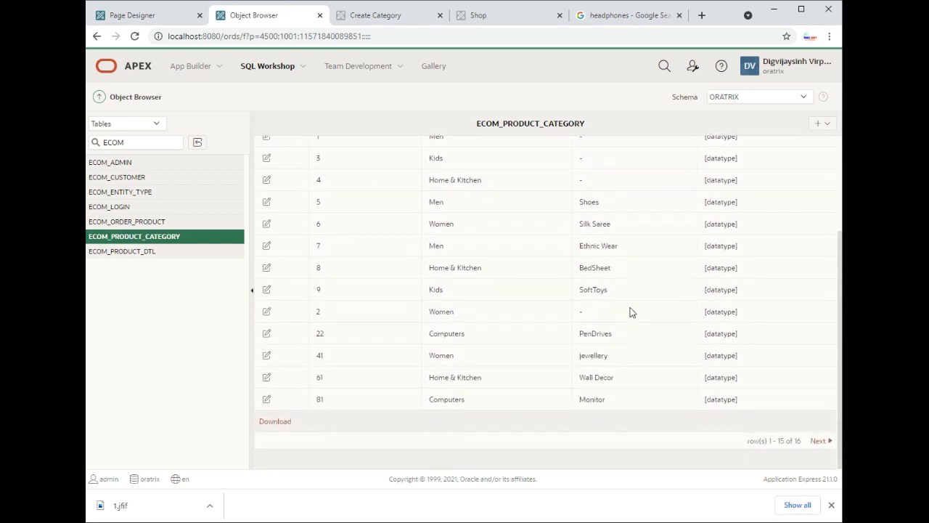
pyautogui.click(817, 440)
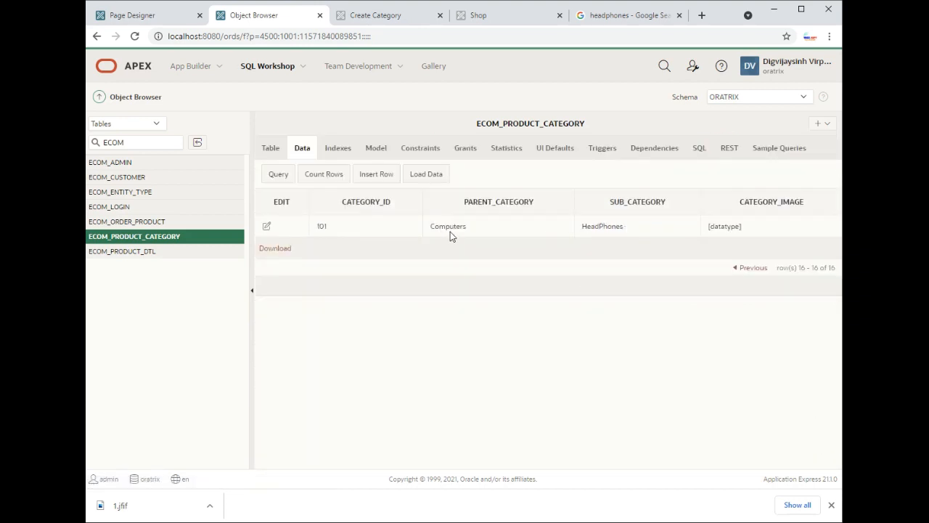
pyautogui.doubleClick(601, 225)
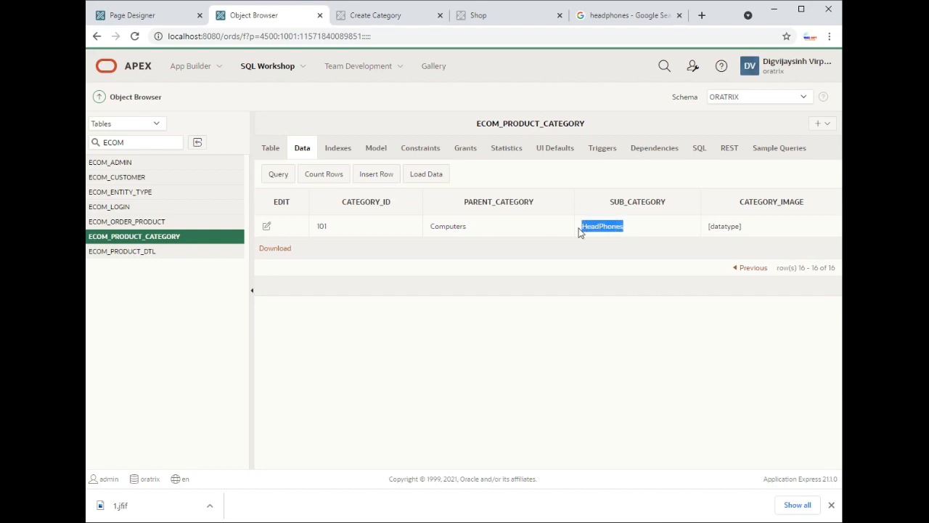
pyautogui.moveTo(443, 238)
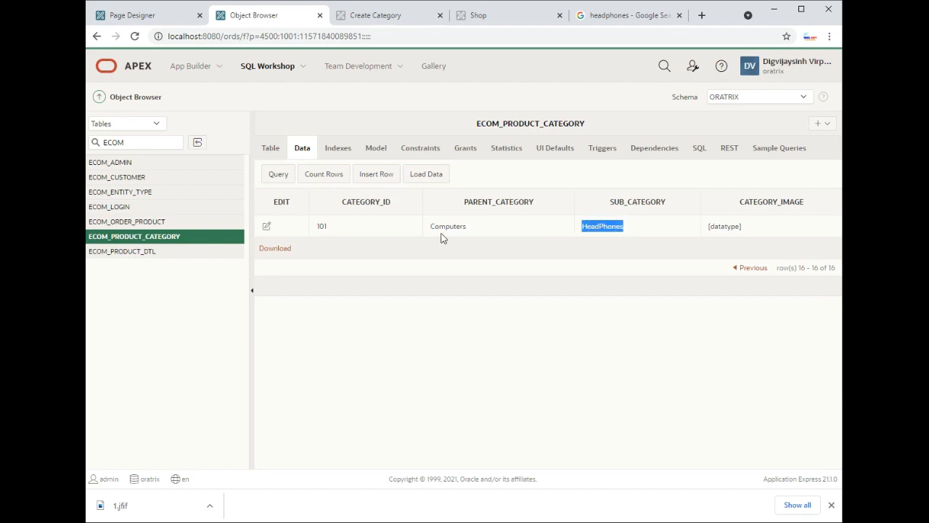
pyautogui.moveTo(439, 242)
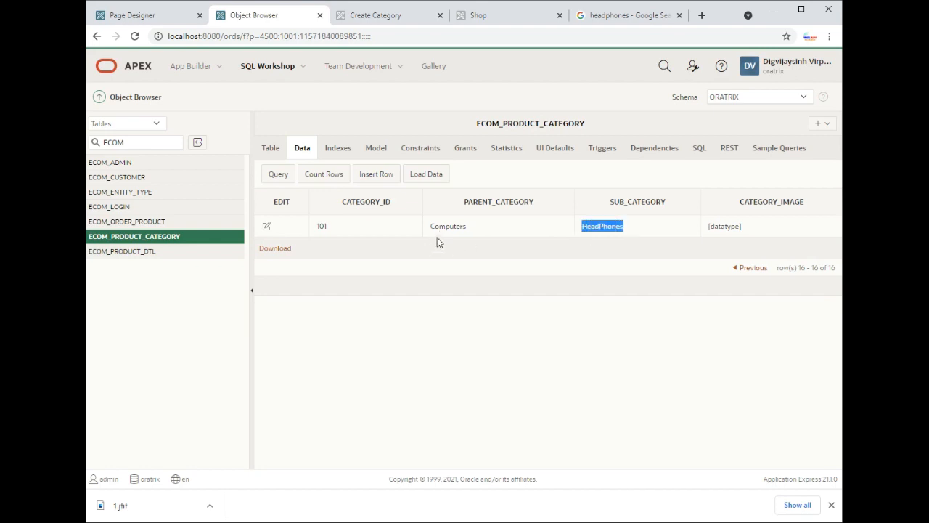
pyautogui.moveTo(440, 307)
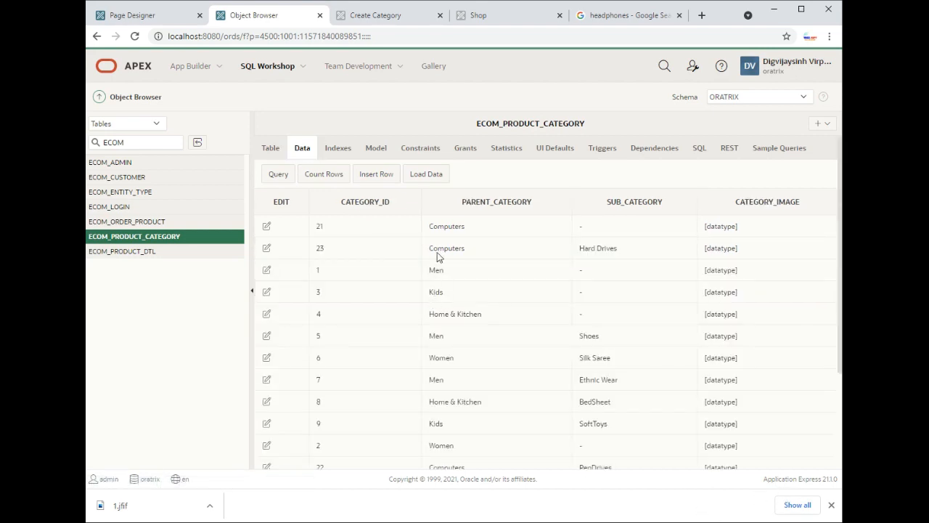
pyautogui.doubleClick(446, 247)
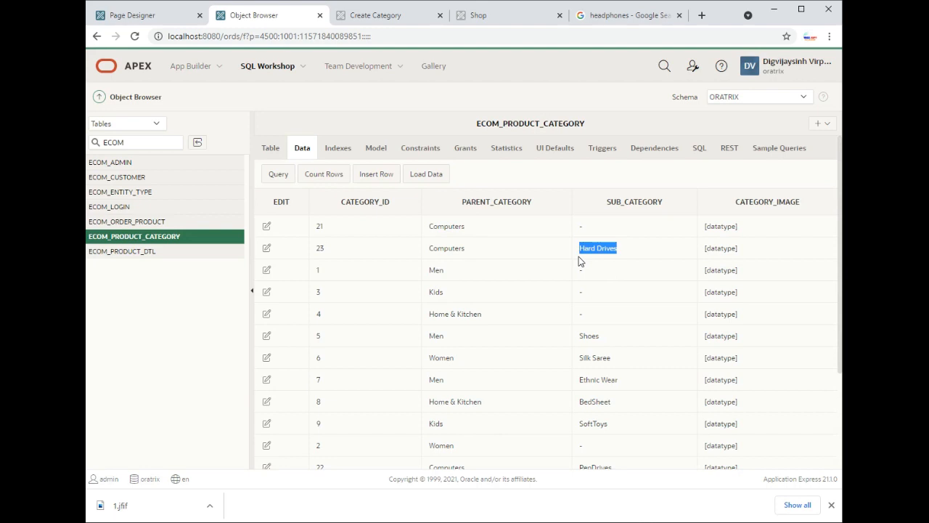
pyautogui.moveTo(587, 271)
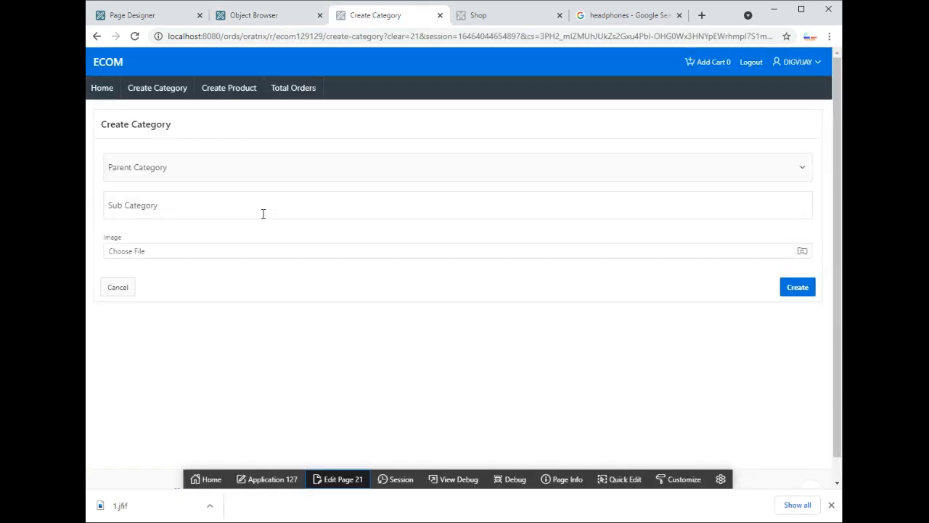
pyautogui.moveTo(160, 195)
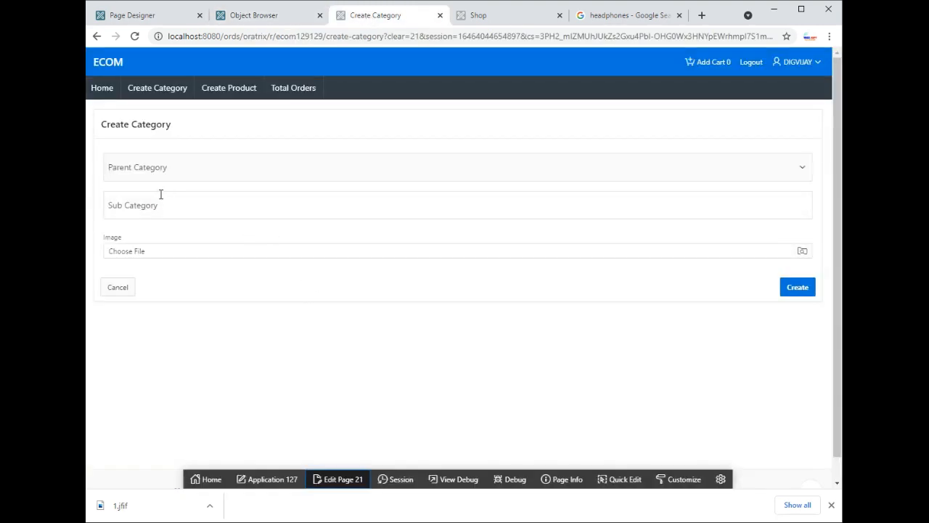
pyautogui.moveTo(181, 185)
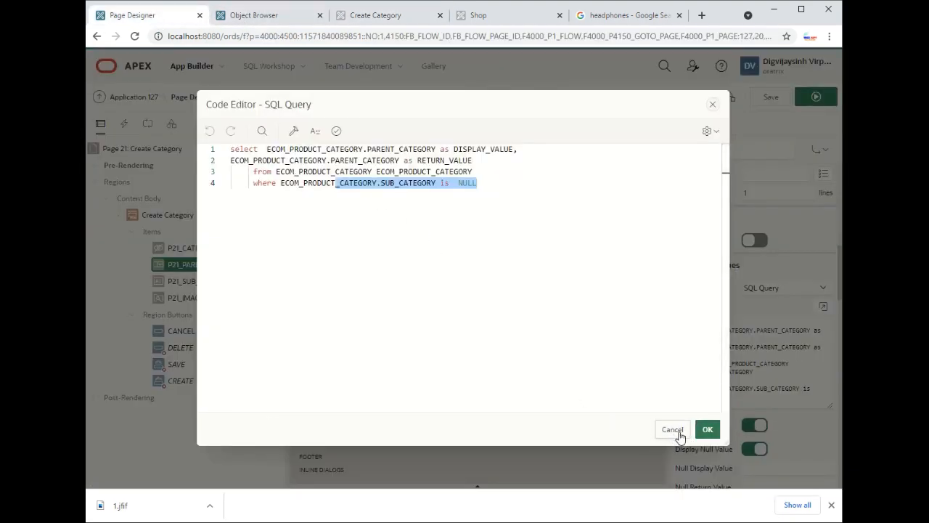
pyautogui.click(707, 428)
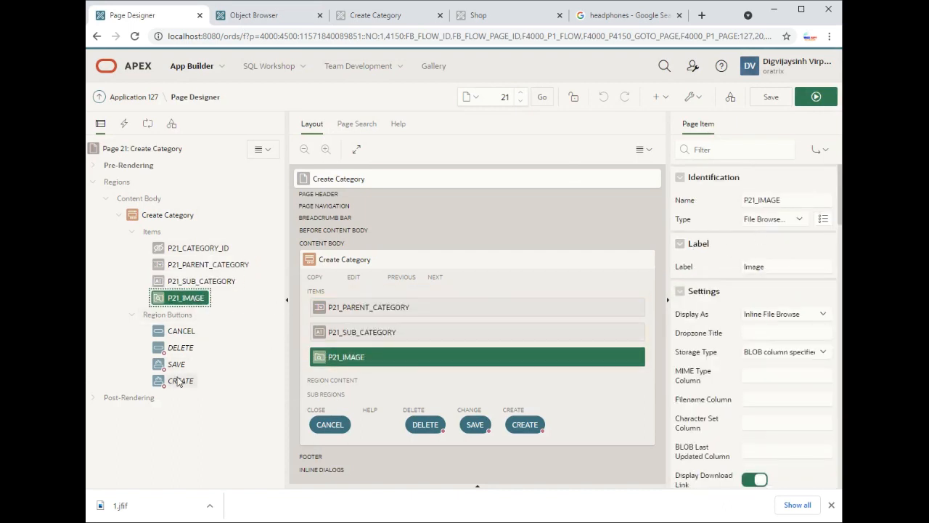
pyautogui.click(147, 123)
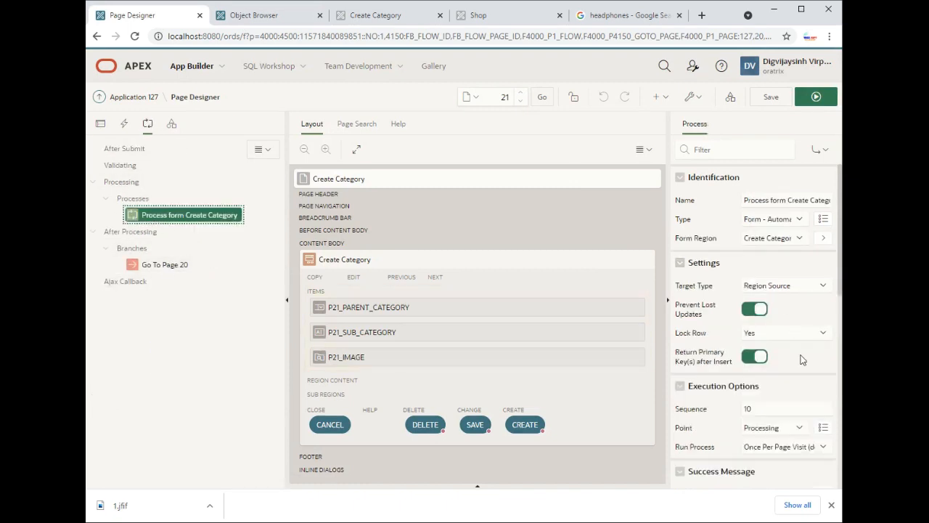
pyautogui.scroll(-3)
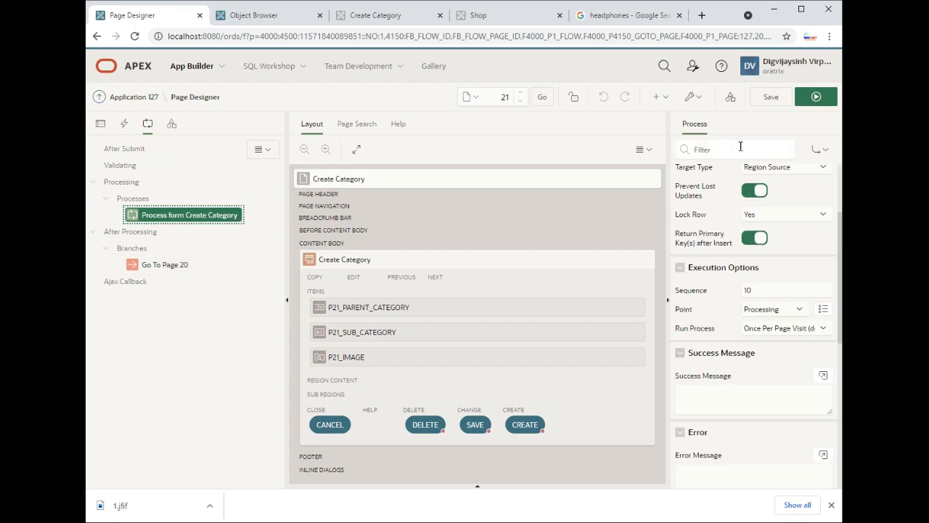
pyautogui.click(379, 14)
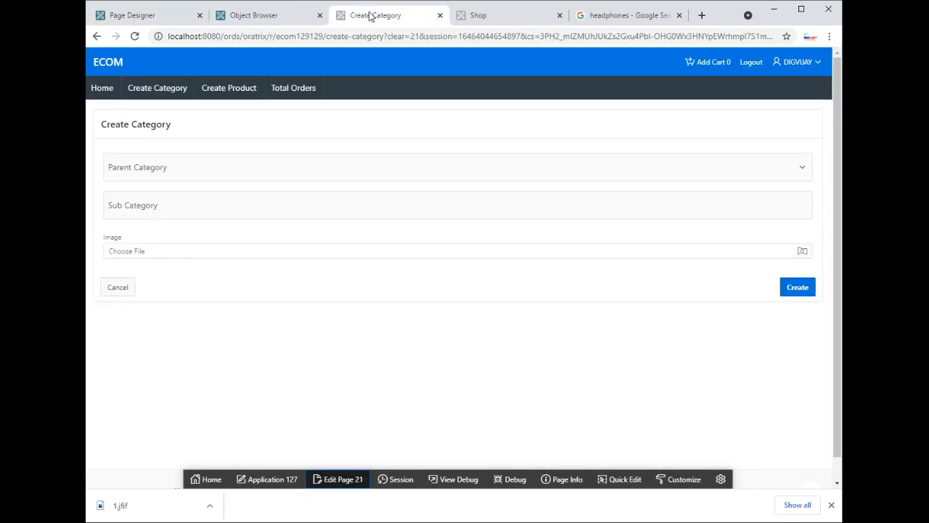
pyautogui.moveTo(390, 149)
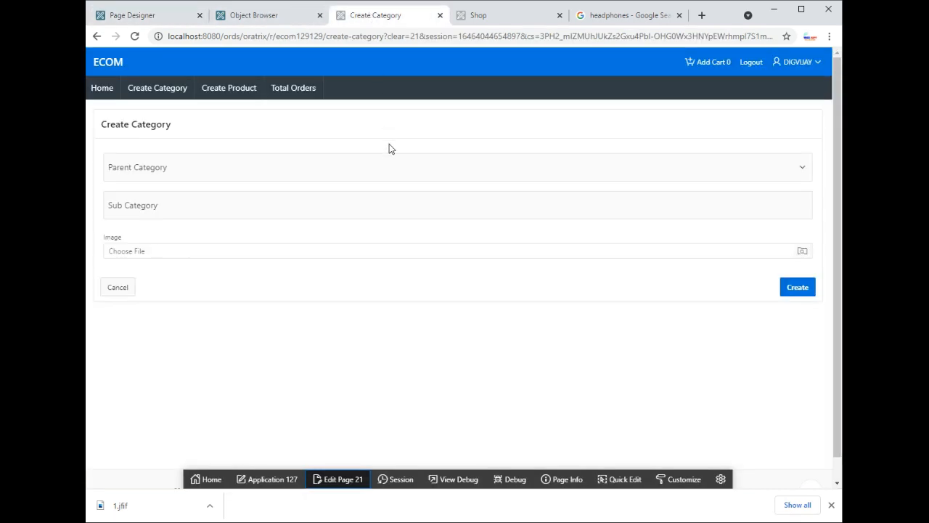
pyautogui.moveTo(424, 325)
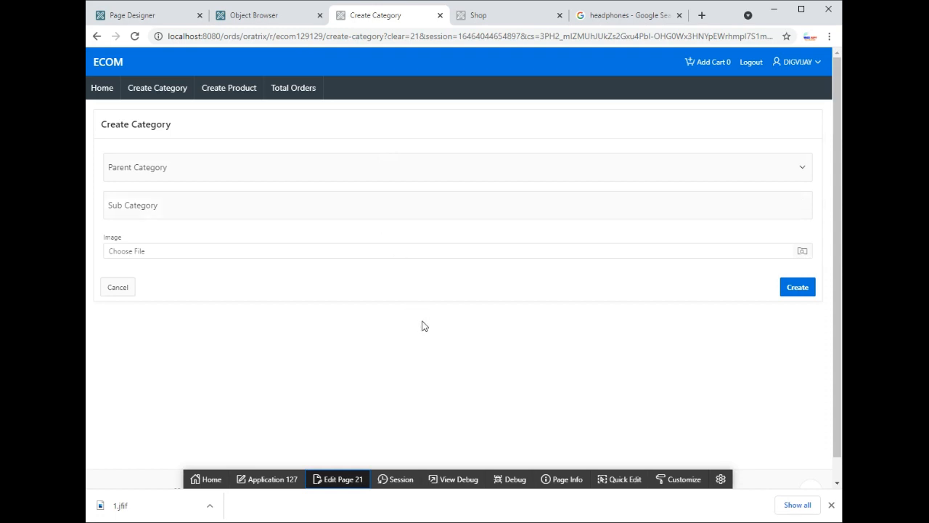
pyautogui.moveTo(236, 136)
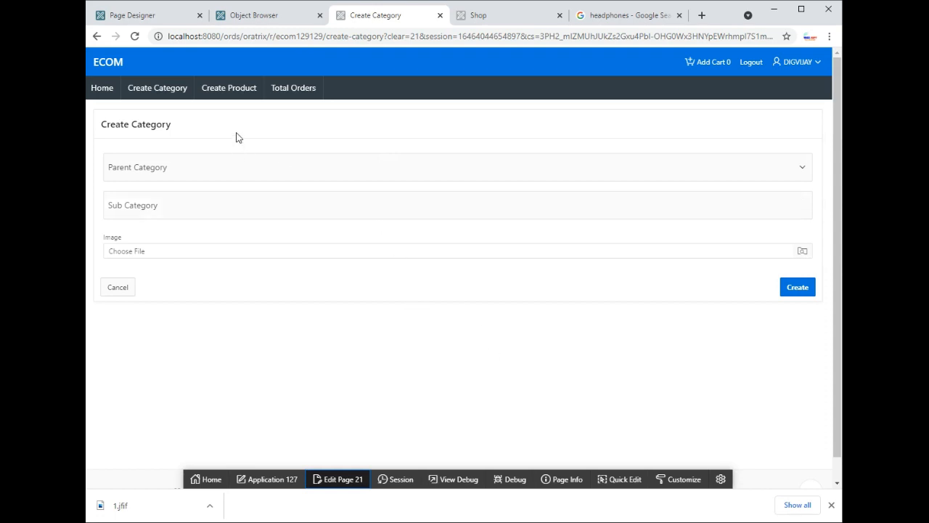
pyautogui.moveTo(228, 87)
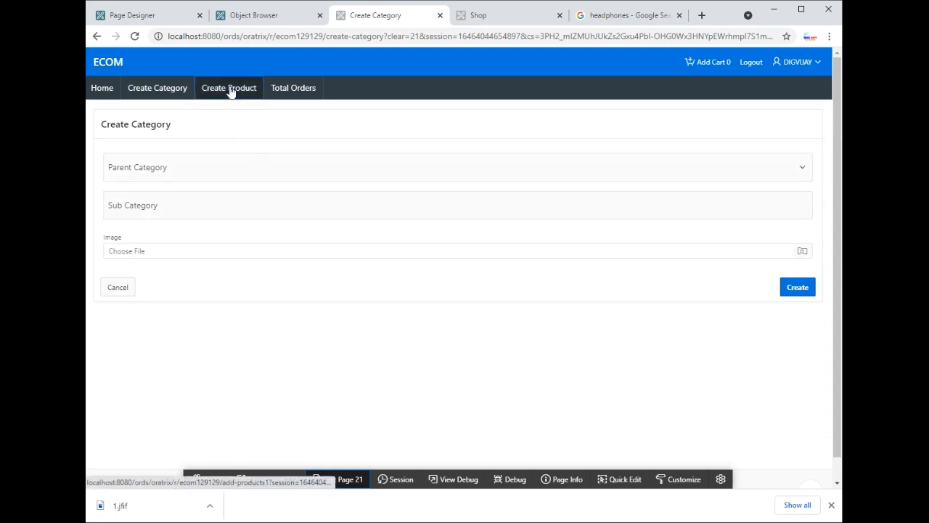
# Step: Open the product list and Total Orders report, then move to the shop home
pyautogui.click(229, 87)
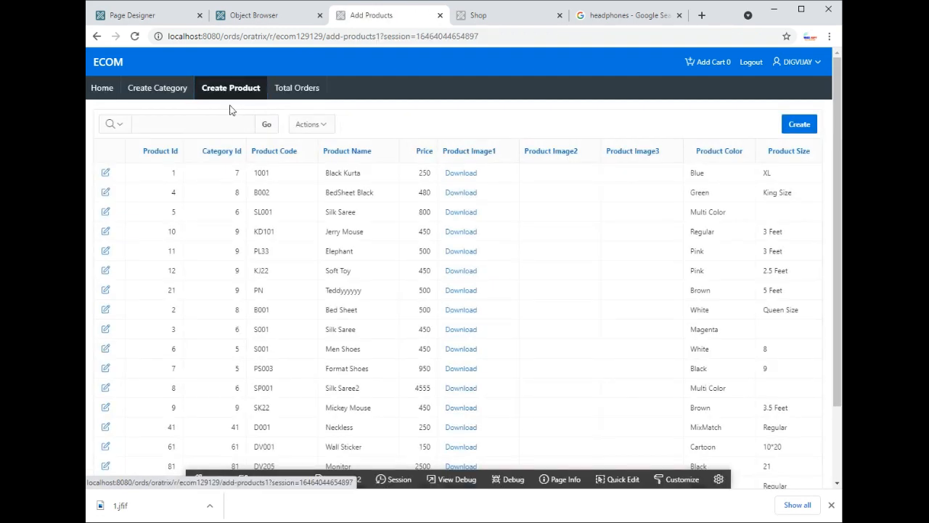
pyautogui.click(296, 87)
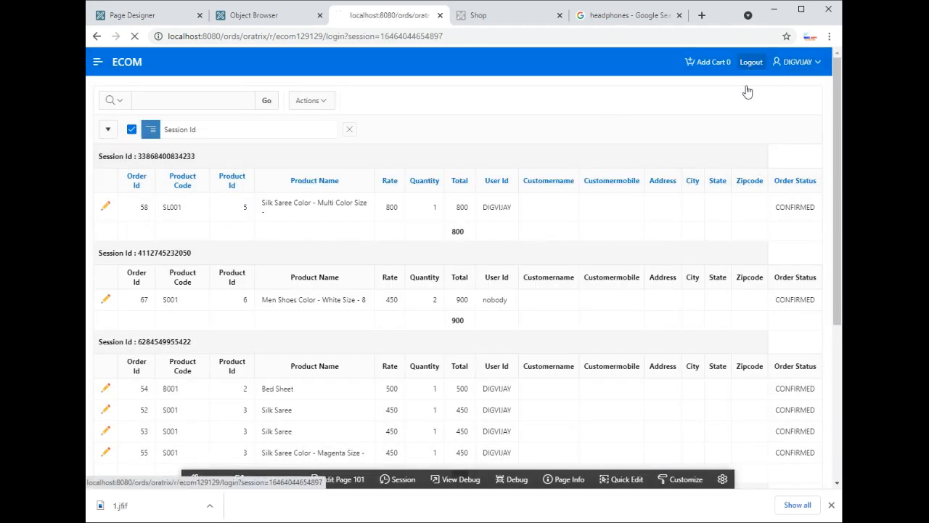
pyautogui.click(757, 61)
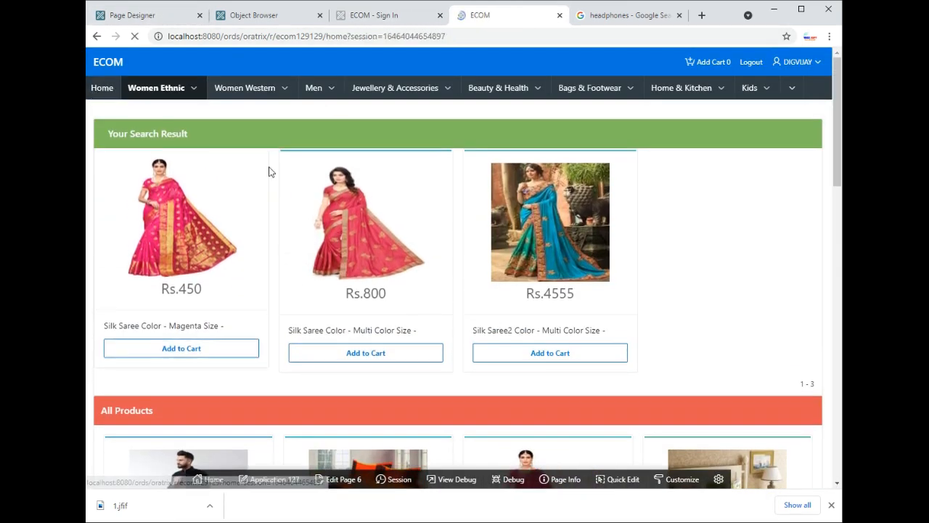
# Step: Add five pairs of Black size 9 Format Shoes from the Shoes category to the cart
pyautogui.click(102, 88)
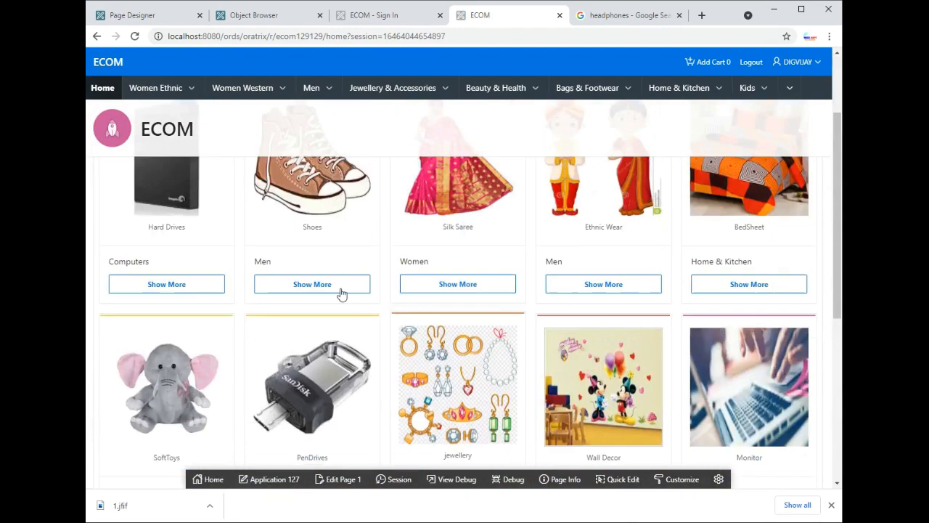
pyautogui.click(312, 284)
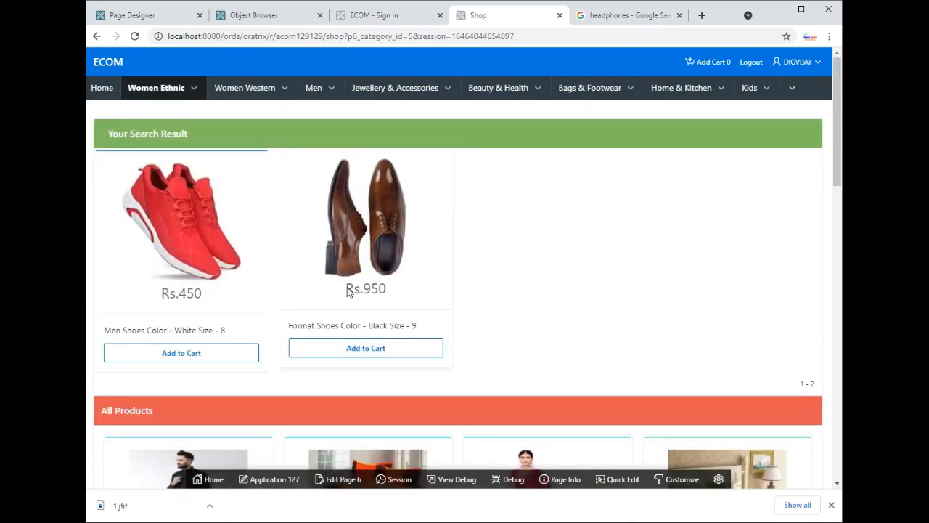
pyautogui.click(365, 348)
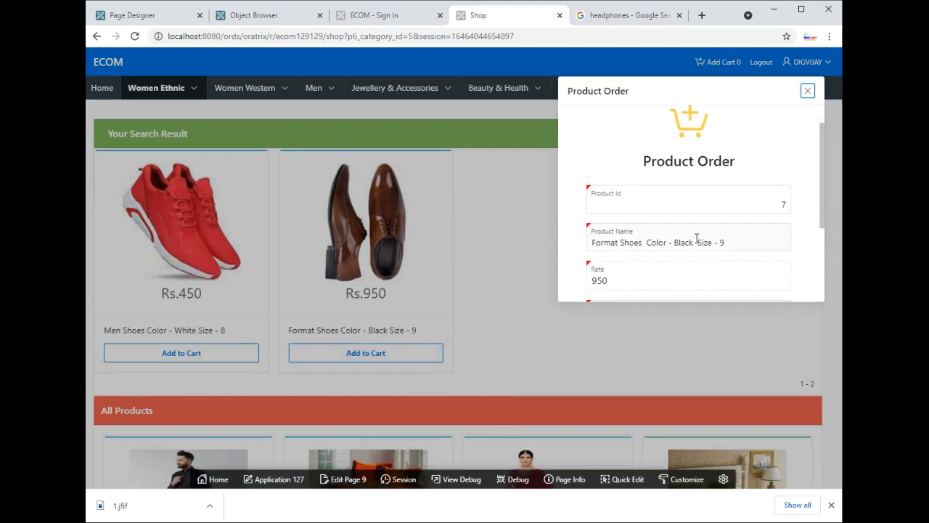
pyautogui.click(688, 178)
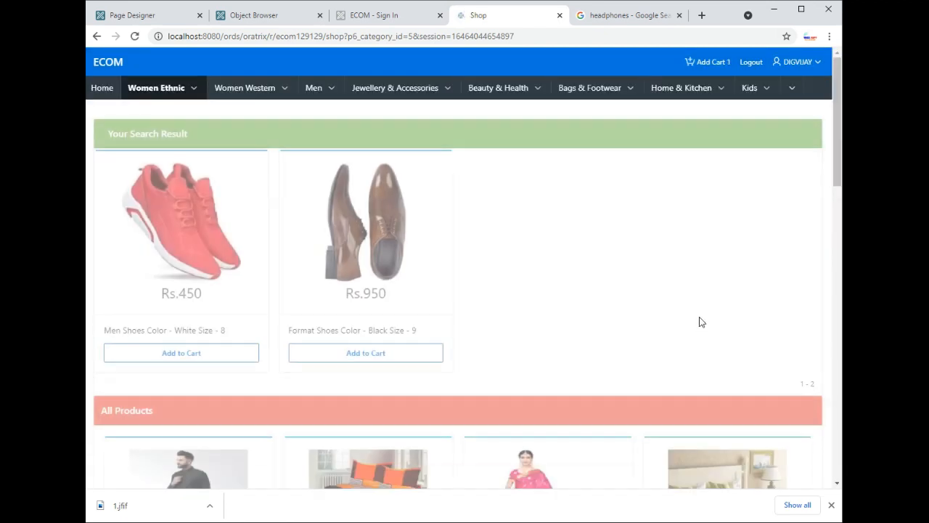
# Step: Place and confirm the Rs.4750 order from the cart
pyautogui.click(708, 62)
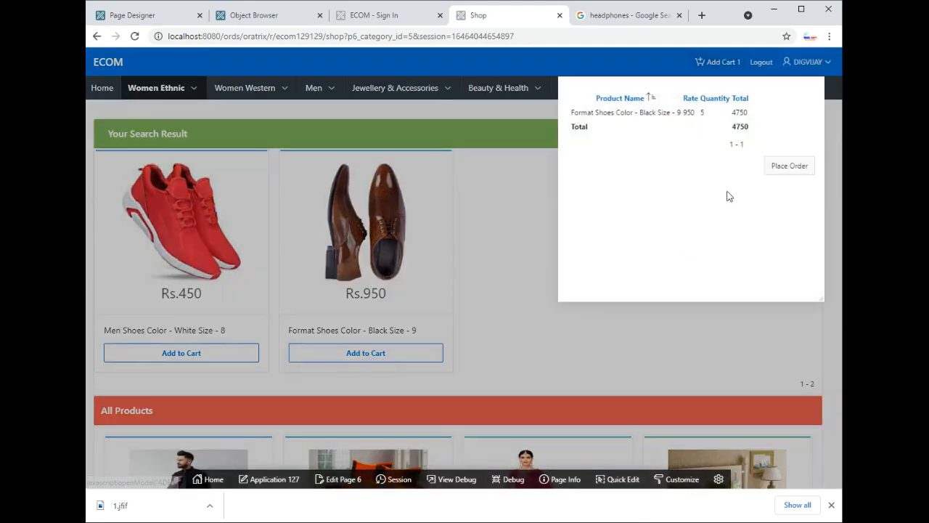
pyautogui.click(789, 166)
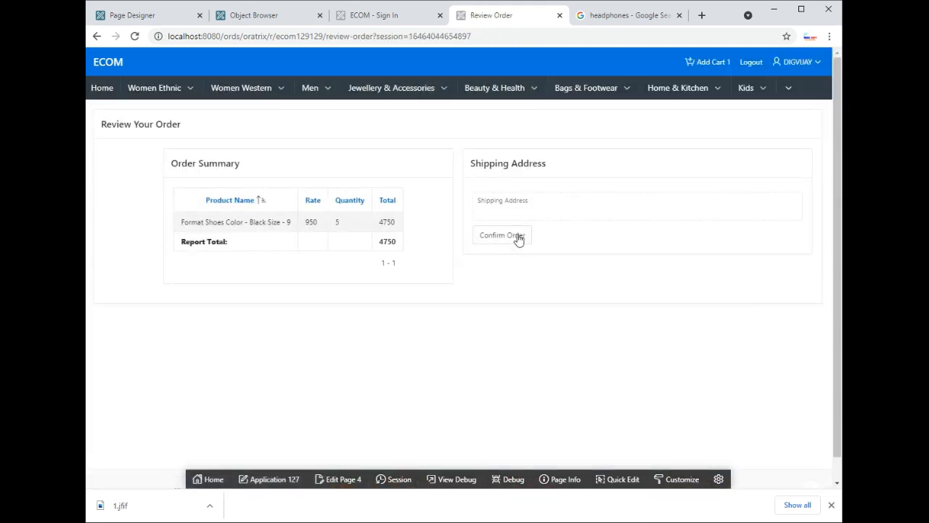
pyautogui.click(502, 235)
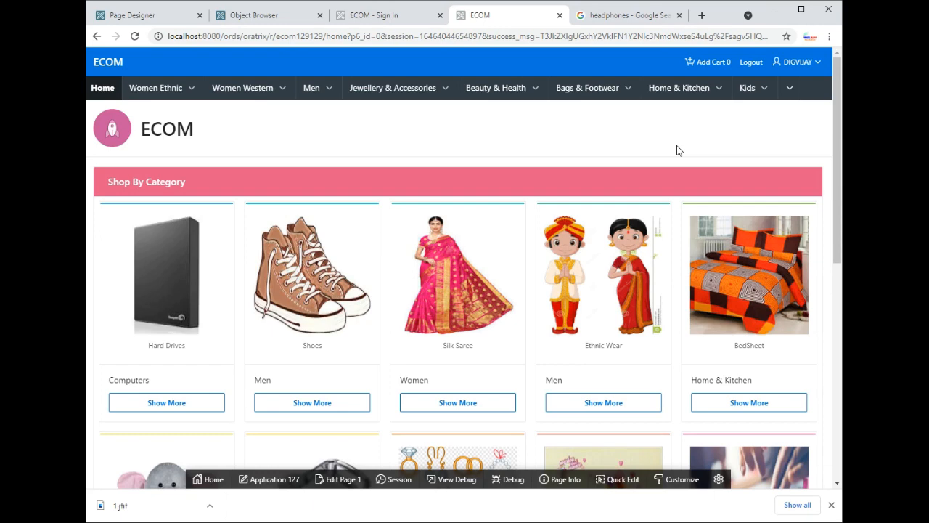
pyautogui.moveTo(542, 149)
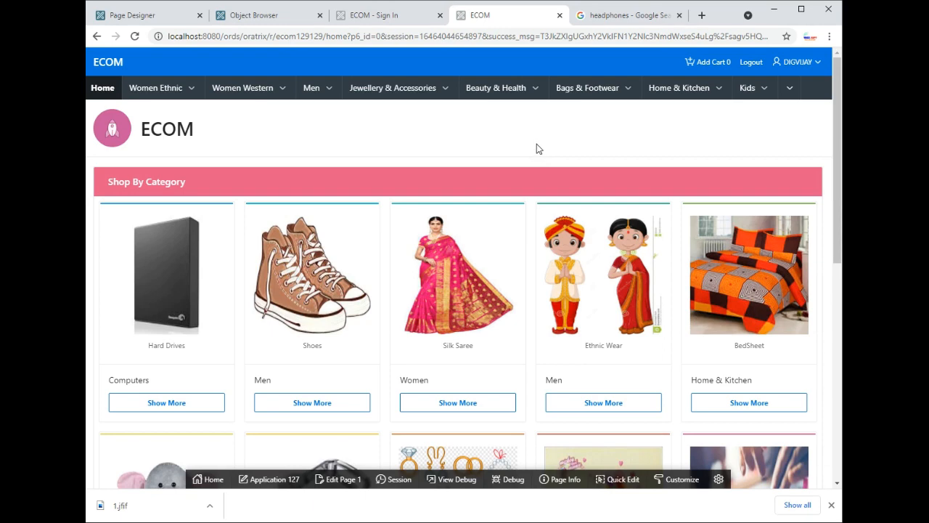
pyautogui.moveTo(532, 153)
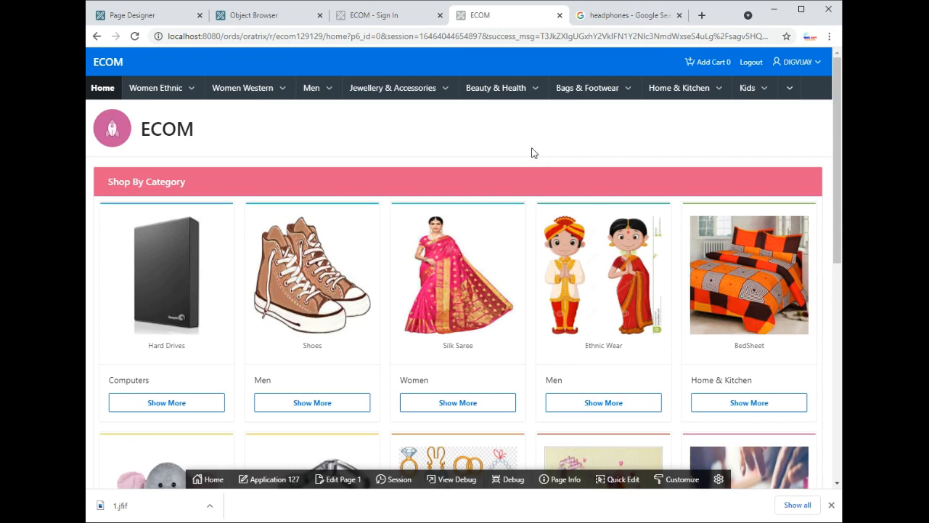